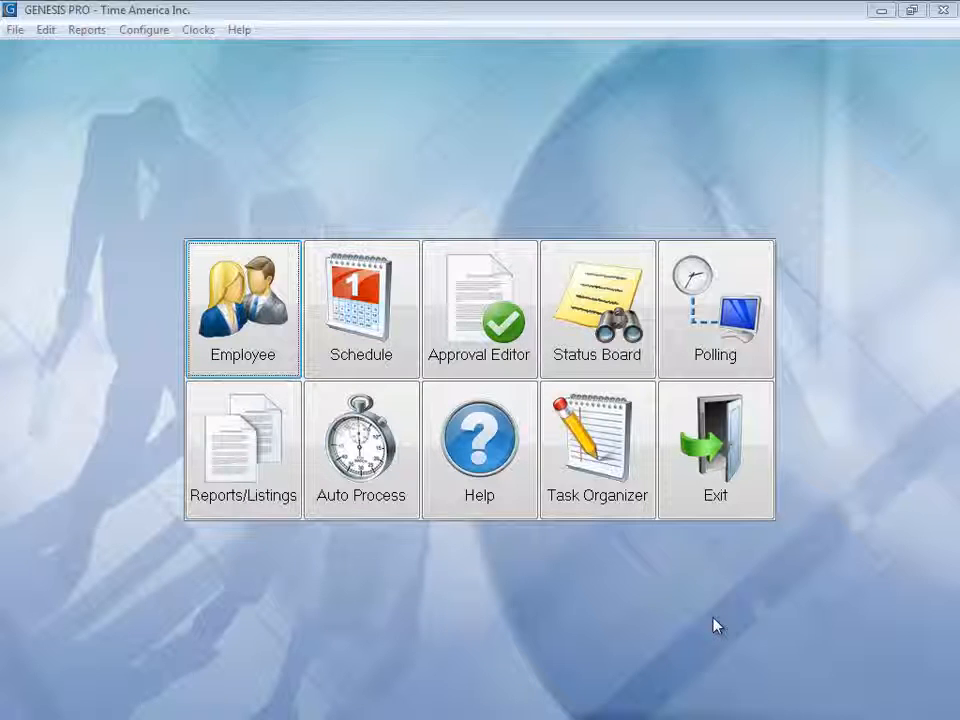
{"action": "mouse_move", "coordinate": [152, 512]}
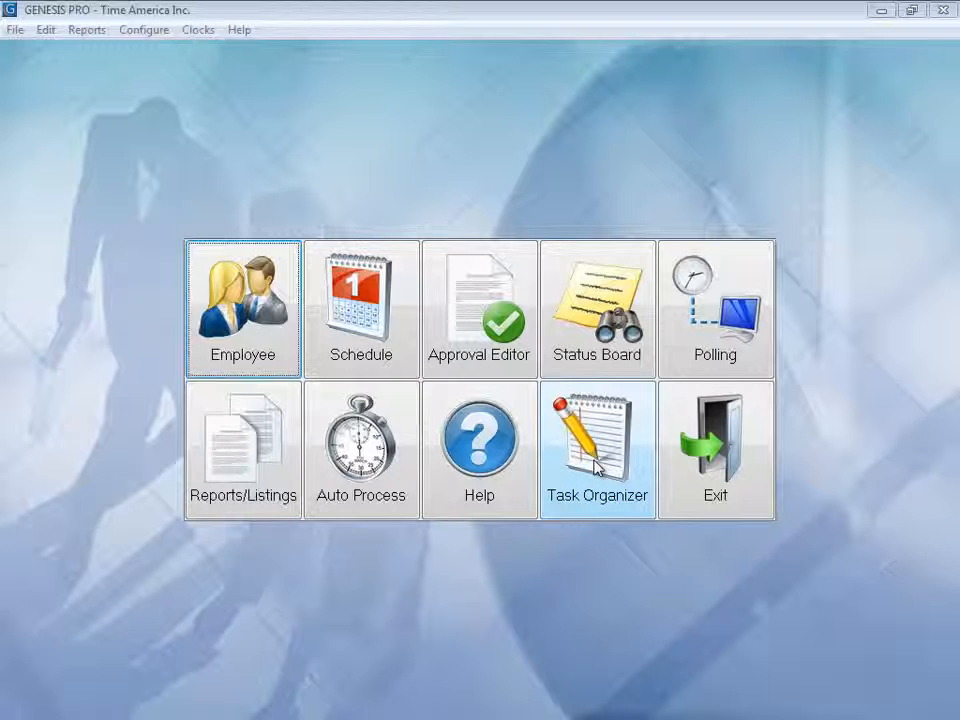
- Show the Monthly Tasks checklist (reindex, backup, post historical data) in the Task Organizer
{"action": "left_click", "coordinate": [596, 448]}
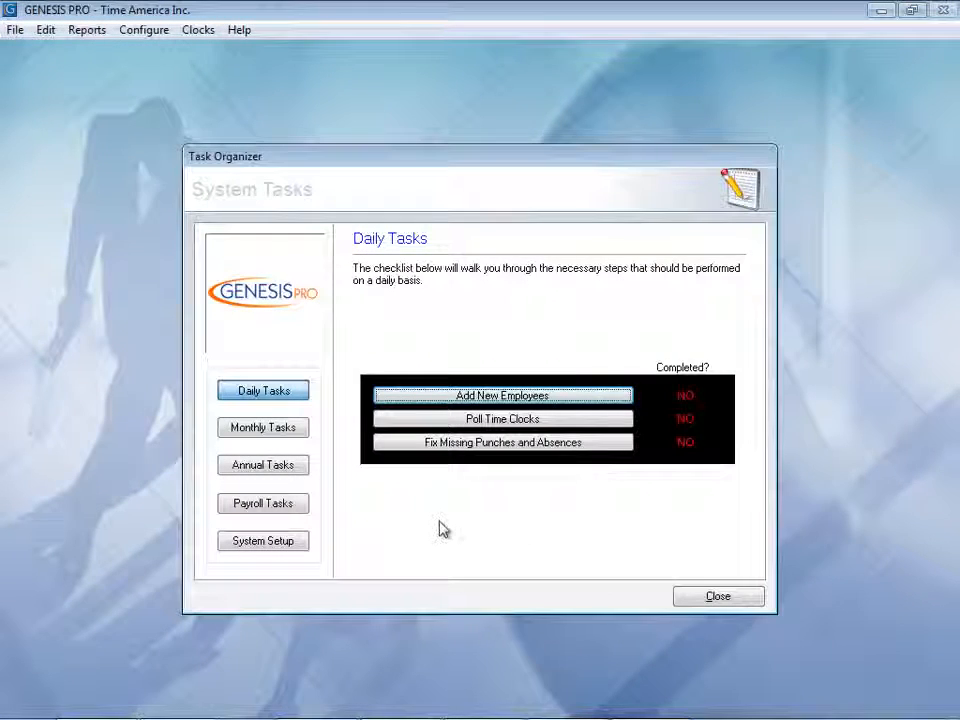
{"action": "mouse_move", "coordinate": [336, 552]}
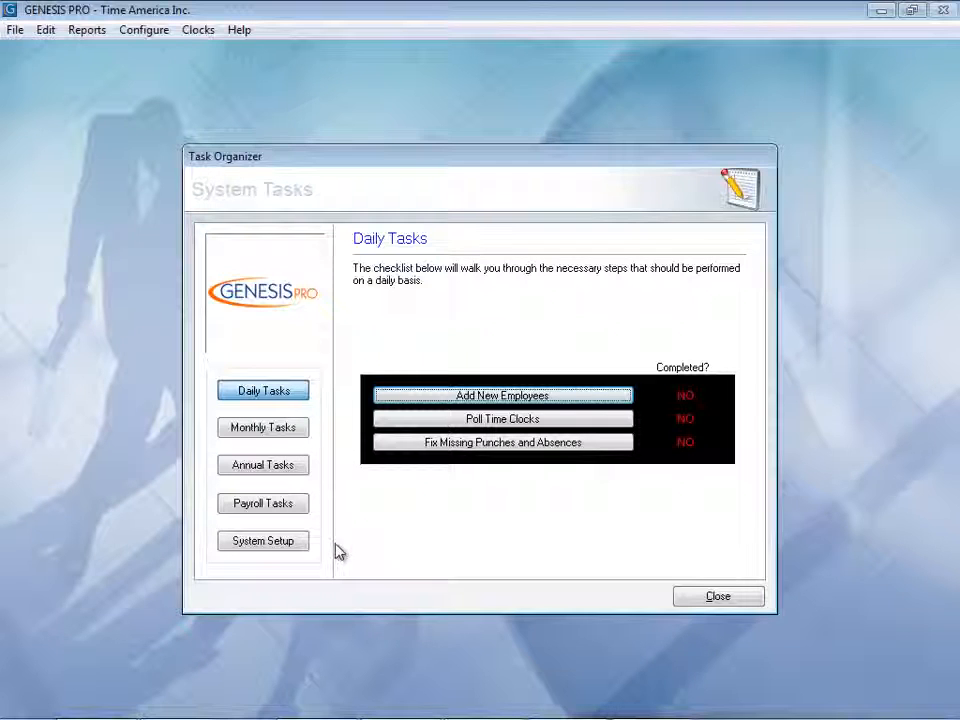
{"action": "mouse_move", "coordinate": [332, 402]}
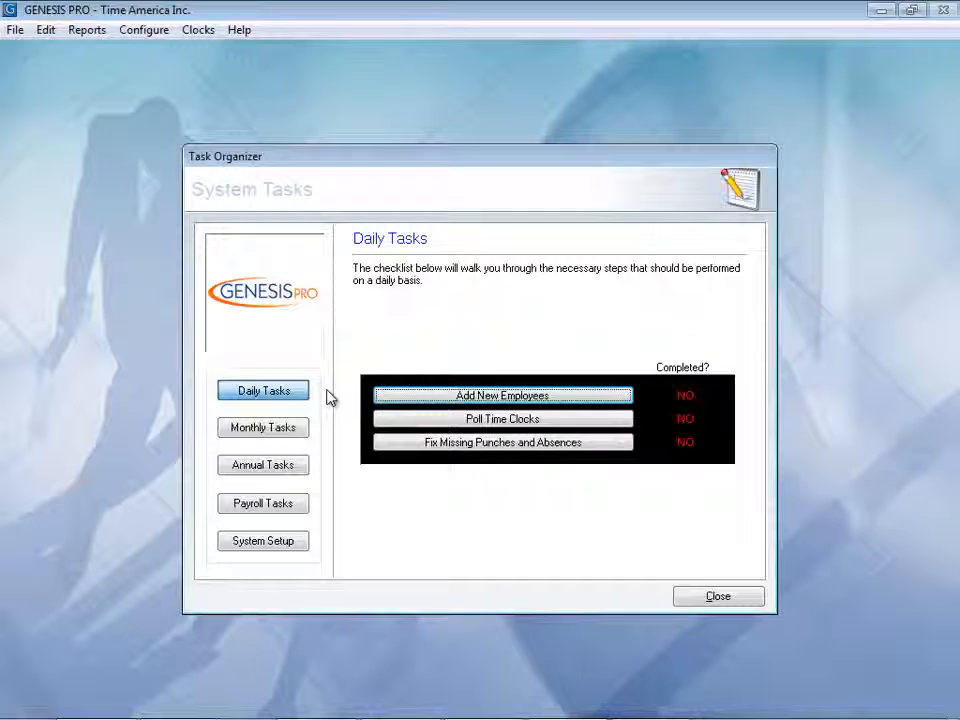
{"action": "mouse_move", "coordinate": [356, 414]}
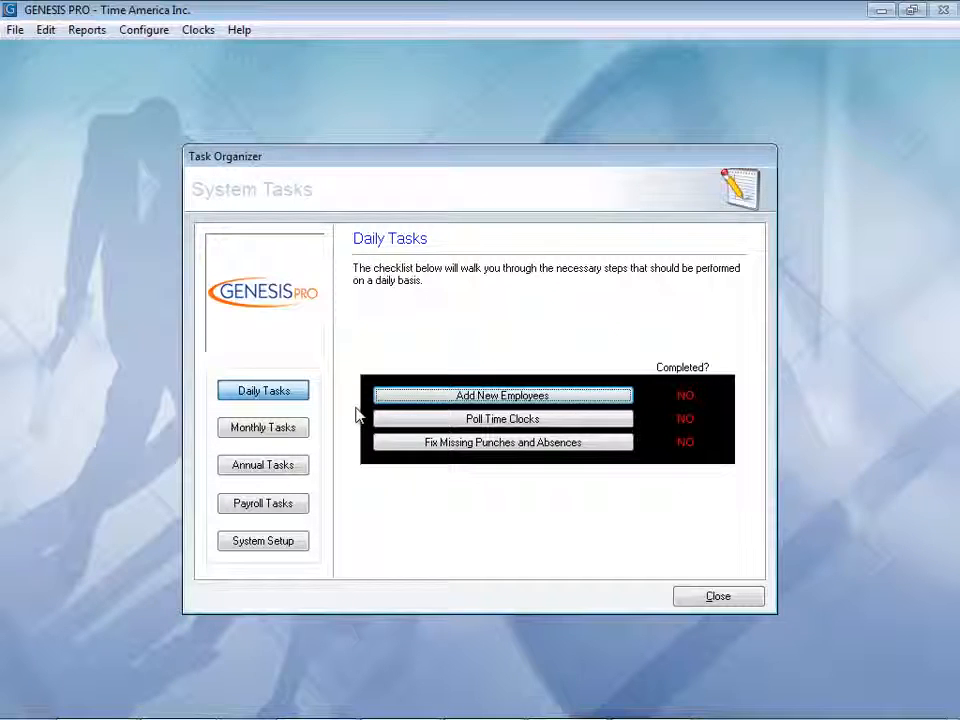
{"action": "mouse_move", "coordinate": [344, 424]}
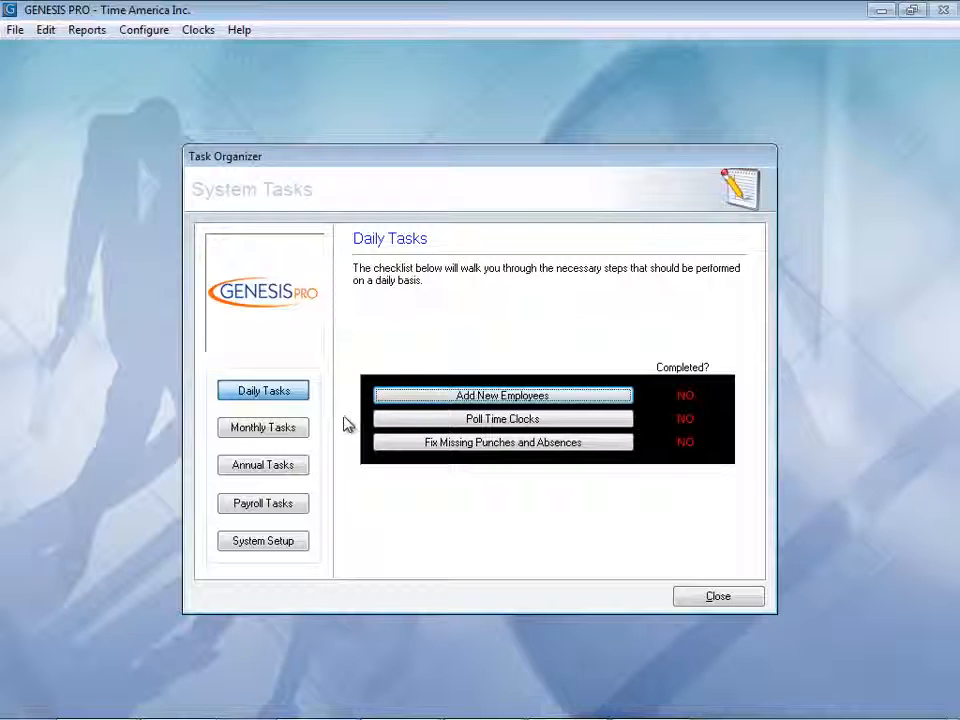
{"action": "mouse_move", "coordinate": [412, 500]}
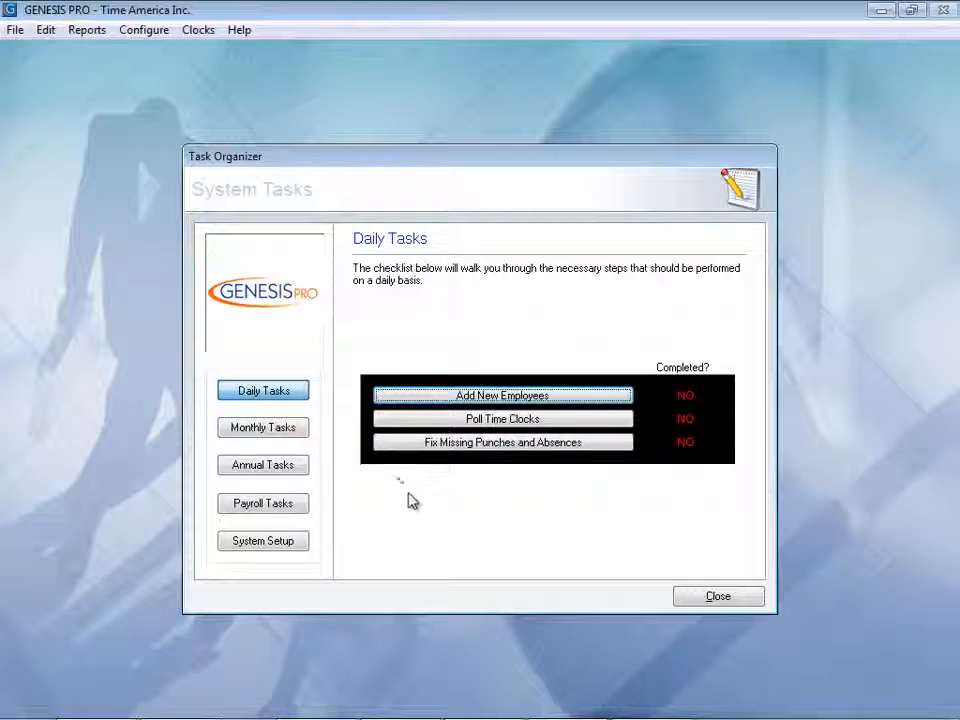
{"action": "mouse_move", "coordinate": [416, 496]}
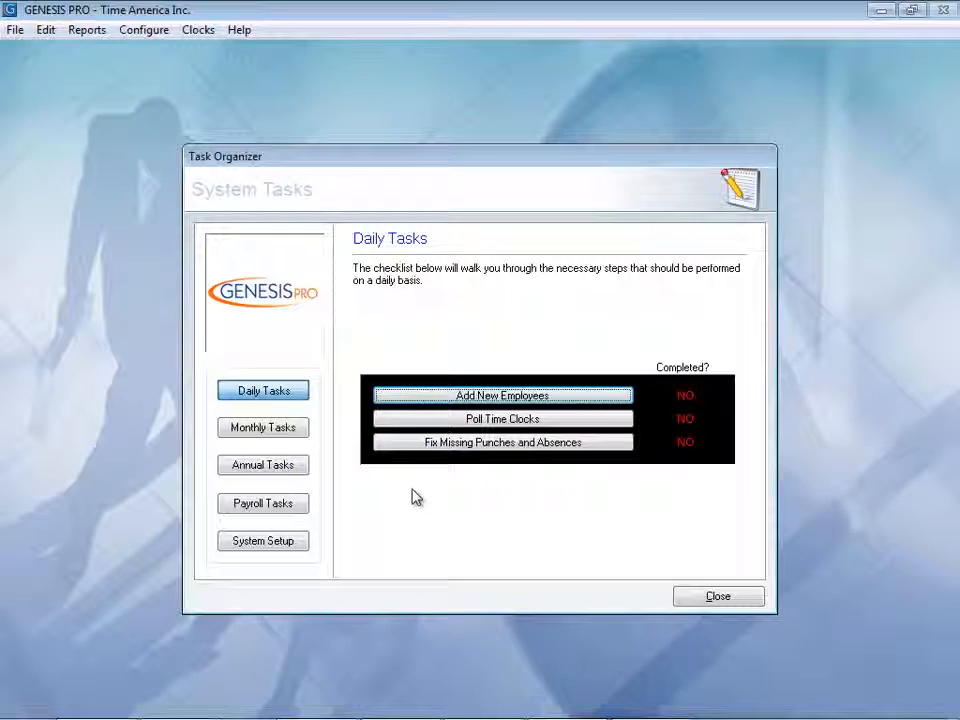
{"action": "left_click", "coordinate": [264, 428]}
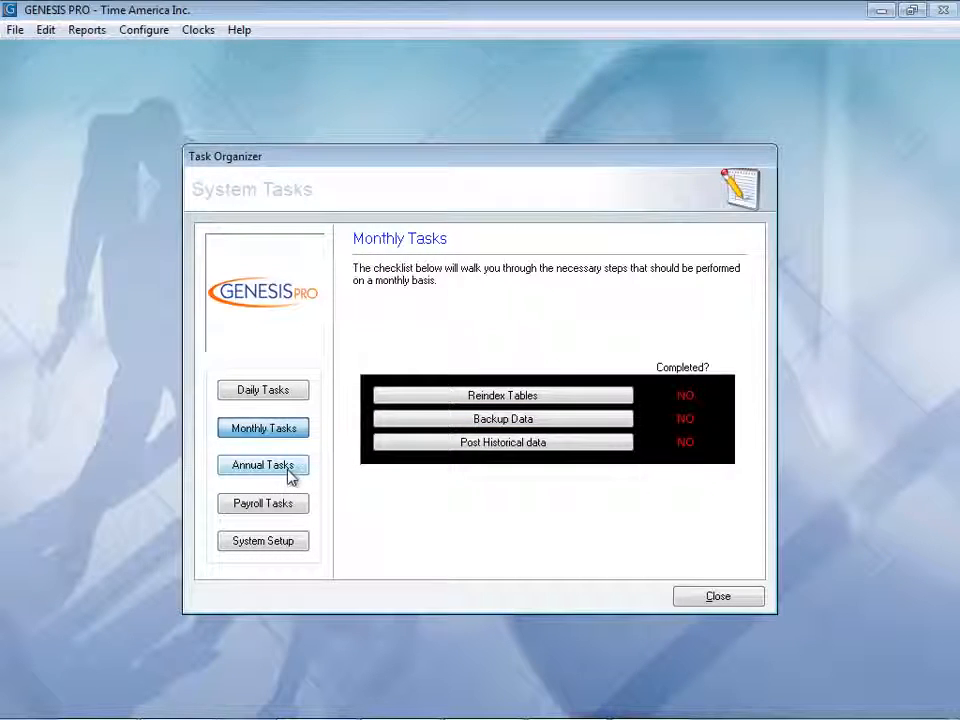
- Review the Annual Tasks checklist, then show the Payroll Tasks checklist
{"action": "left_click", "coordinate": [264, 464]}
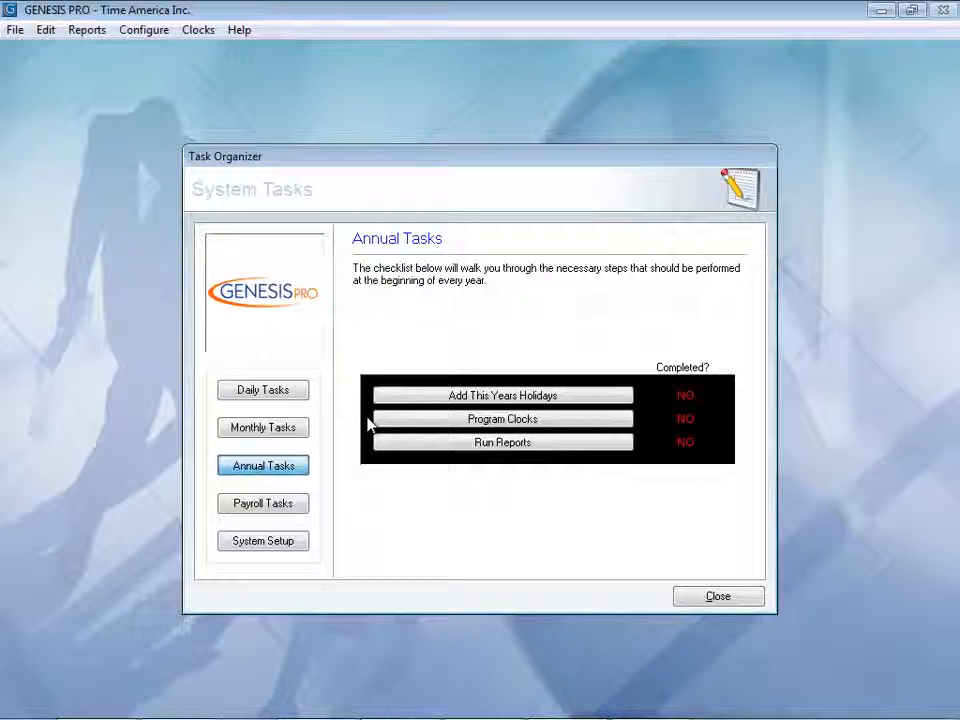
{"action": "mouse_move", "coordinate": [368, 452]}
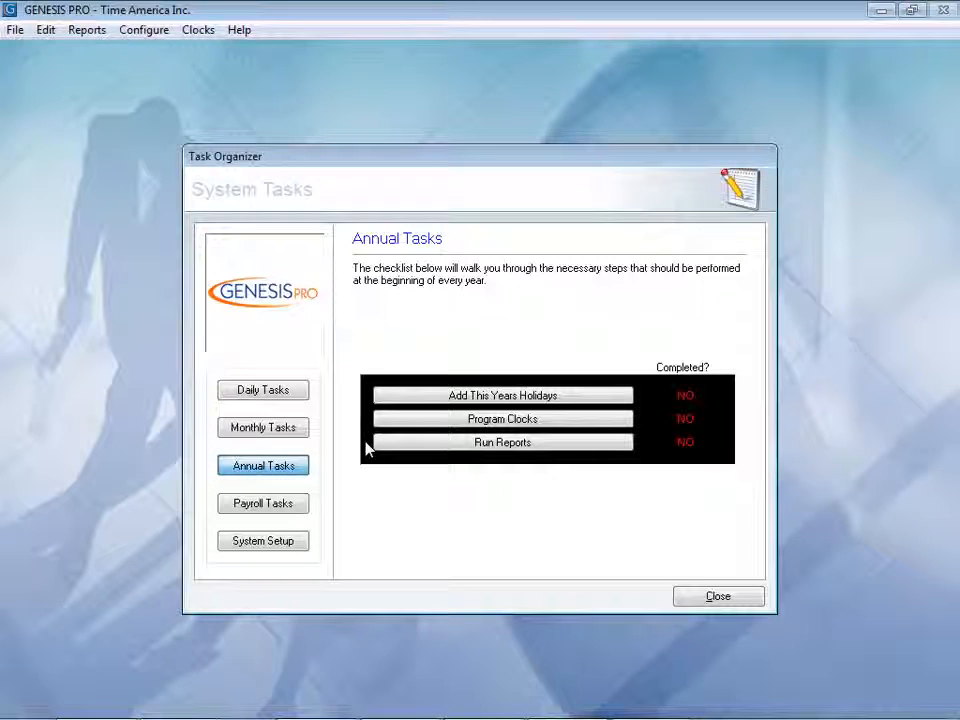
{"action": "mouse_move", "coordinate": [320, 488]}
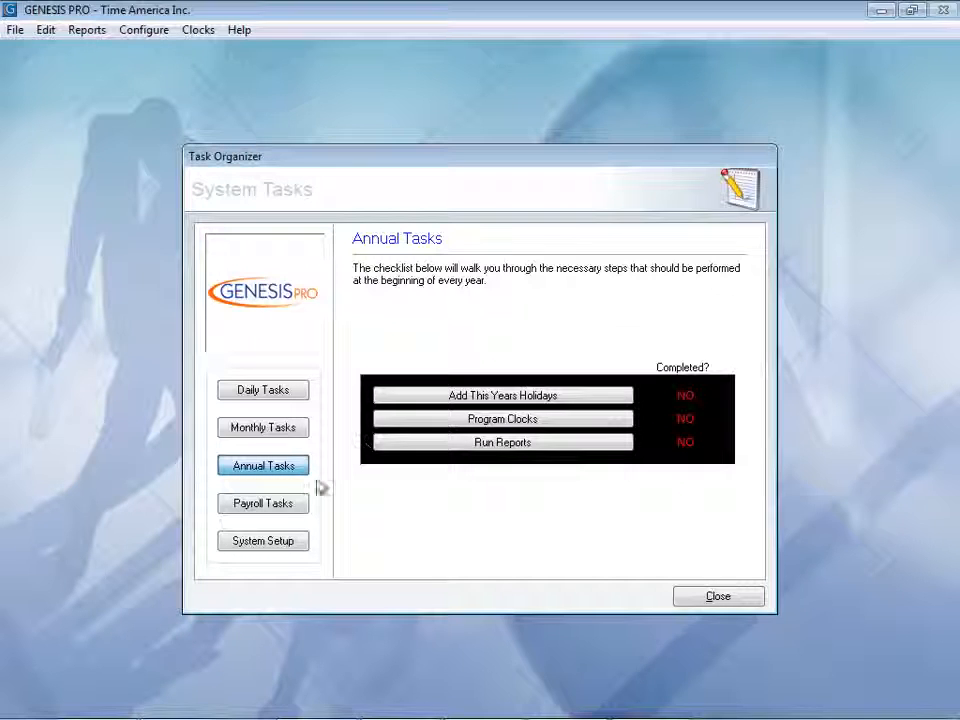
{"action": "left_click", "coordinate": [264, 504]}
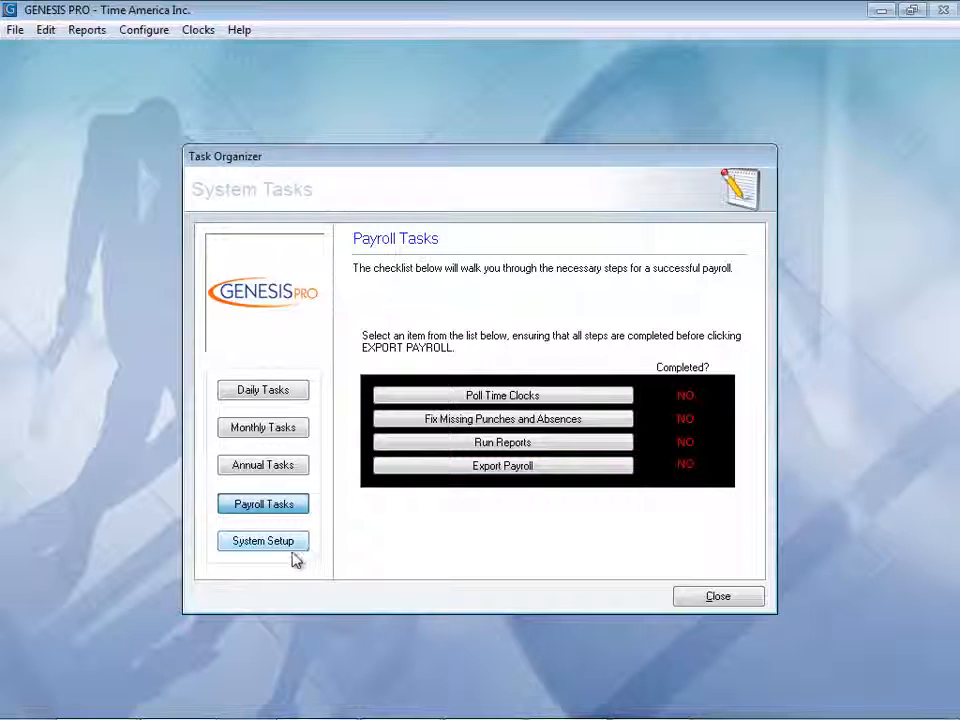
- Review the ten-step System Setup checklist and close the Task Organizer
{"action": "left_click", "coordinate": [264, 540]}
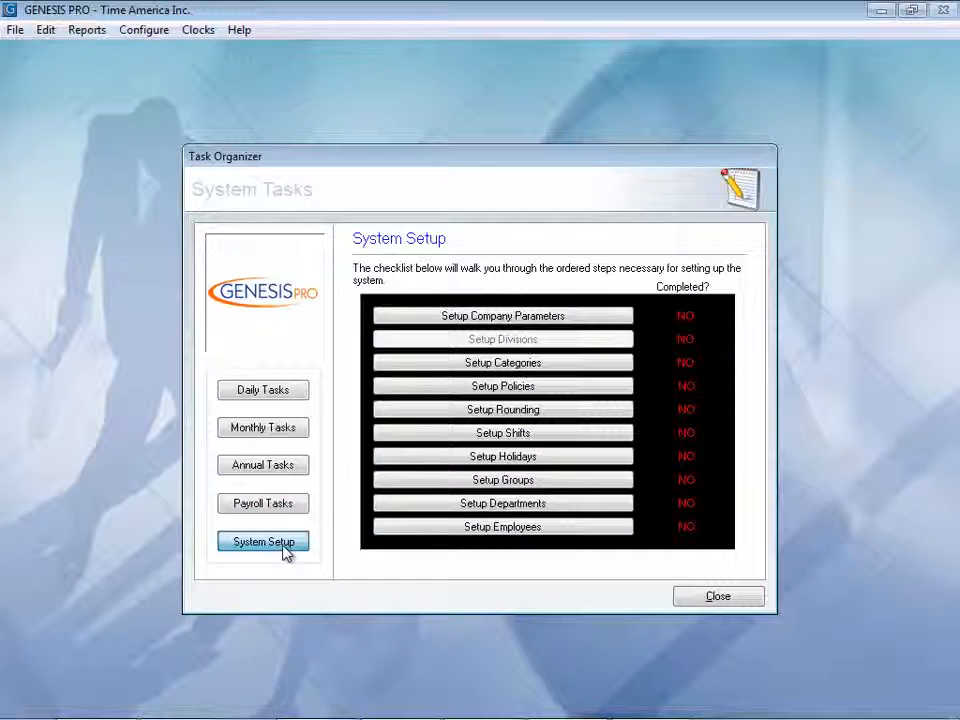
{"action": "mouse_move", "coordinate": [344, 516]}
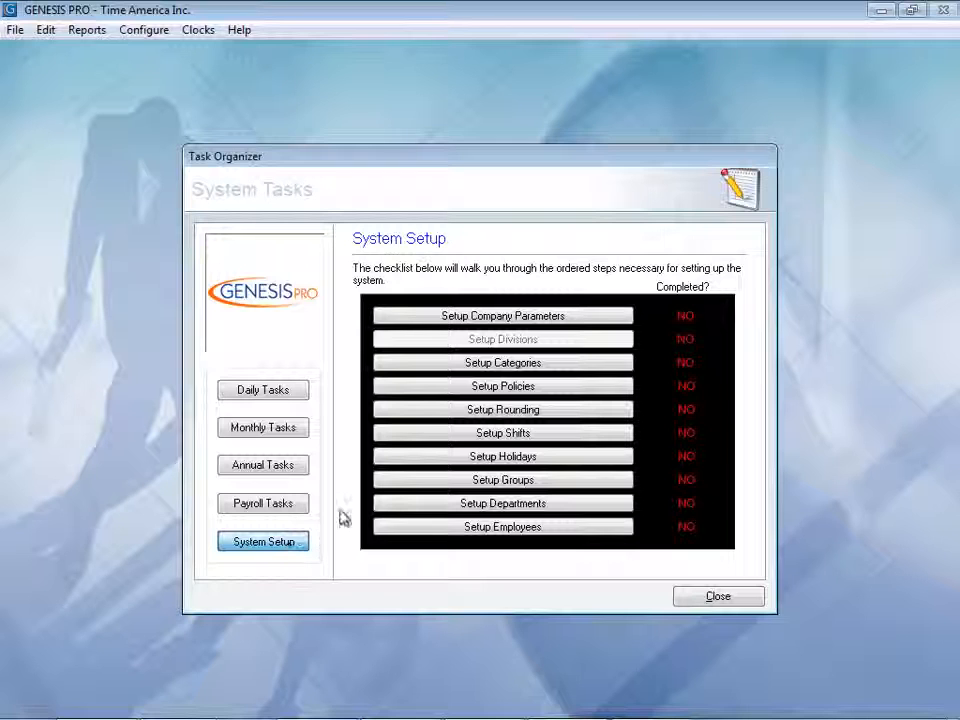
{"action": "mouse_move", "coordinate": [350, 388]}
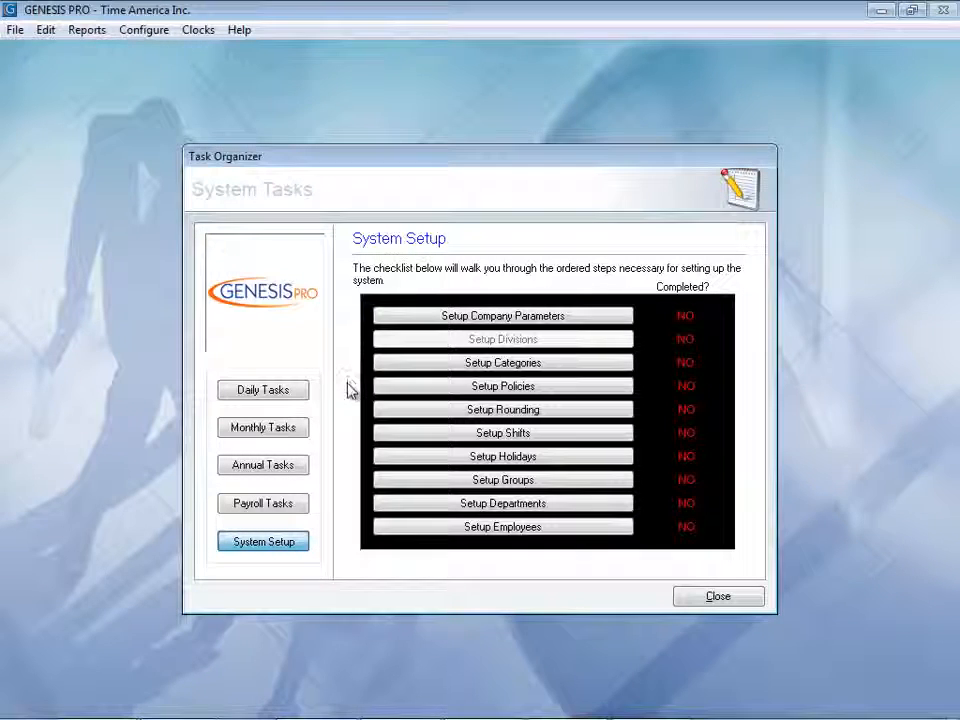
{"action": "mouse_move", "coordinate": [350, 464]}
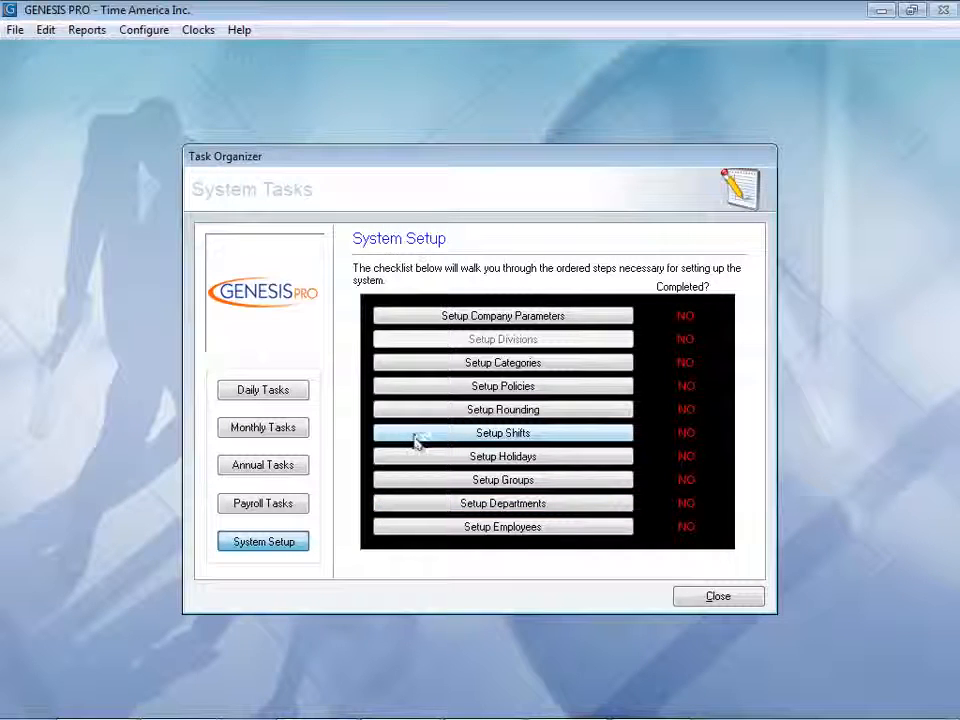
{"action": "mouse_move", "coordinate": [436, 580]}
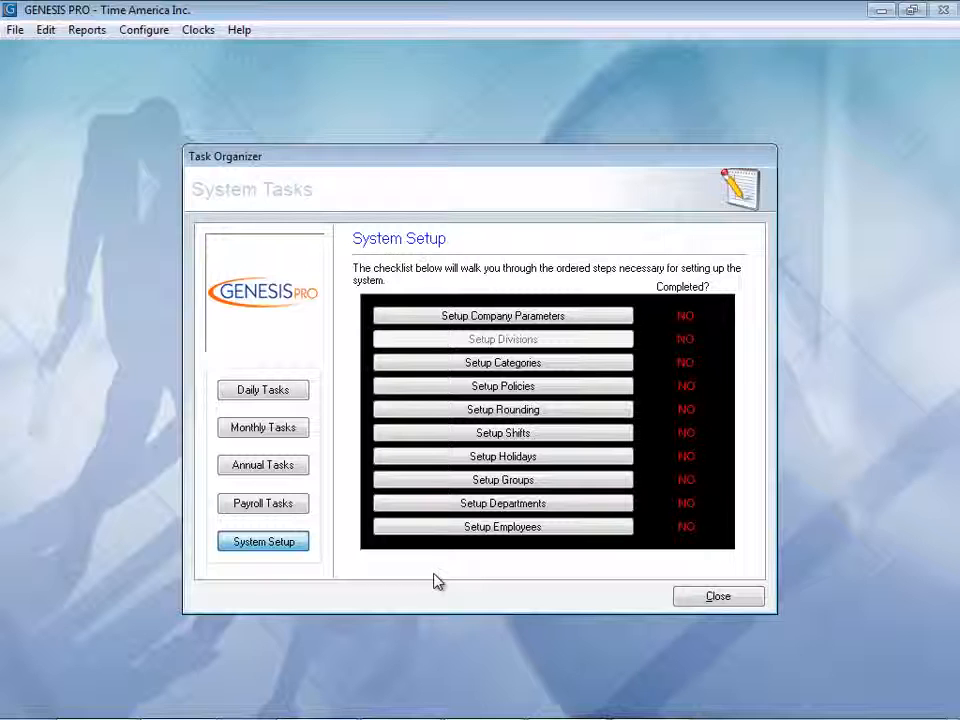
{"action": "mouse_move", "coordinate": [718, 596]}
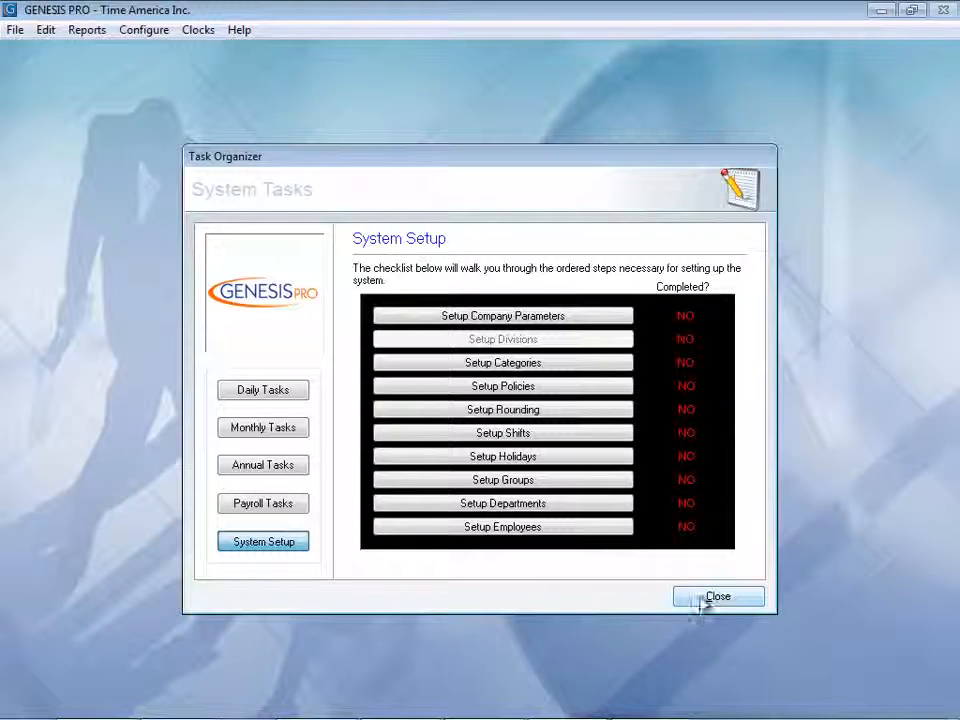
{"action": "left_click", "coordinate": [718, 596]}
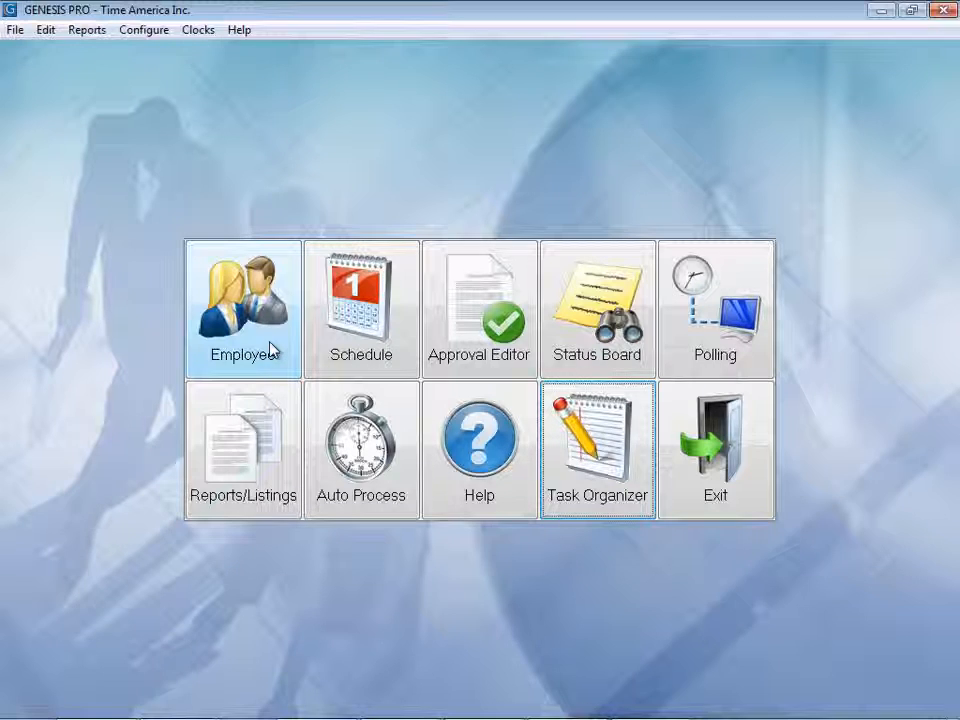
{"action": "left_click", "coordinate": [244, 308]}
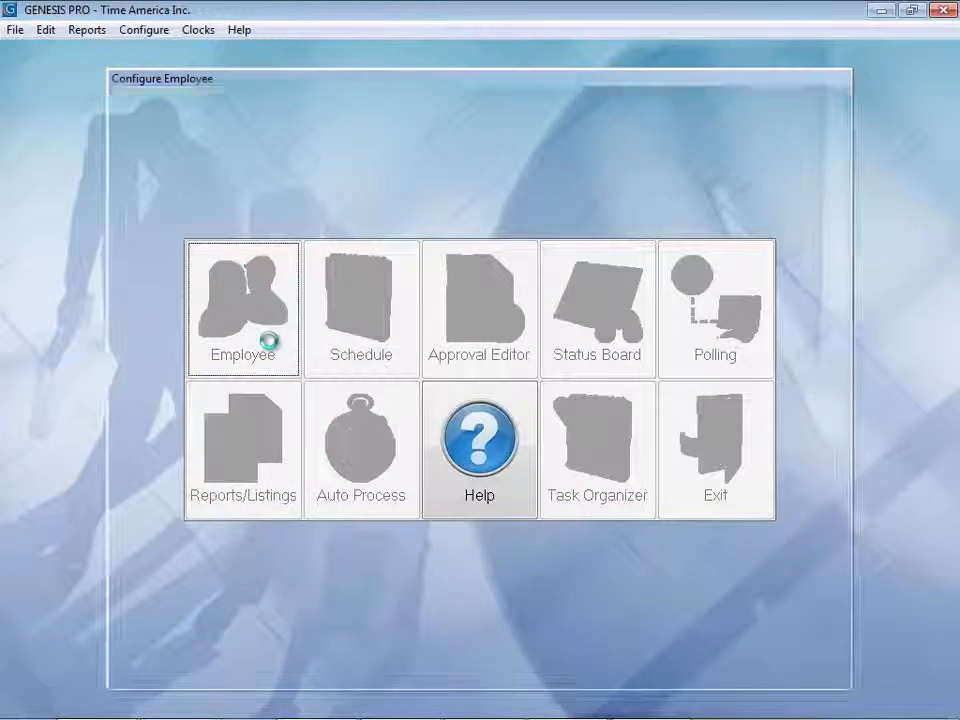
{"action": "left_click", "coordinate": [242, 308]}
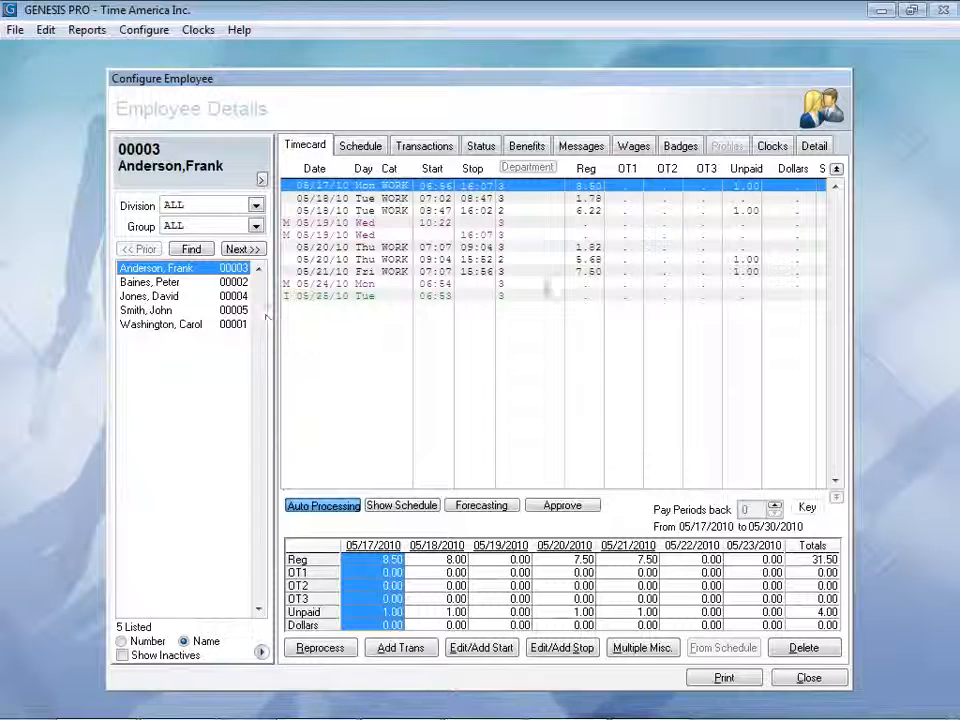
{"action": "mouse_move", "coordinate": [476, 328]}
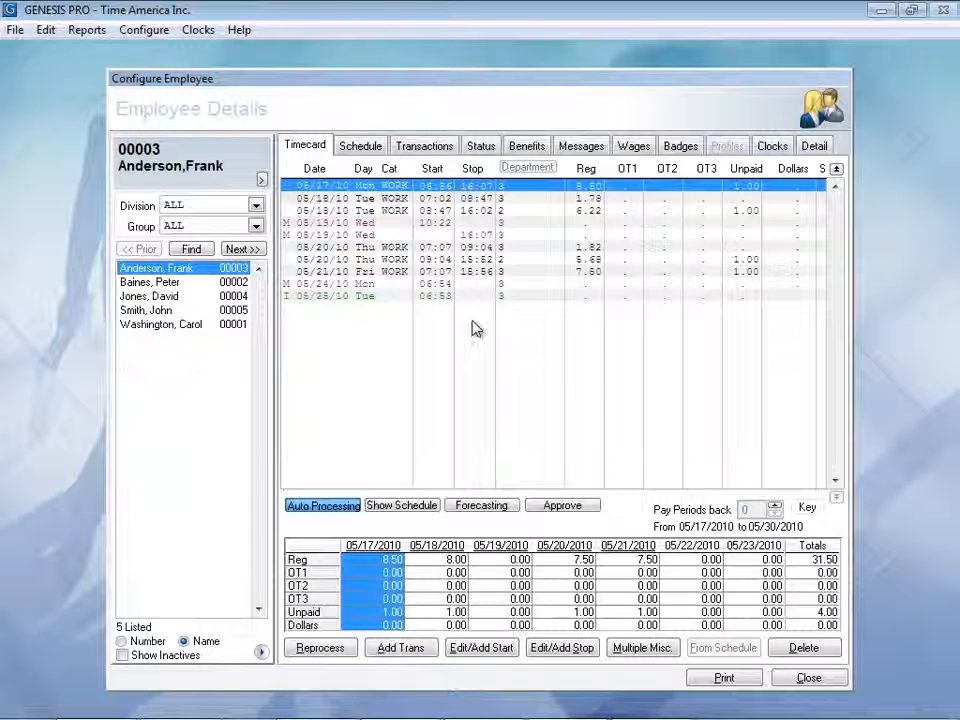
{"action": "left_click", "coordinate": [162, 324]}
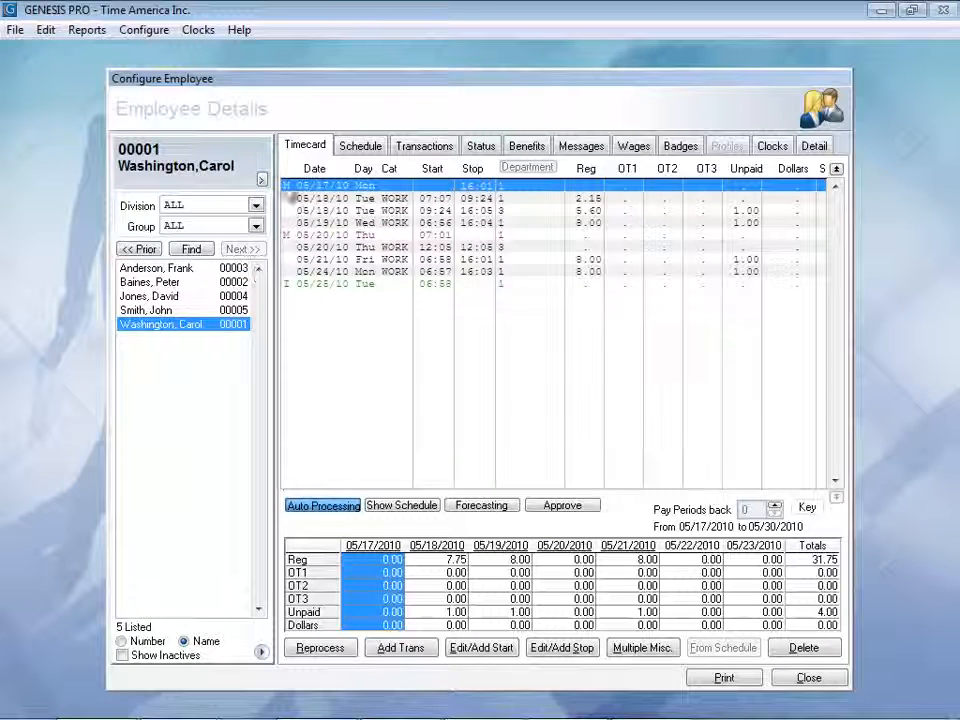
{"action": "mouse_move", "coordinate": [370, 398]}
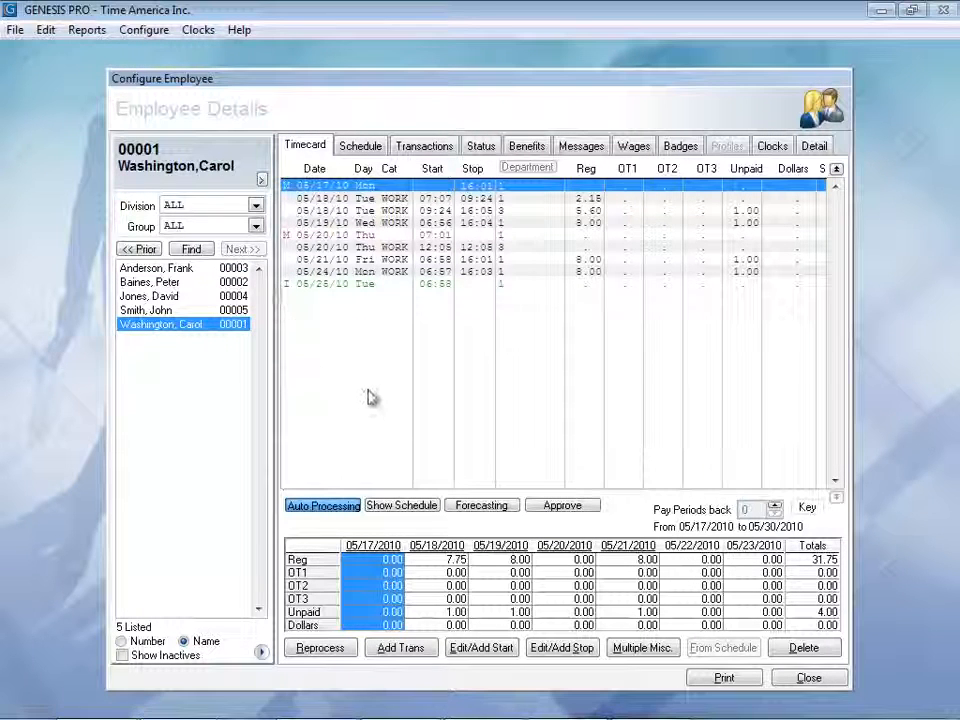
- Add a Monday 05/17/2010 06:00 punch, raising regular hours to 40.75
{"action": "left_click", "coordinate": [808, 508]}
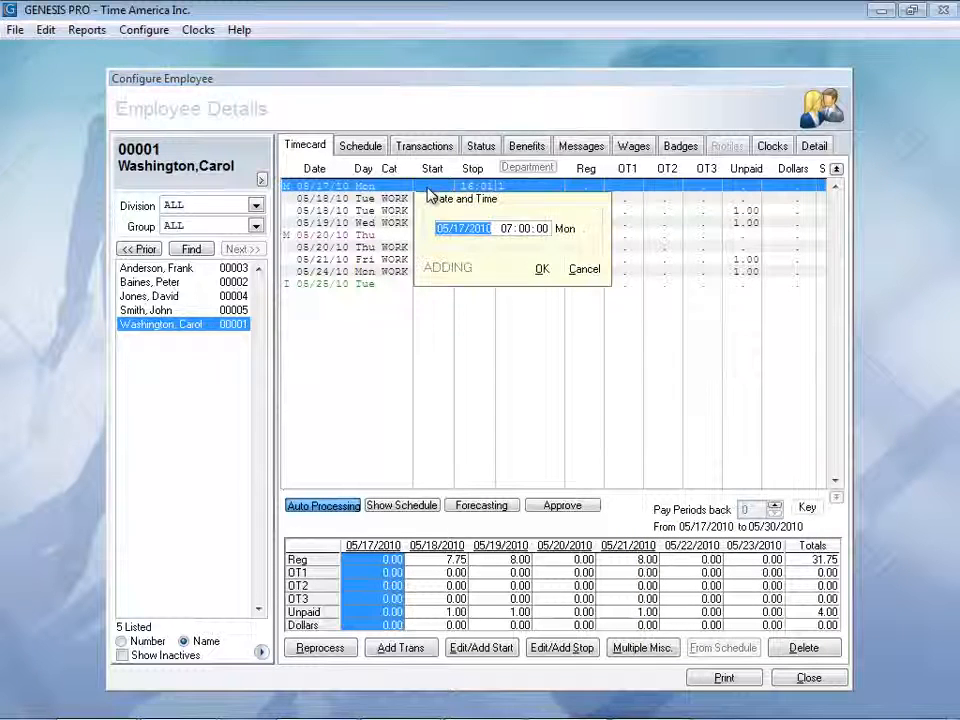
{"action": "mouse_move", "coordinate": [508, 244]}
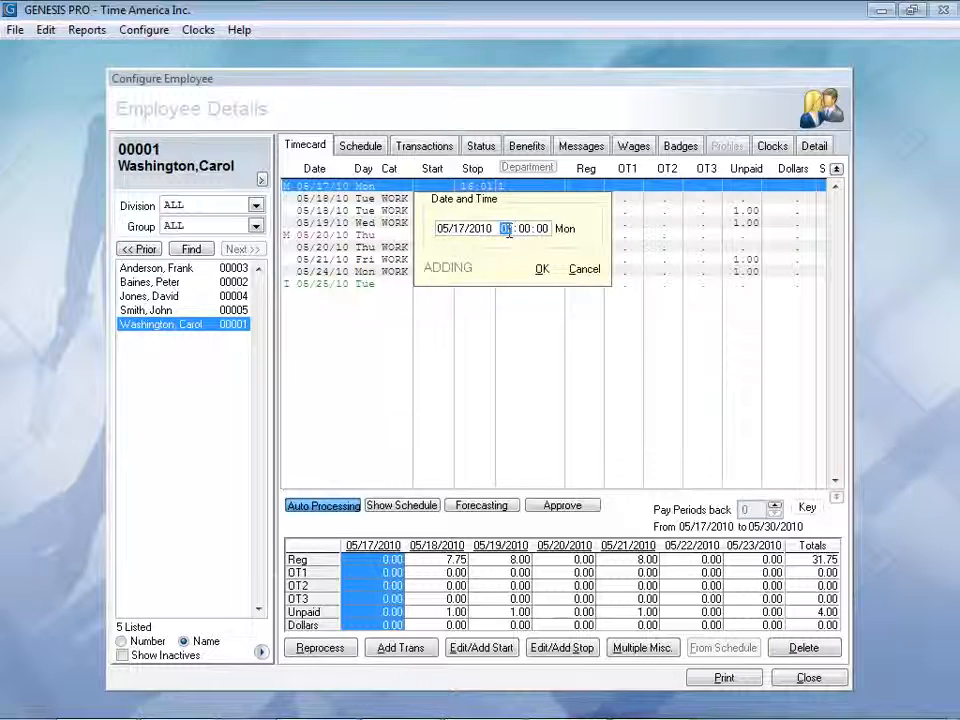
{"action": "left_click", "coordinate": [504, 228]}
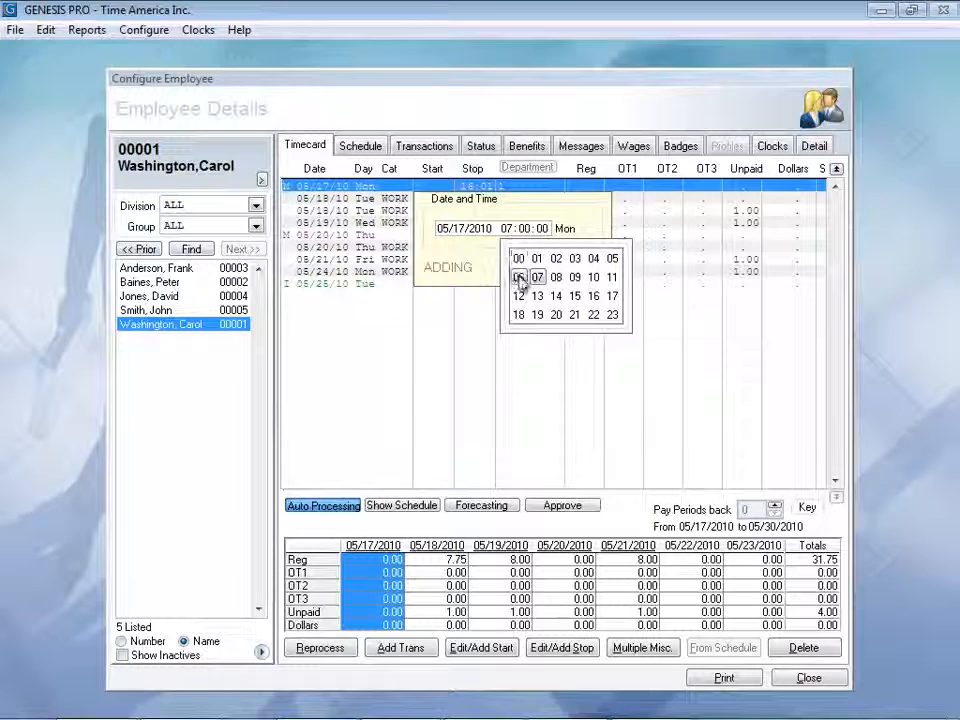
{"action": "left_click", "coordinate": [518, 276]}
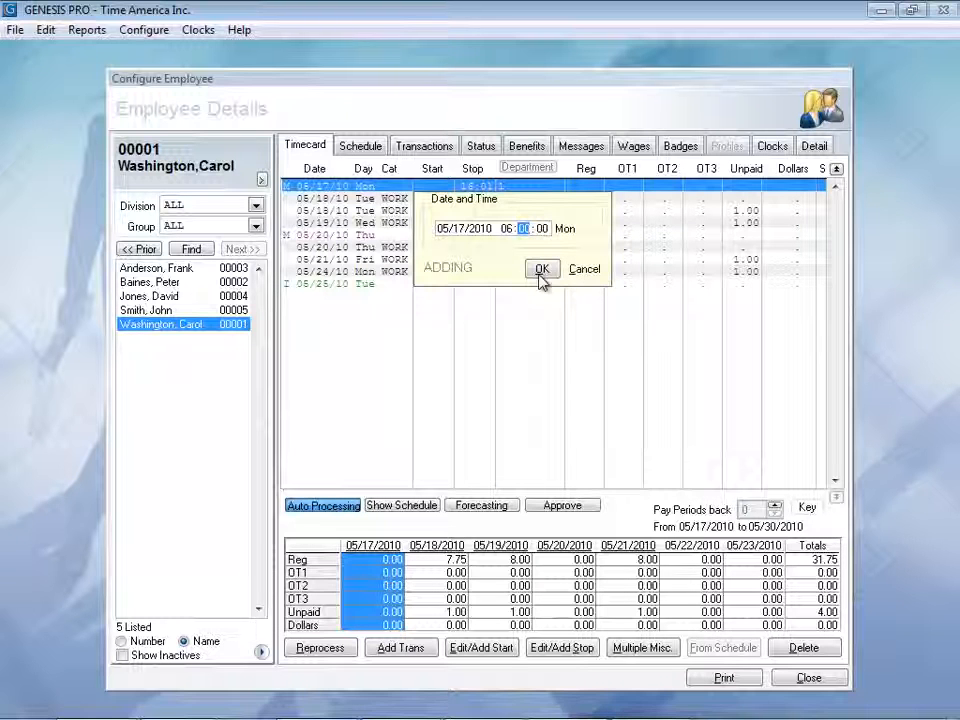
{"action": "left_click", "coordinate": [540, 268]}
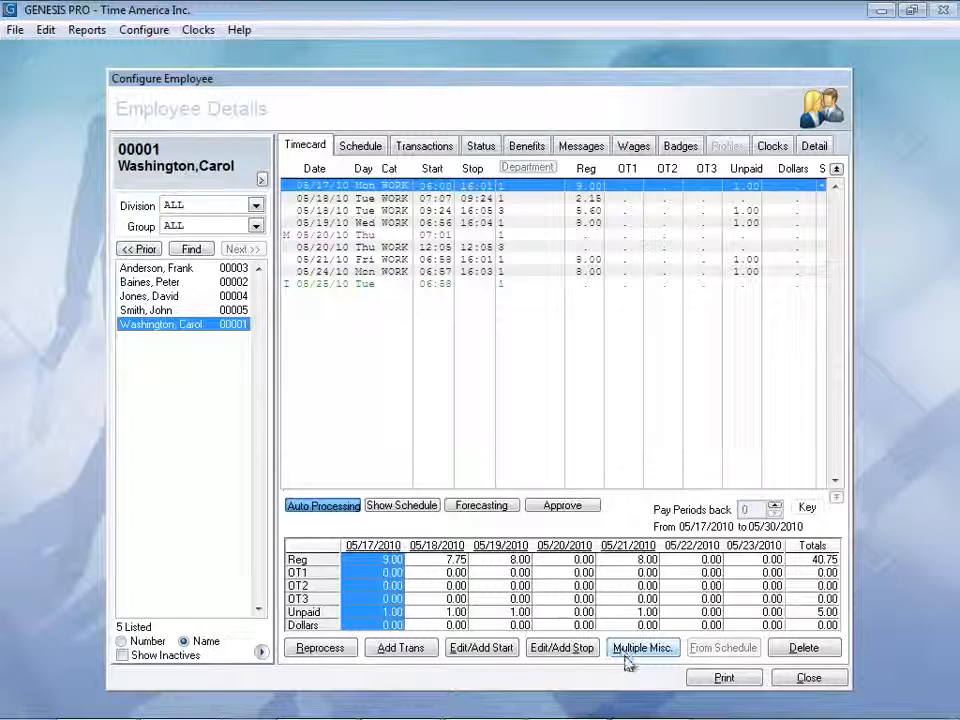
- Set up a multiple miscellaneous transaction with pay code VAC VACATION and 08:00 hours
{"action": "left_click", "coordinate": [642, 648]}
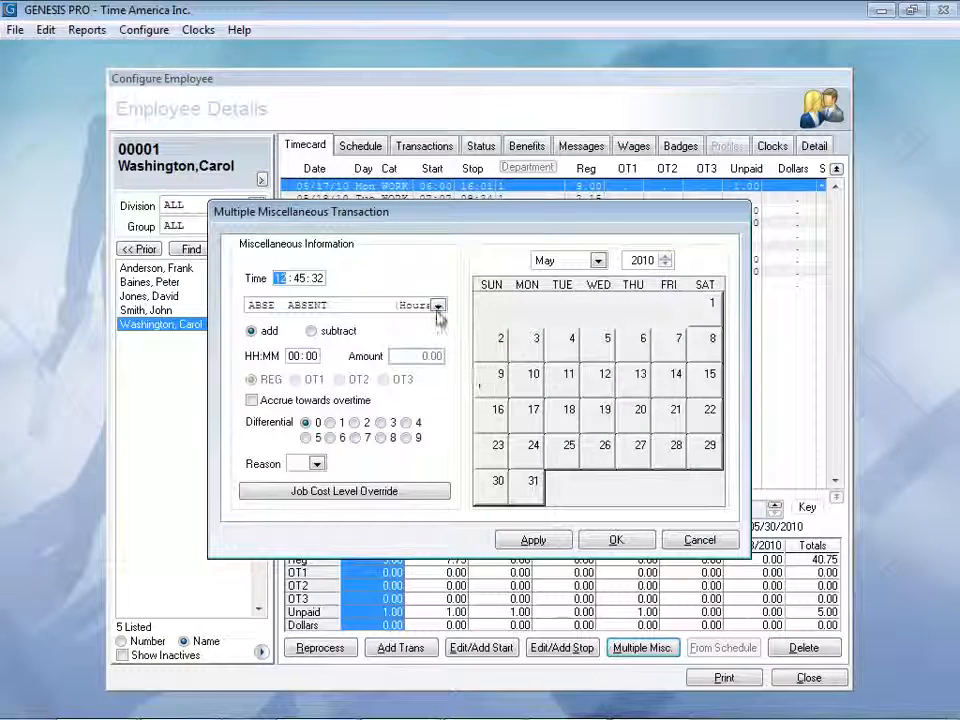
{"action": "left_click", "coordinate": [438, 304]}
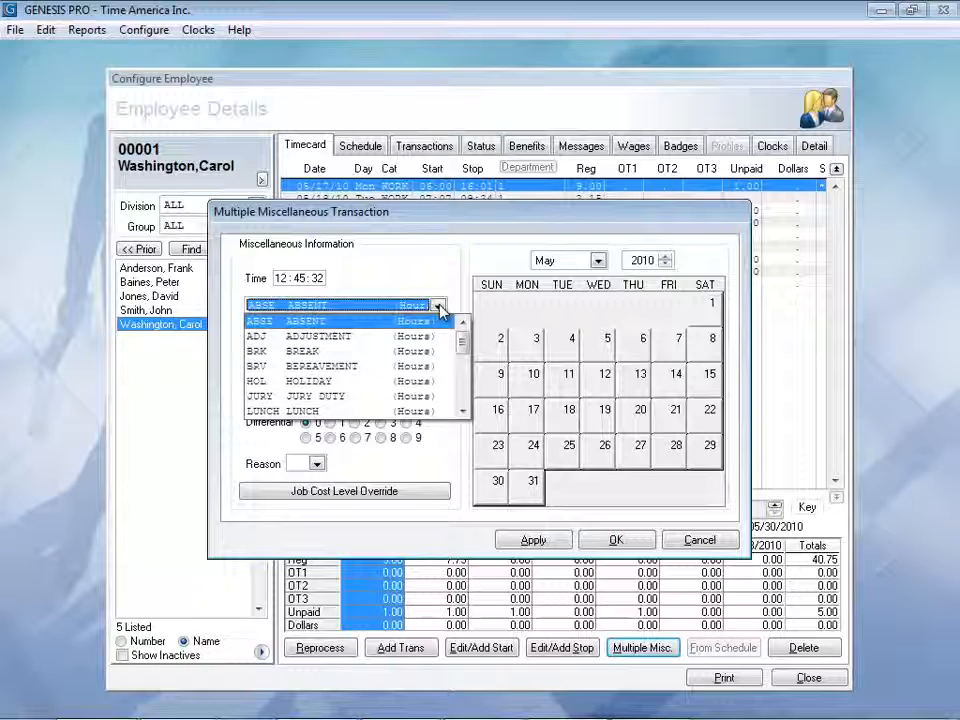
{"action": "scroll", "scroll_direction": "down", "scroll_amount": 3}
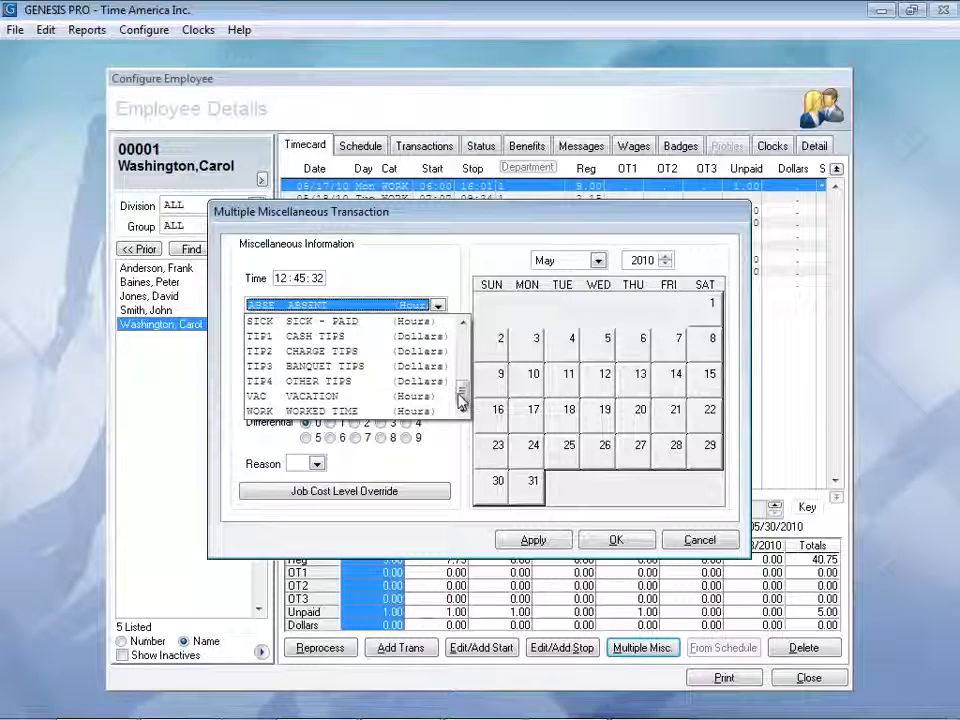
{"action": "left_click", "coordinate": [320, 396]}
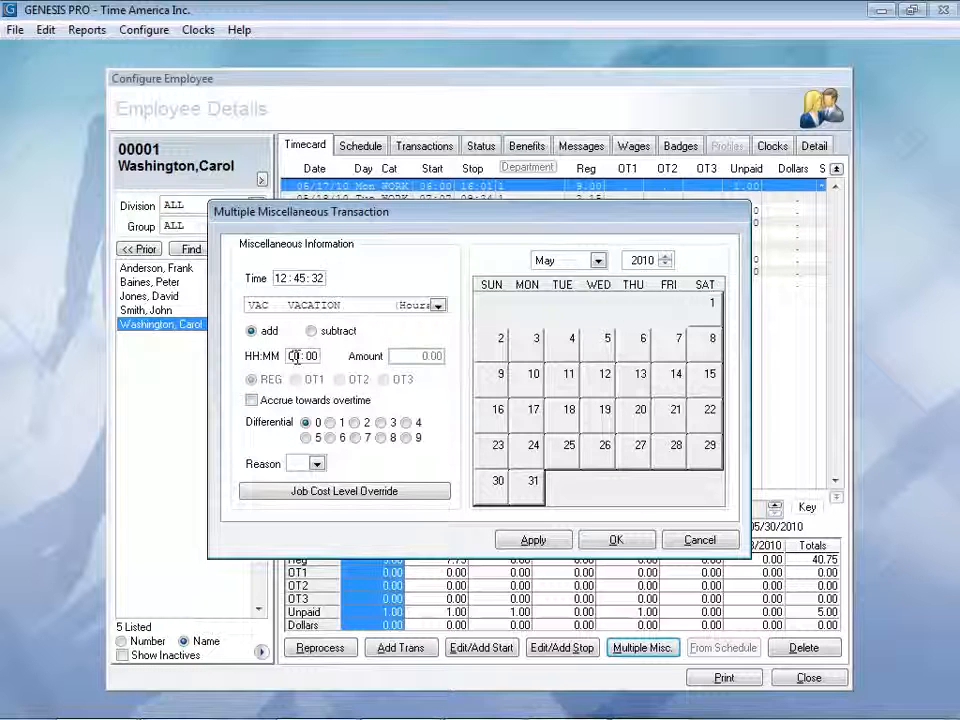
{"action": "left_click", "coordinate": [316, 356]}
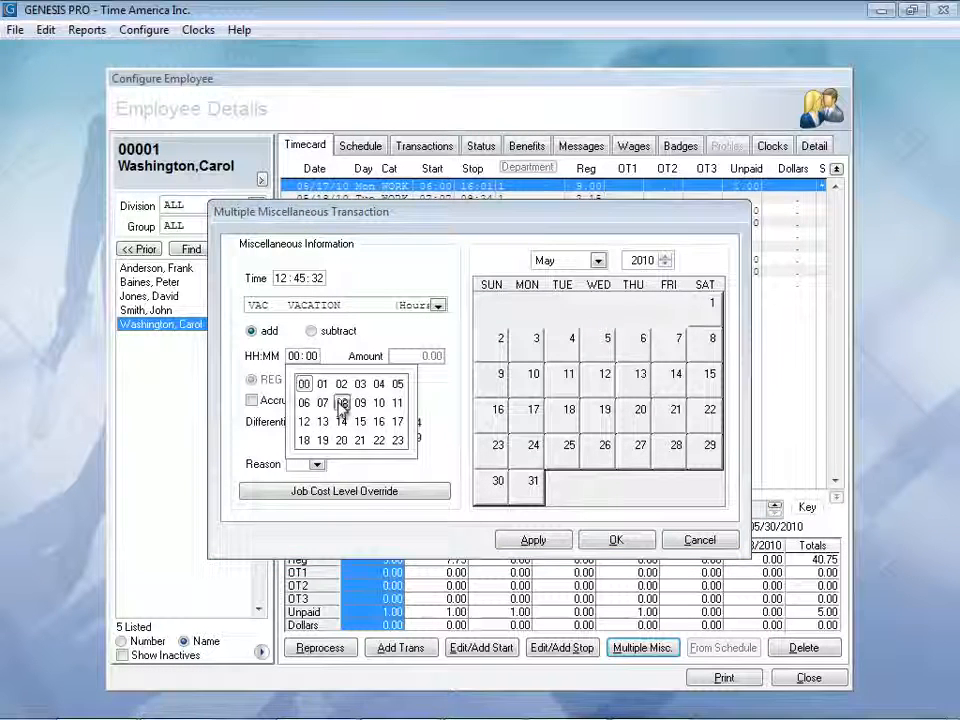
{"action": "left_click", "coordinate": [342, 402]}
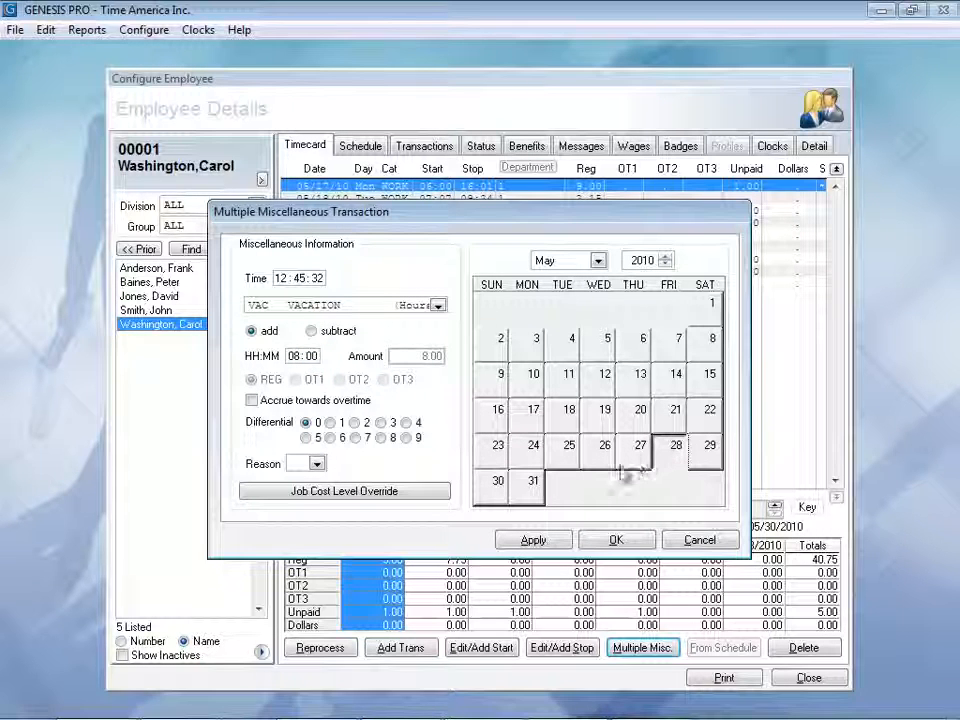
- Apply the 8-hour VAC entry for Friday 05/28/2010, accepting the negative balance warning
{"action": "left_click", "coordinate": [532, 540]}
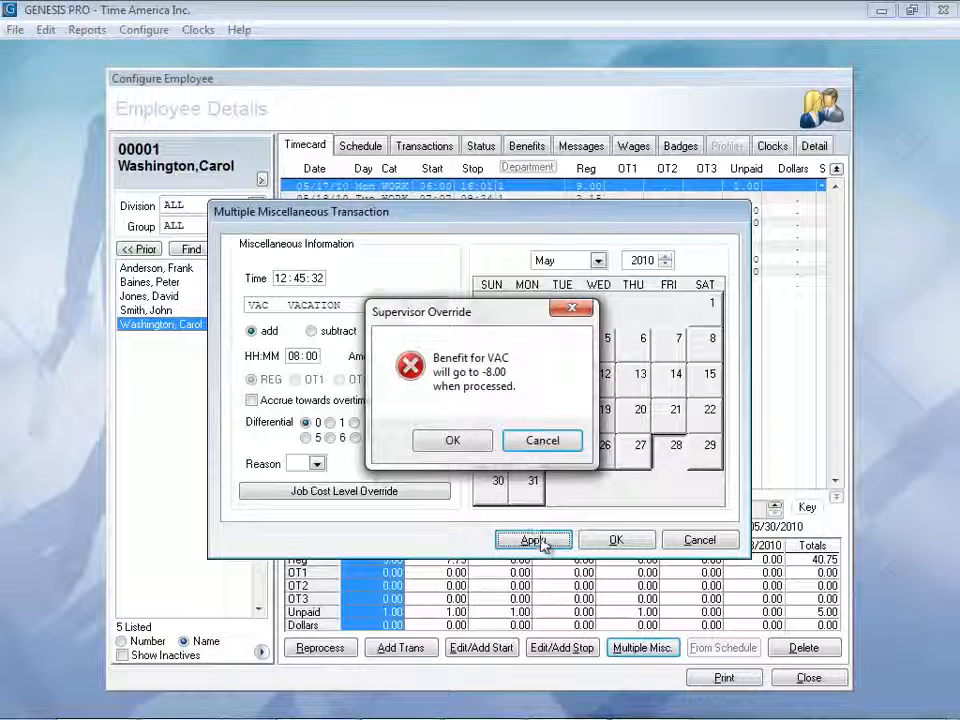
{"action": "mouse_move", "coordinate": [476, 410]}
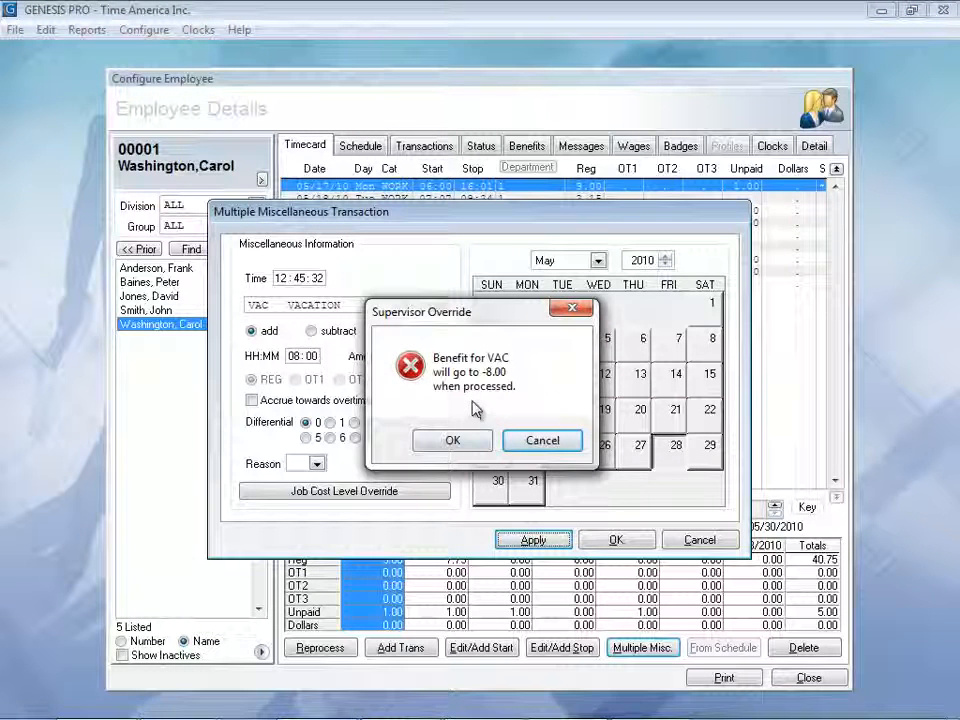
{"action": "mouse_move", "coordinate": [504, 410]}
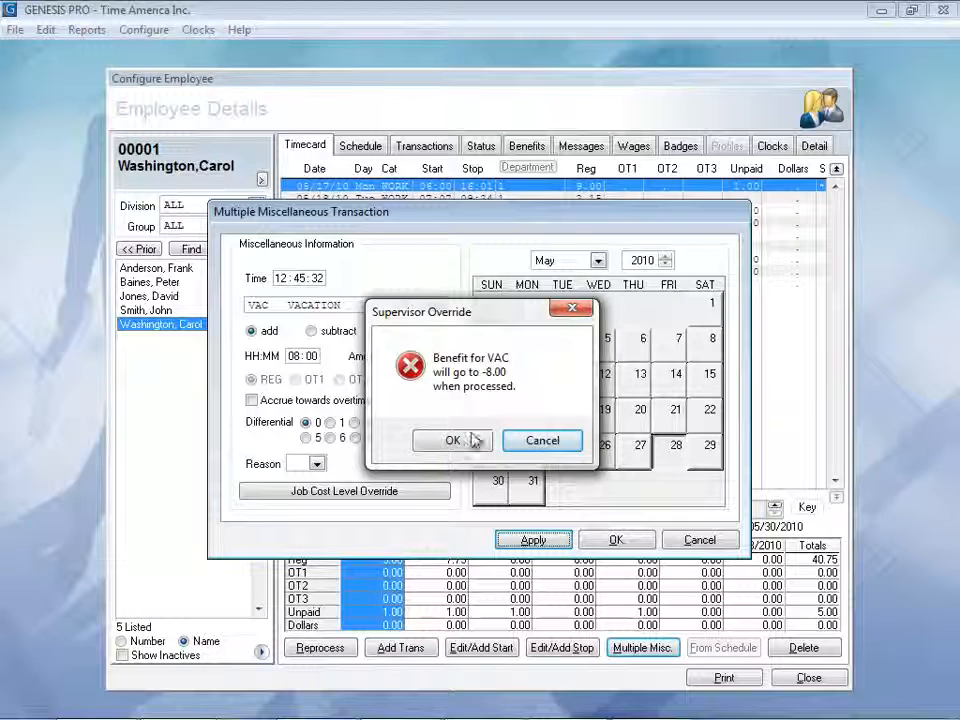
{"action": "left_click", "coordinate": [452, 440]}
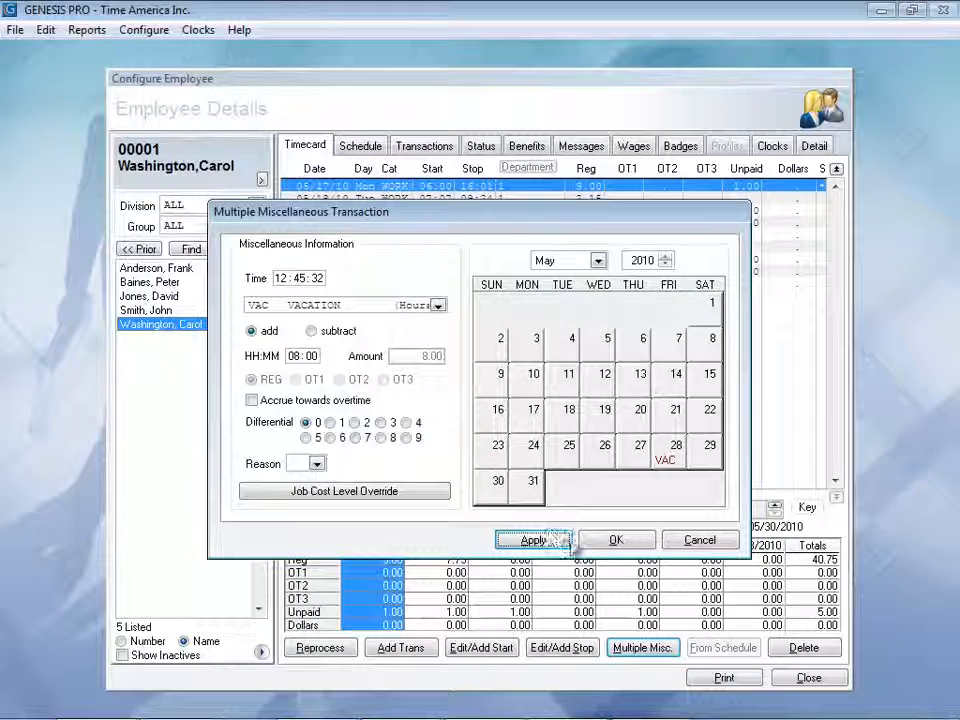
{"action": "left_click", "coordinate": [616, 540]}
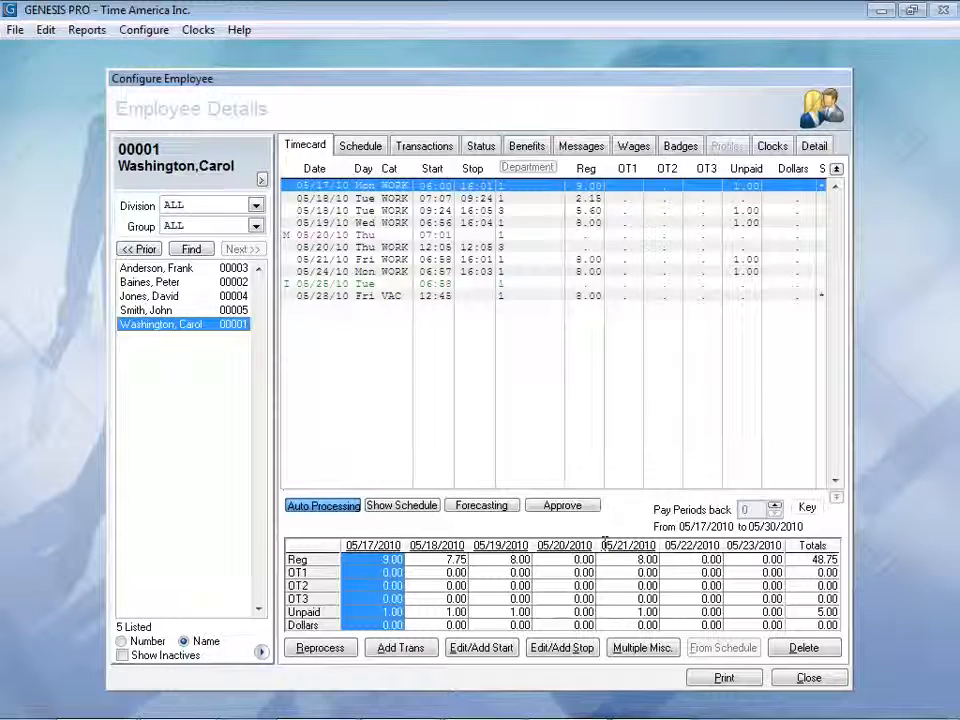
{"action": "mouse_move", "coordinate": [476, 330]}
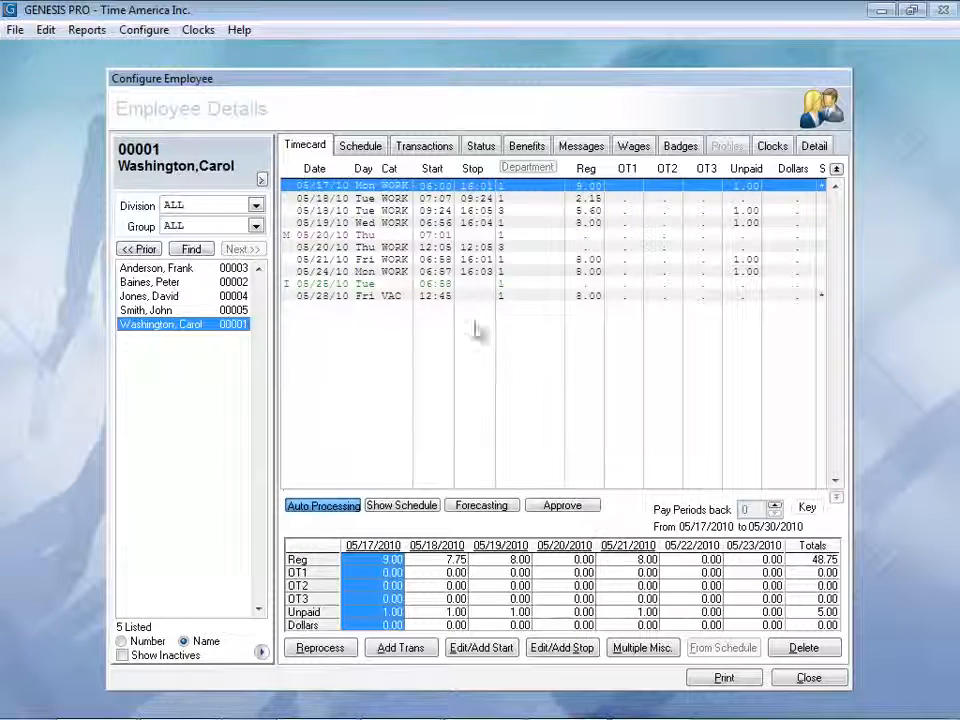
{"action": "left_click", "coordinate": [360, 144]}
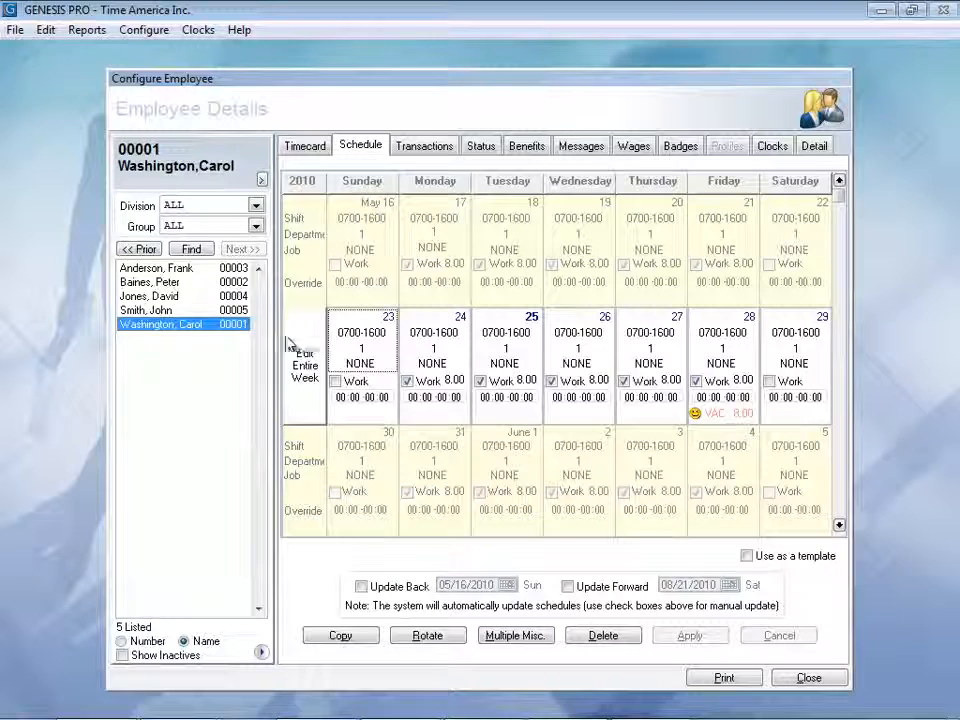
{"action": "left_click", "coordinate": [144, 310]}
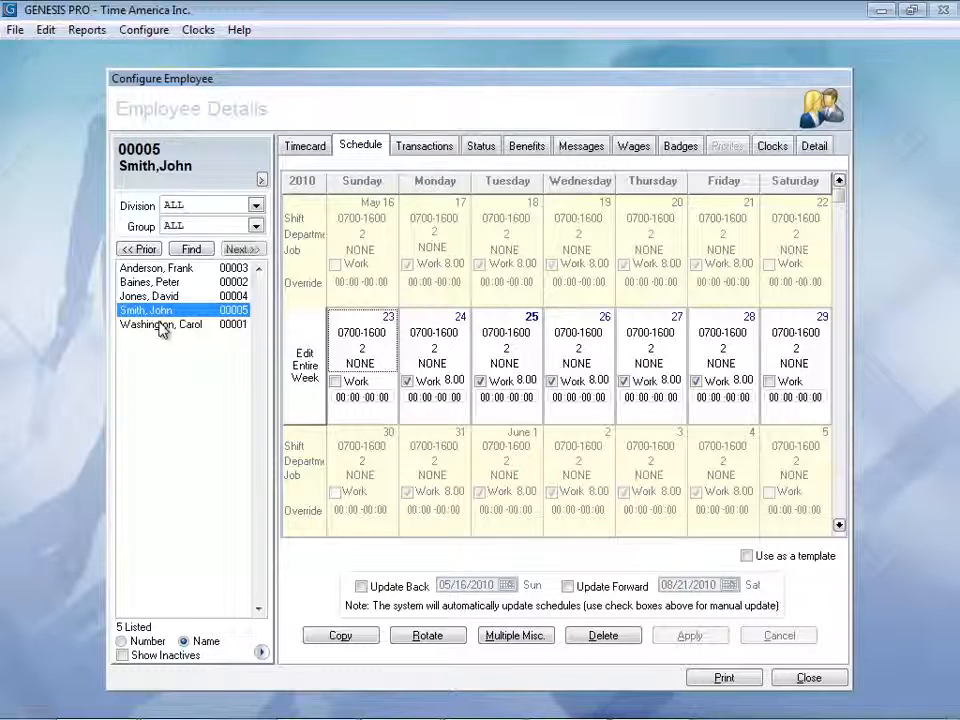
{"action": "left_click", "coordinate": [160, 324]}
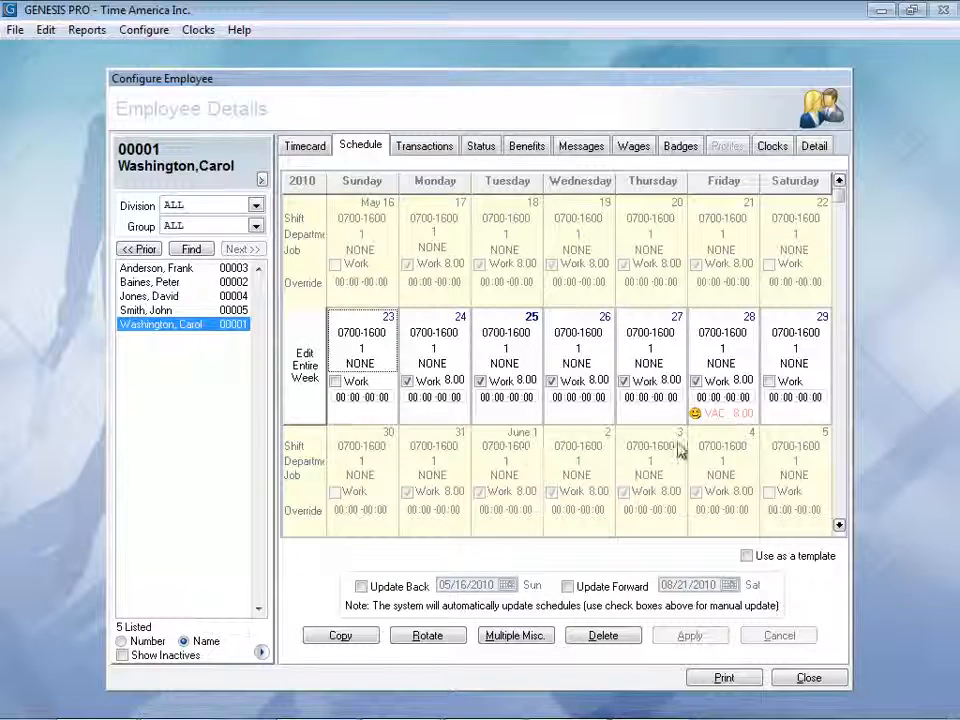
{"action": "mouse_move", "coordinate": [750, 440]}
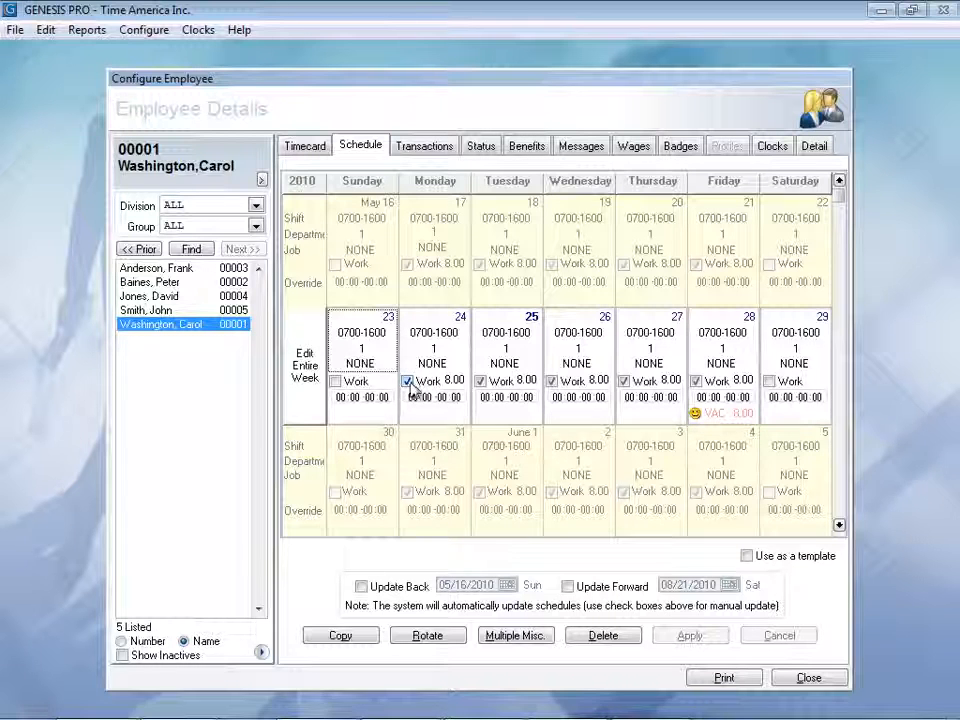
{"action": "left_click", "coordinate": [408, 380]}
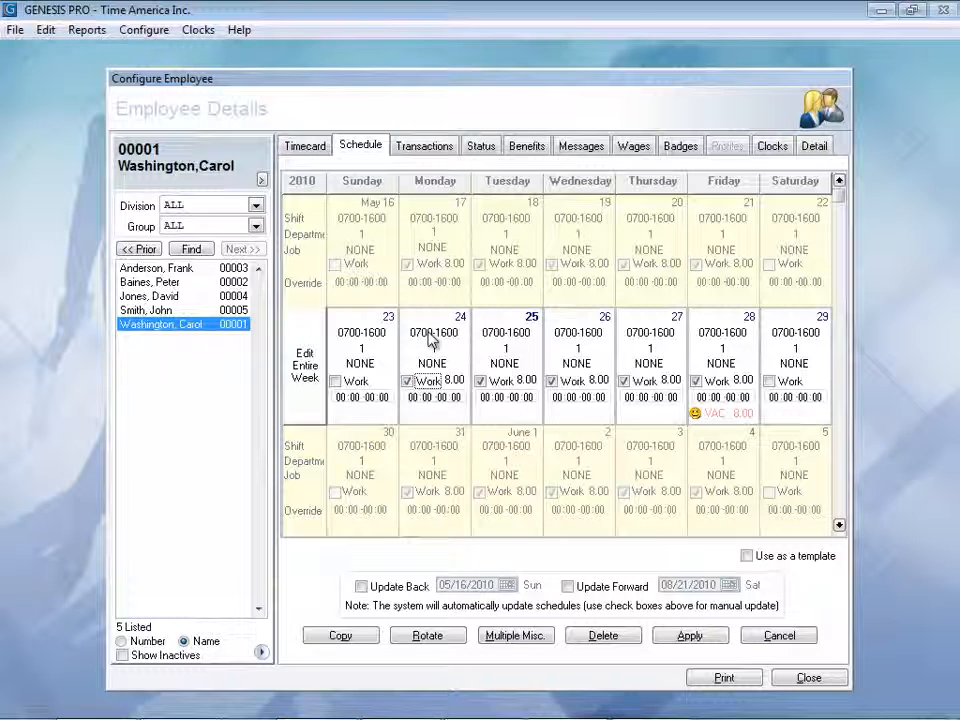
- Override Monday 05/24/2010 with the 0700-1600 Standard Shift worked 06:00–18:00, updating the rest of the week
{"action": "double_click", "coordinate": [432, 350]}
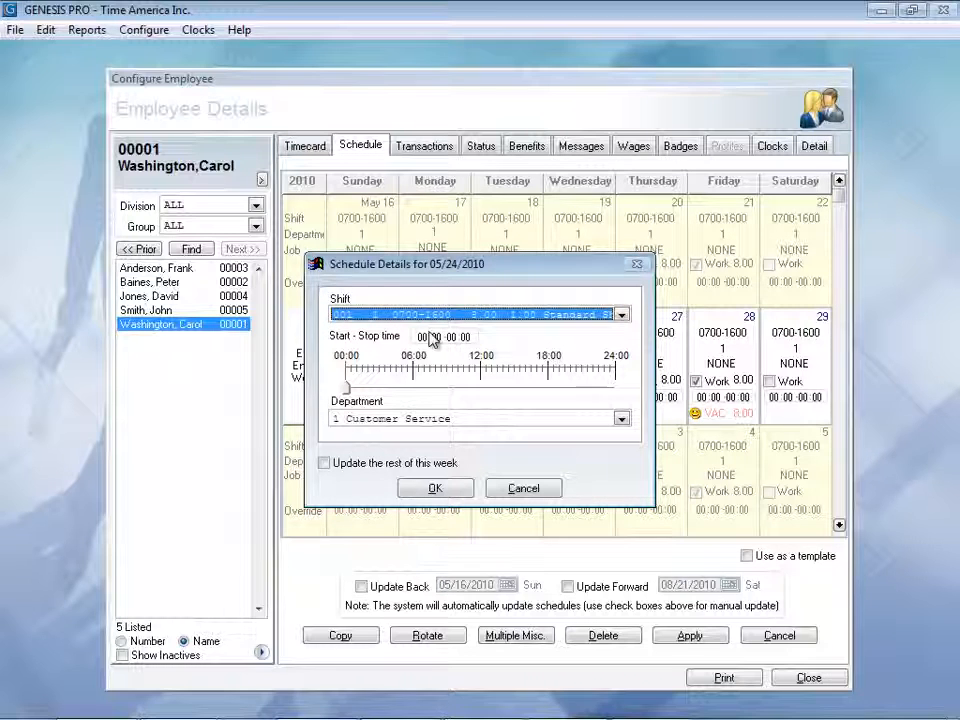
{"action": "left_click", "coordinate": [620, 314]}
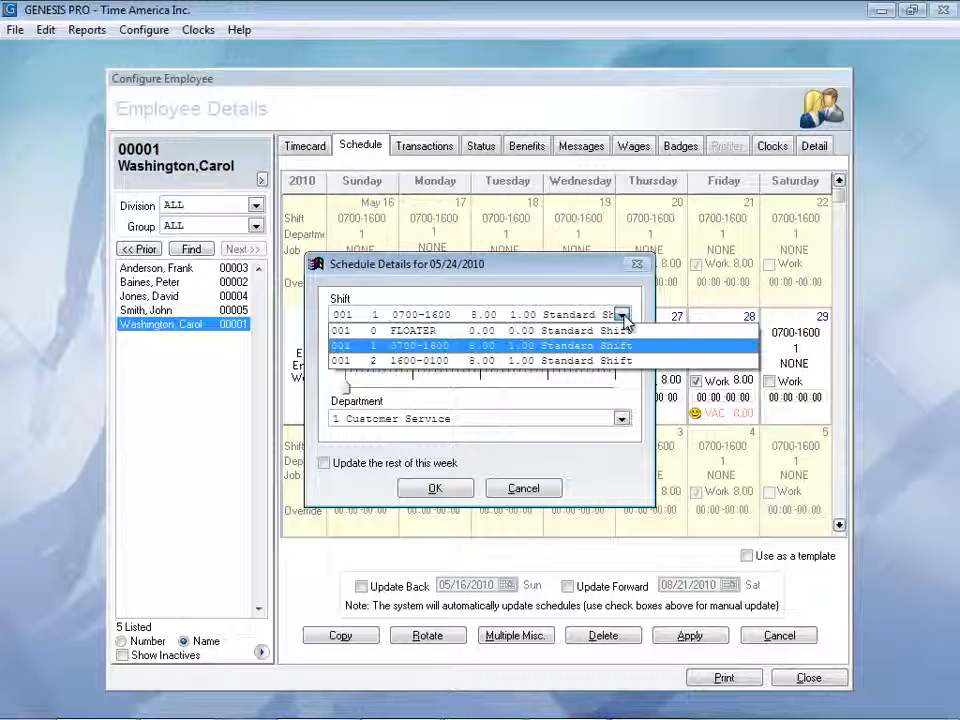
{"action": "left_click", "coordinate": [620, 314]}
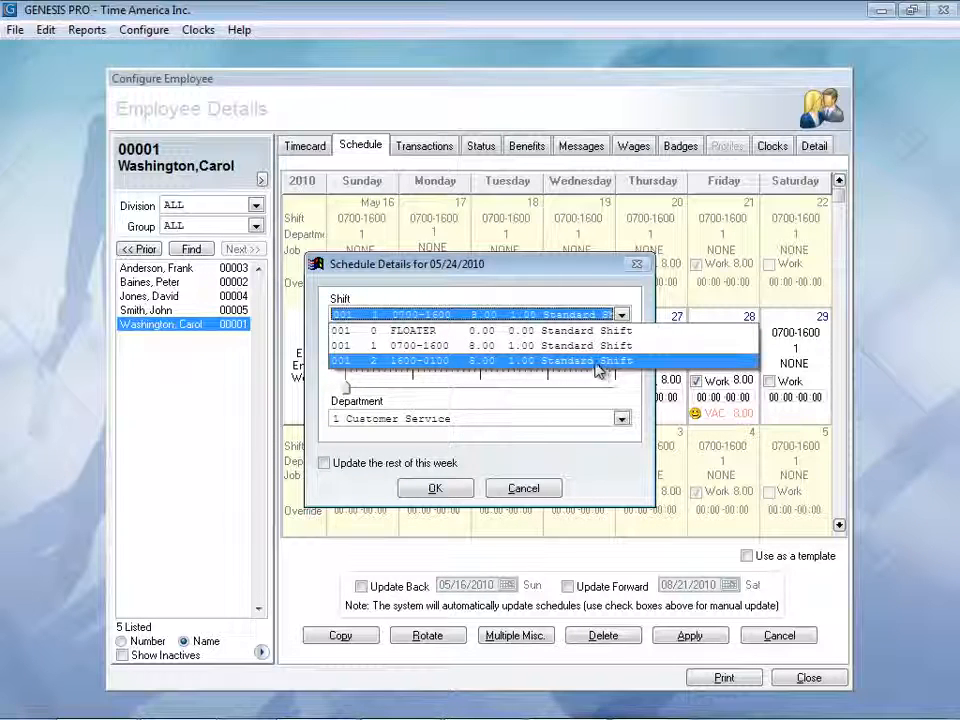
{"action": "left_click", "coordinate": [470, 330]}
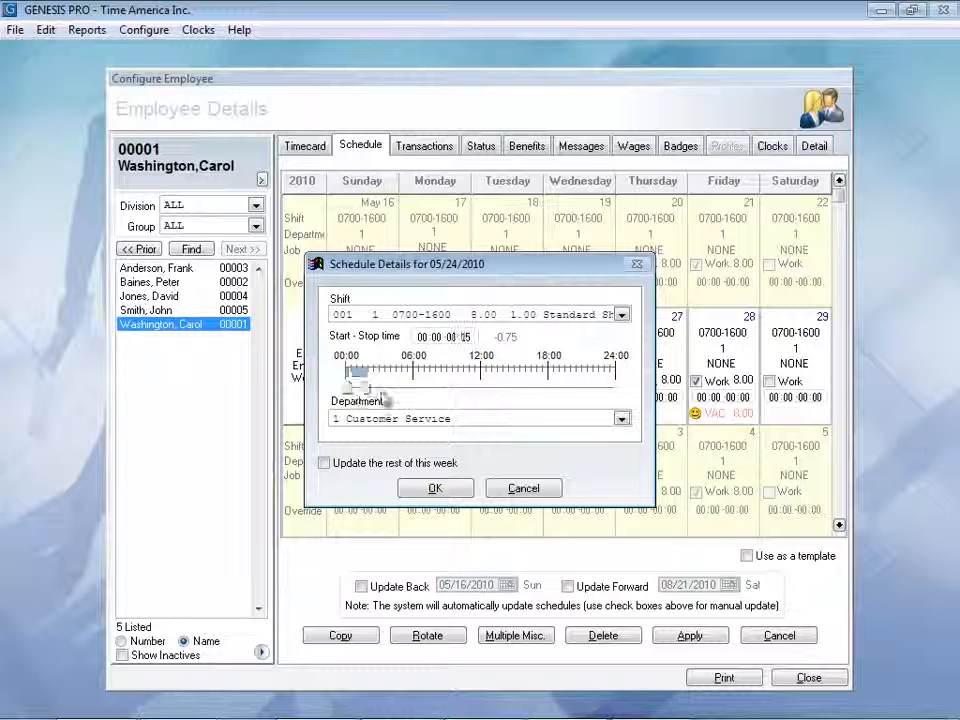
{"action": "left_click_drag", "start_coordinate": [358, 388], "coordinate": [550, 388]}
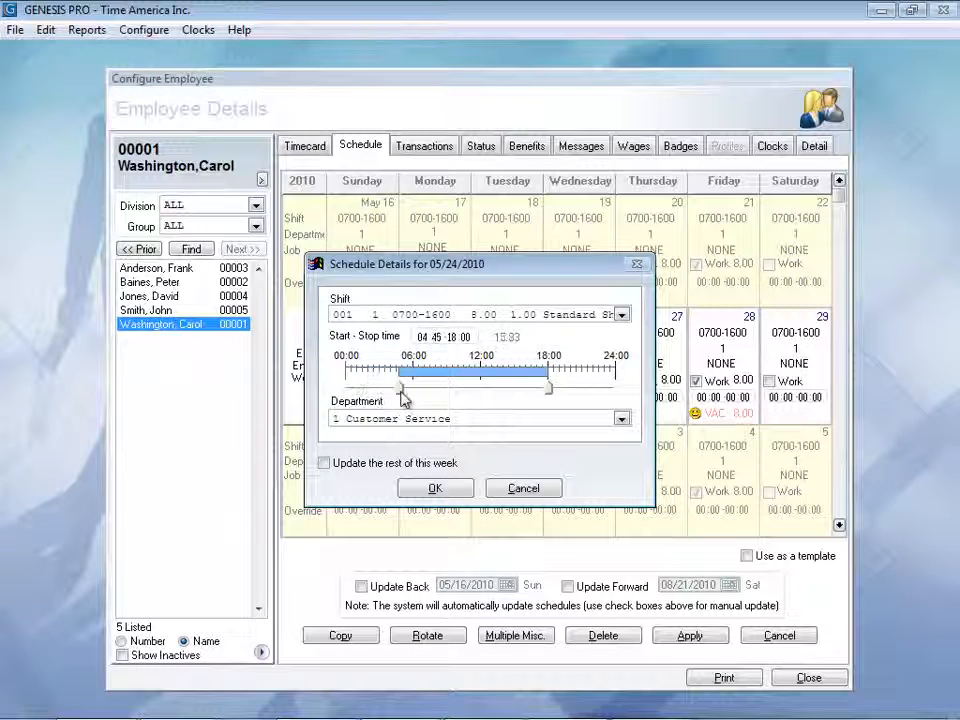
{"action": "left_click_drag", "start_coordinate": [396, 388], "coordinate": [410, 388]}
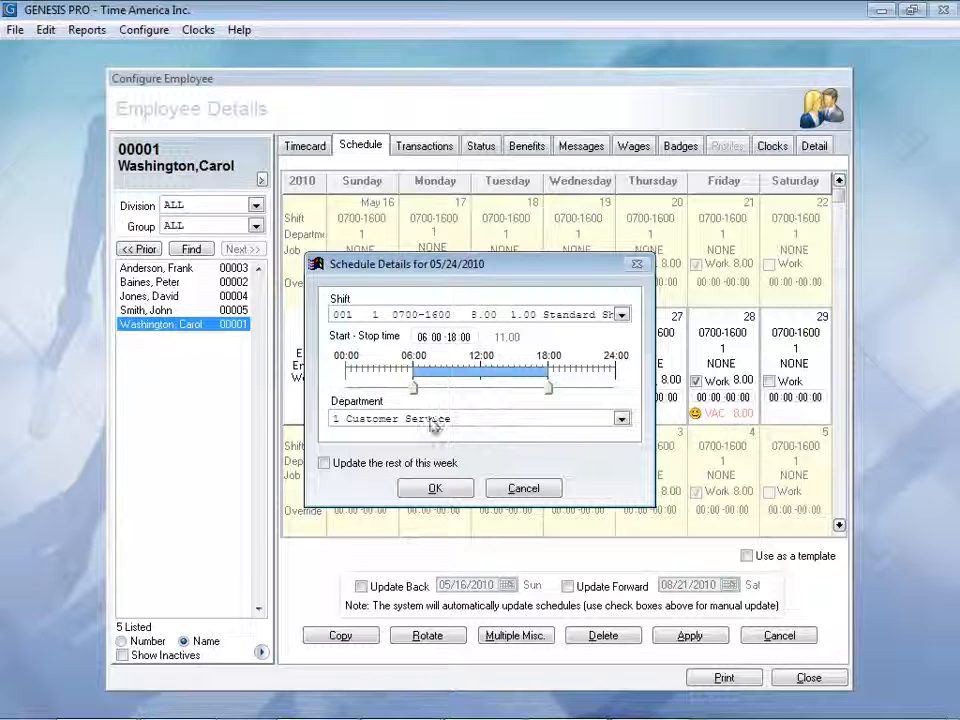
{"action": "mouse_move", "coordinate": [456, 412]}
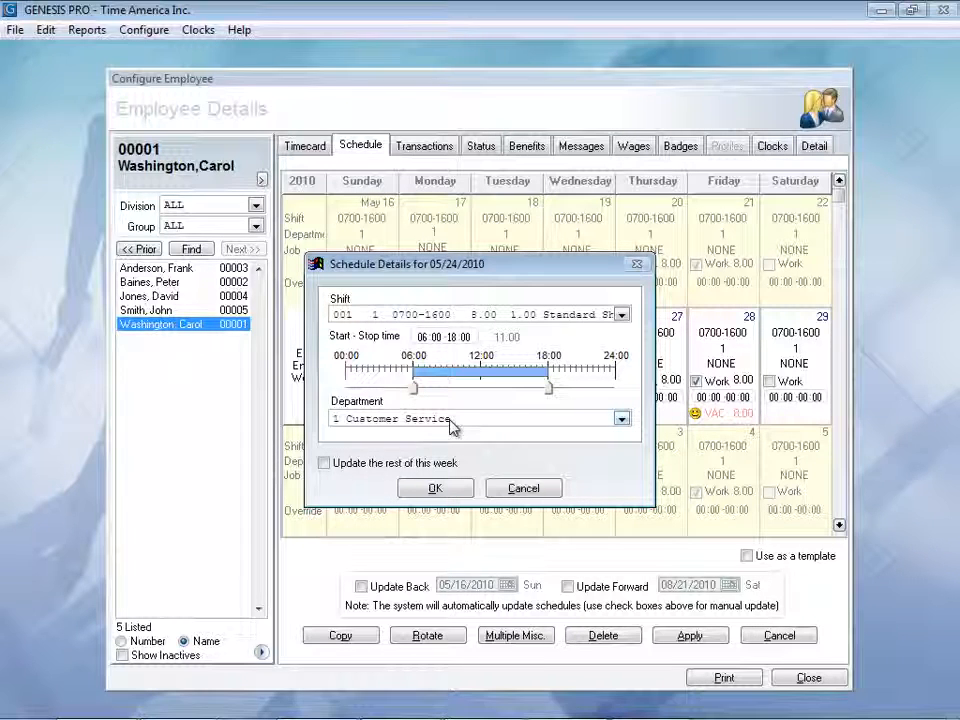
{"action": "mouse_move", "coordinate": [358, 472]}
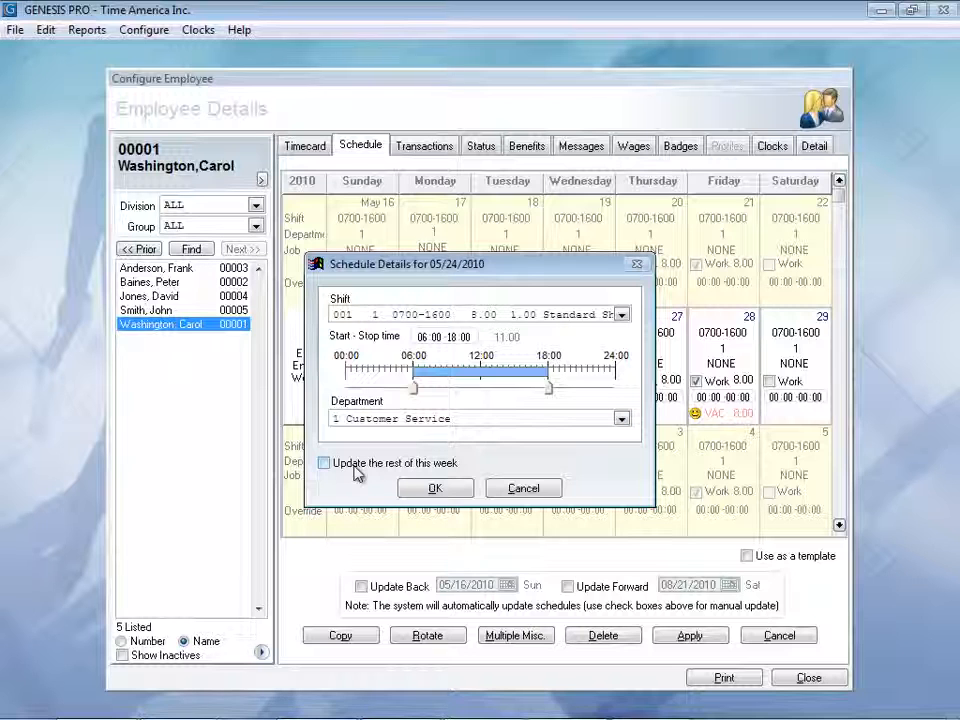
{"action": "left_click", "coordinate": [436, 488]}
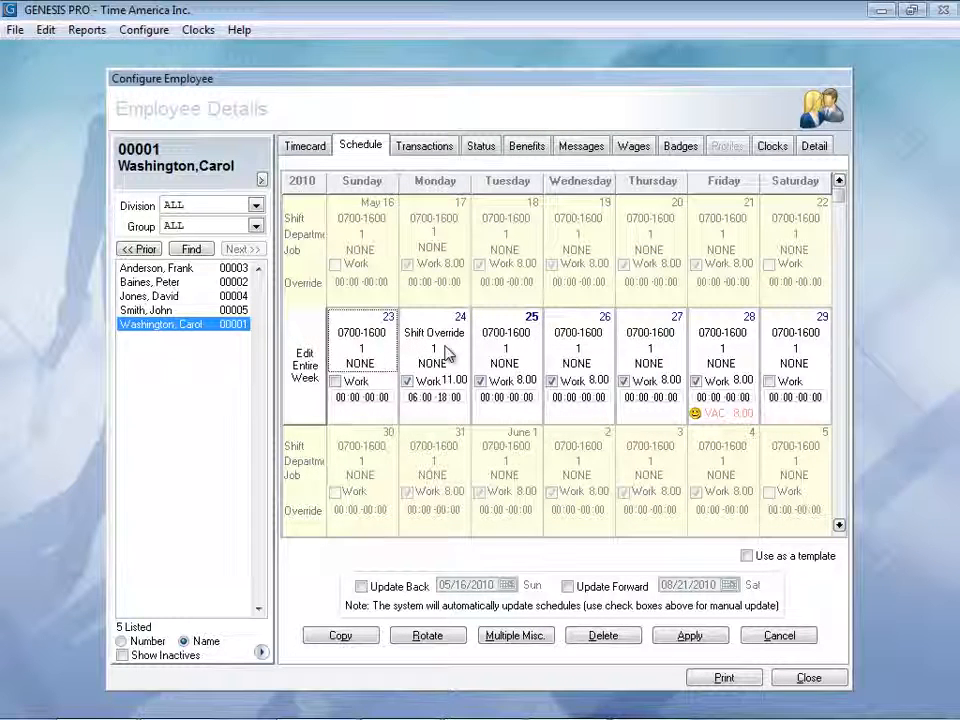
{"action": "mouse_move", "coordinate": [448, 414]}
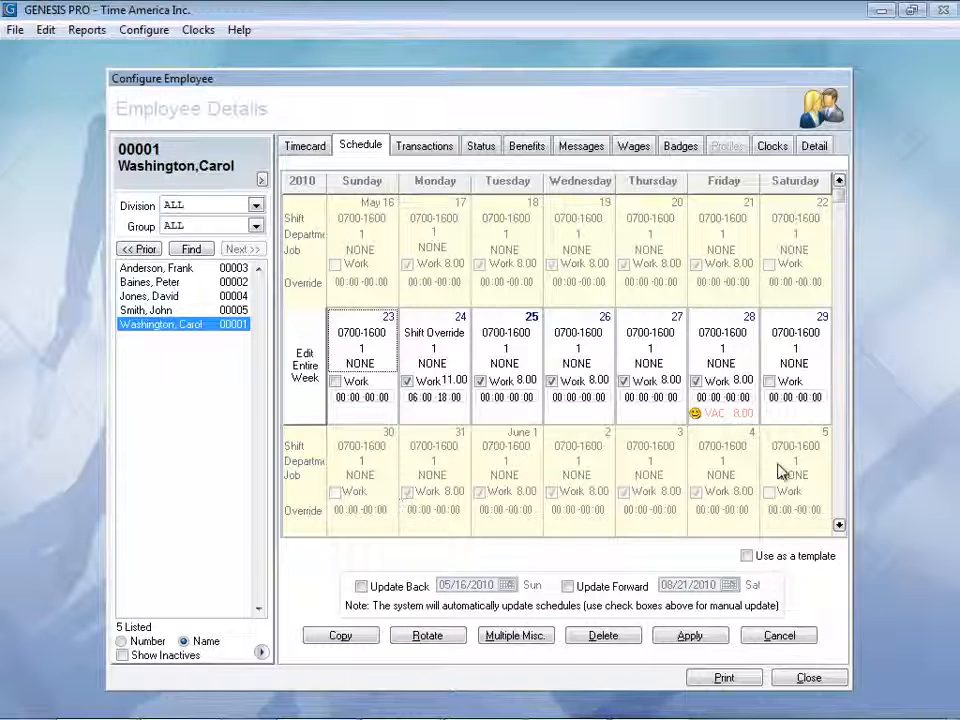
{"action": "mouse_move", "coordinate": [476, 488]}
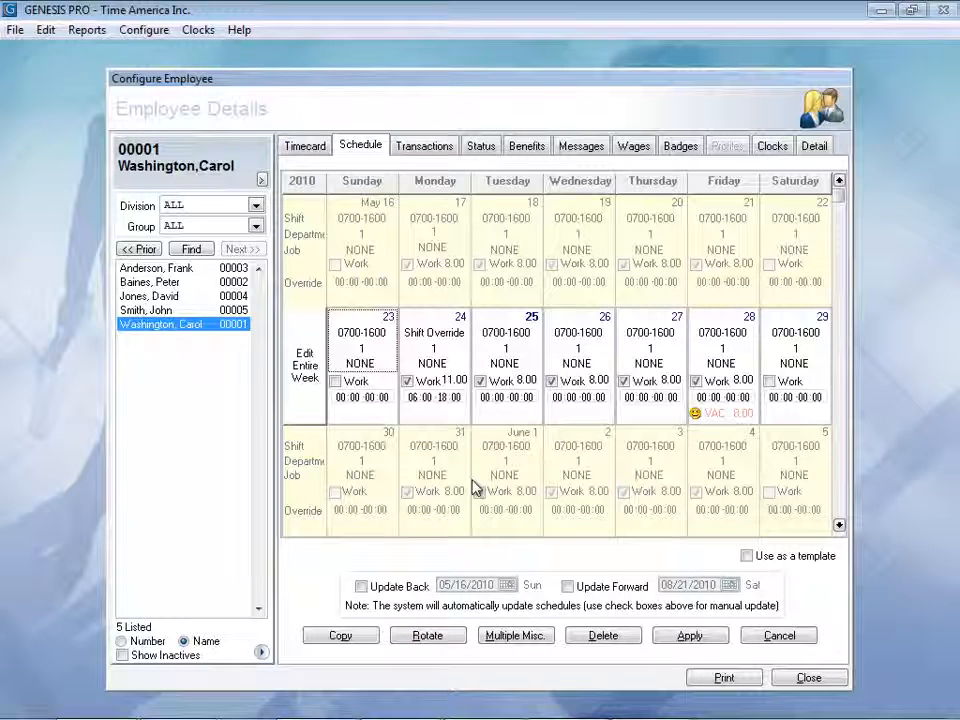
{"action": "mouse_move", "coordinate": [452, 440]}
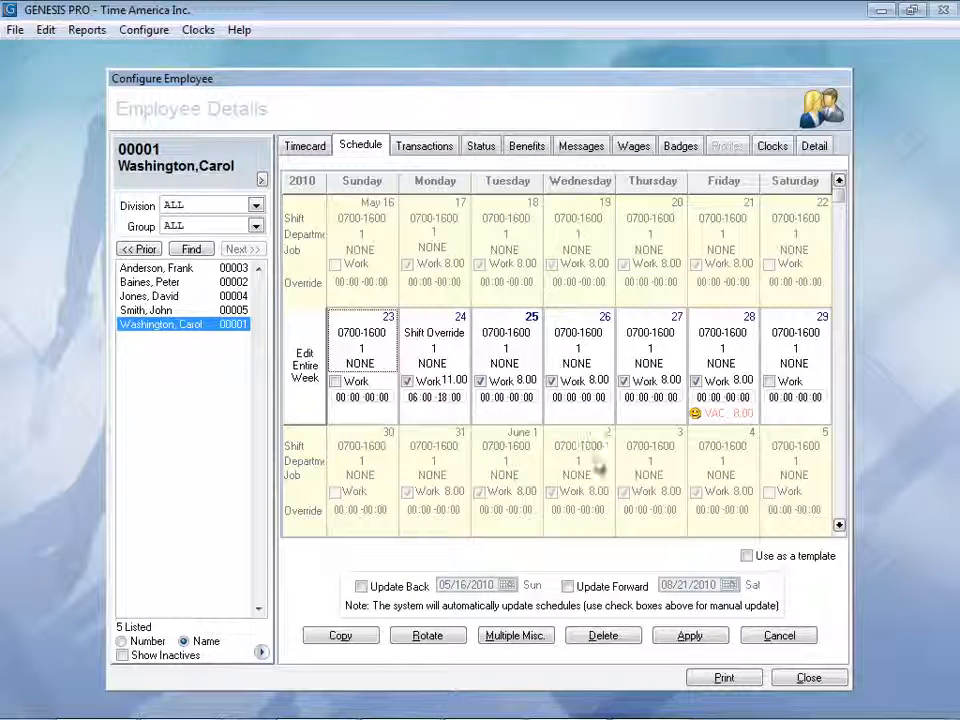
{"action": "mouse_move", "coordinate": [384, 270]}
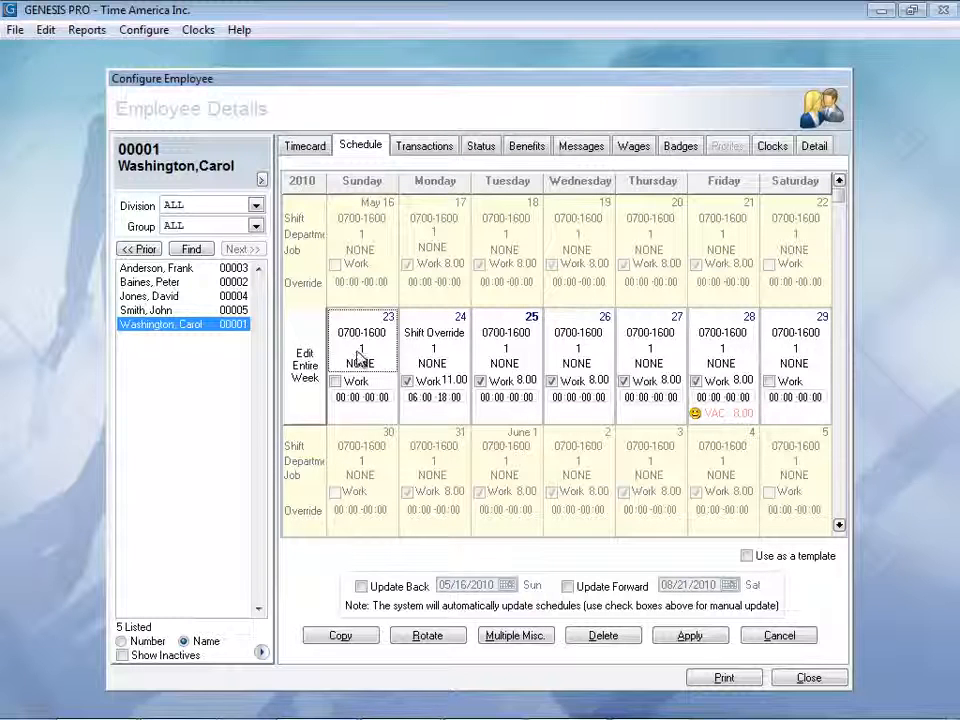
{"action": "mouse_move", "coordinate": [424, 146]}
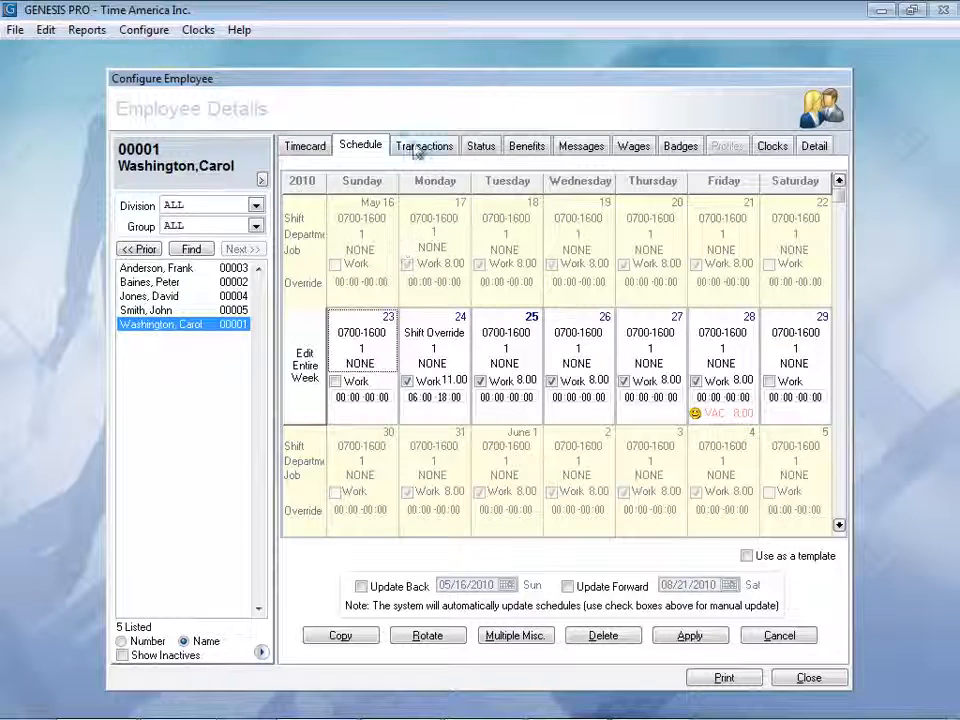
{"action": "left_click", "coordinate": [424, 144]}
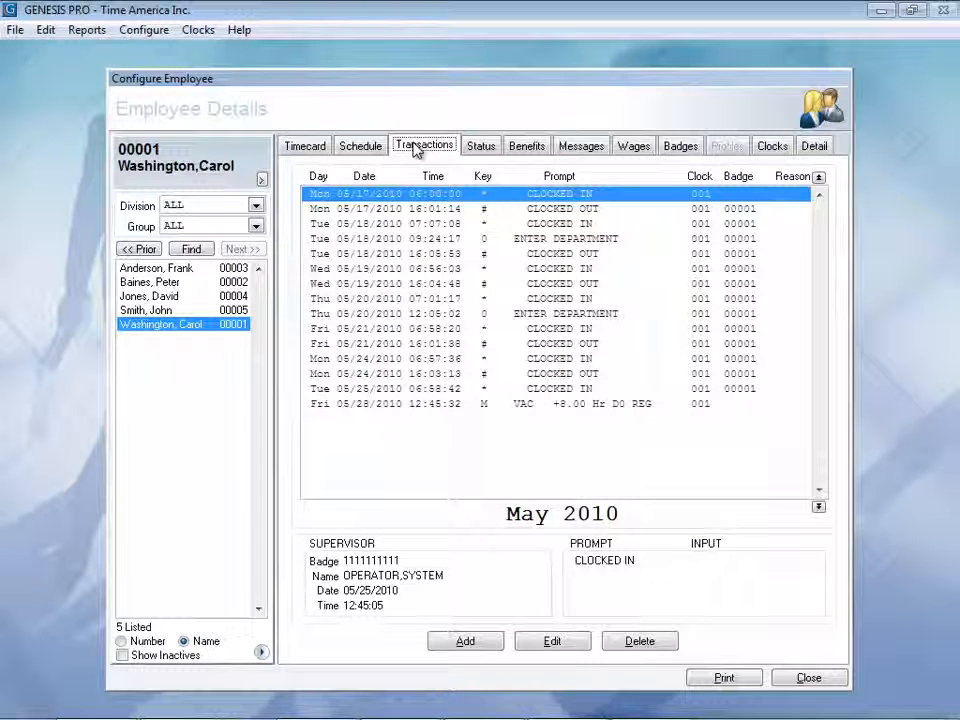
{"action": "mouse_move", "coordinate": [584, 284]}
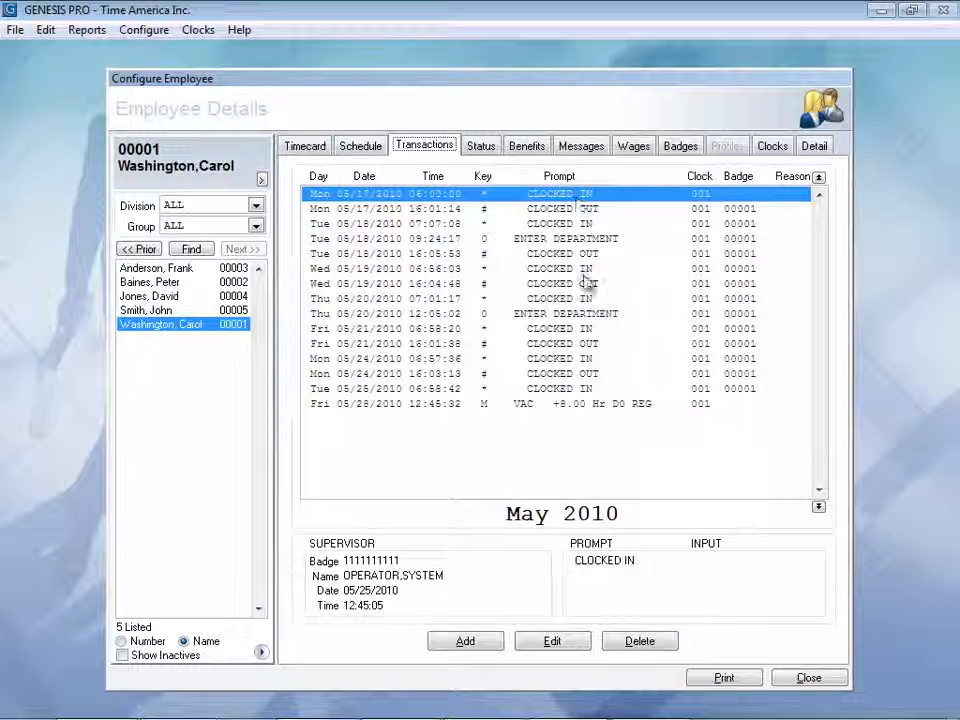
{"action": "mouse_move", "coordinate": [596, 374]}
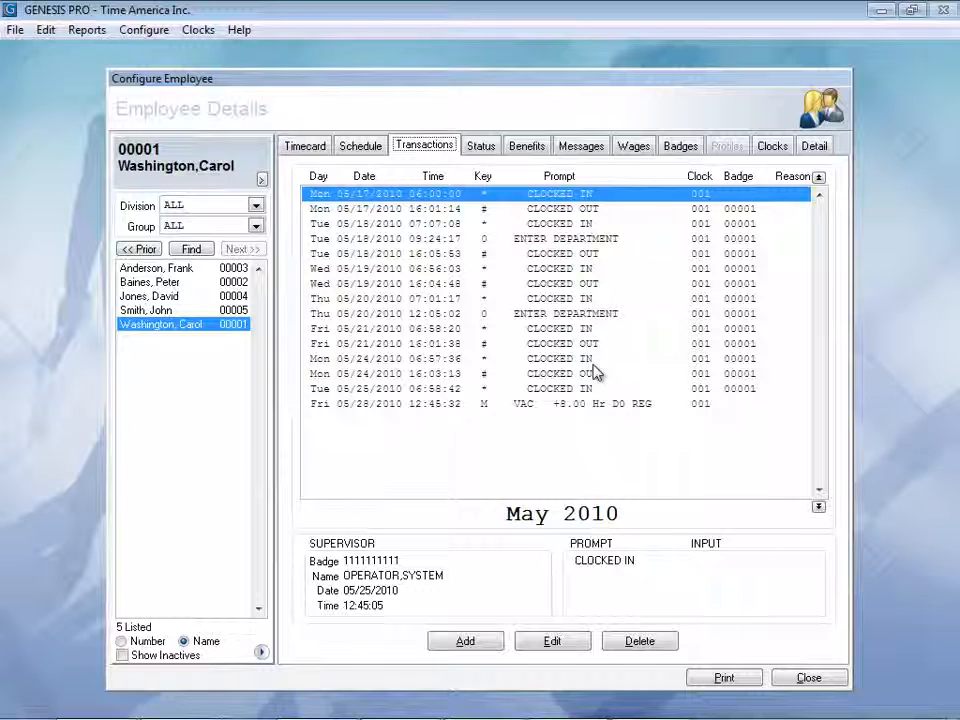
{"action": "mouse_move", "coordinate": [750, 390]}
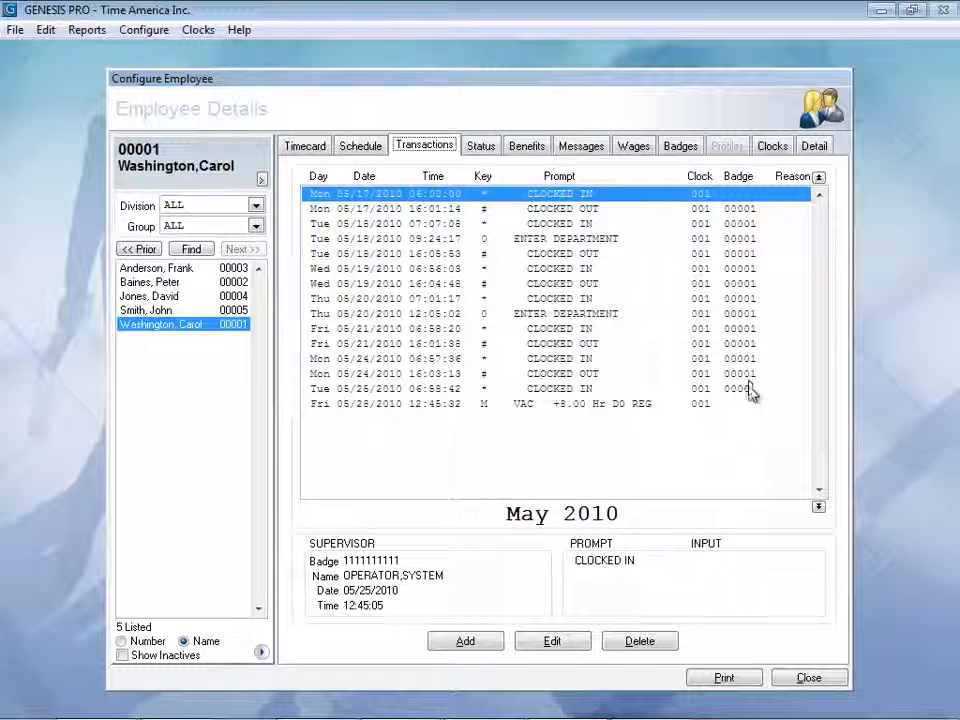
{"action": "mouse_move", "coordinate": [738, 392]}
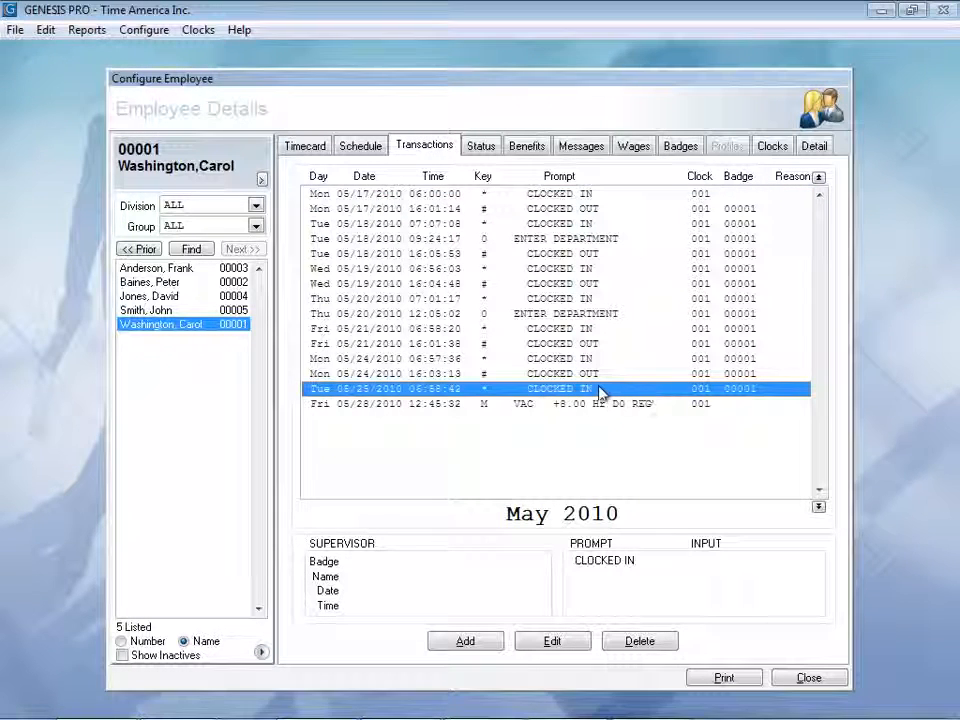
{"action": "mouse_move", "coordinate": [604, 412]}
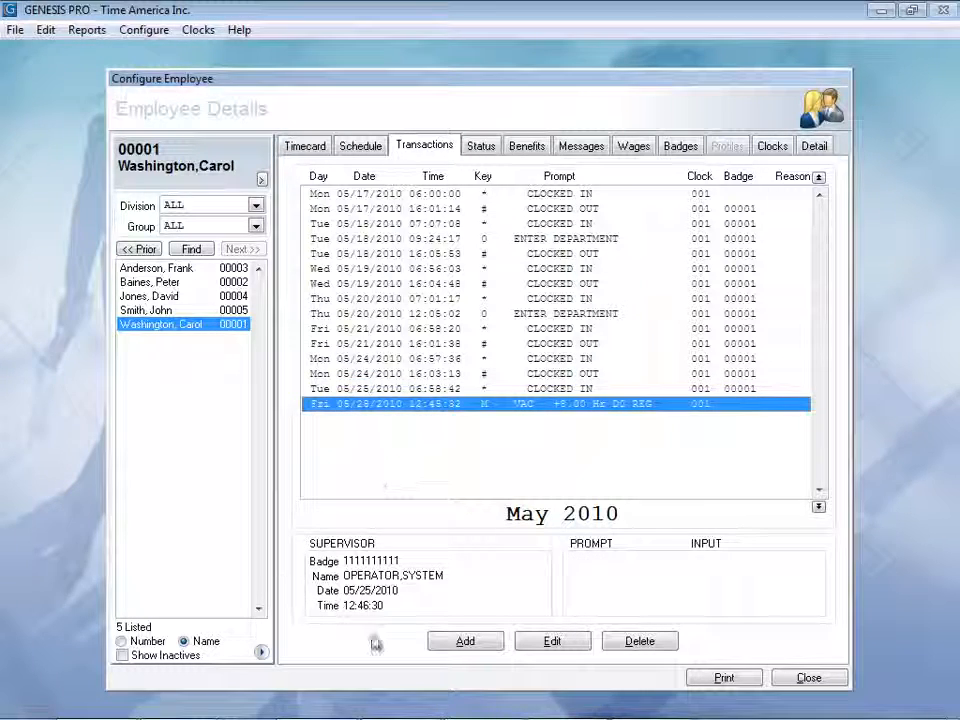
{"action": "mouse_move", "coordinate": [436, 600]}
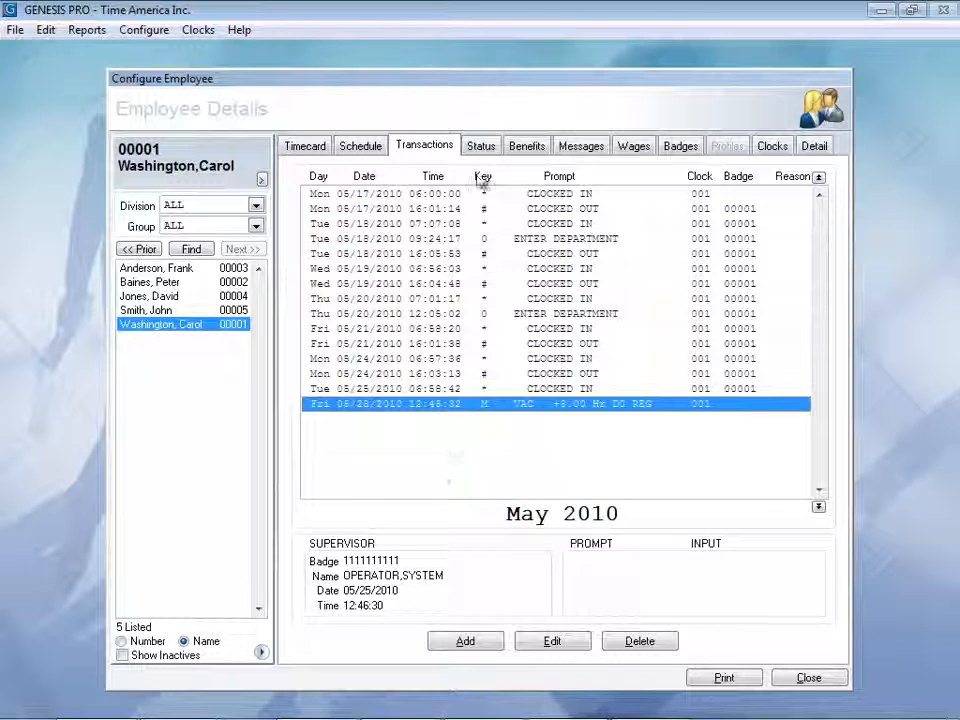
{"action": "left_click", "coordinate": [482, 144]}
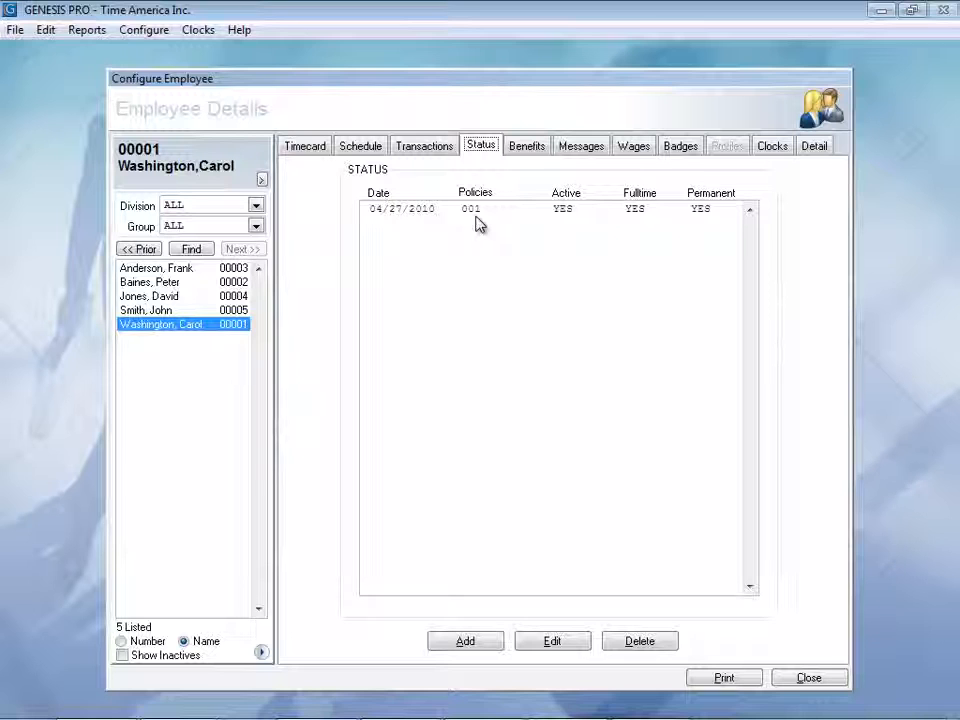
{"action": "mouse_move", "coordinate": [570, 228]}
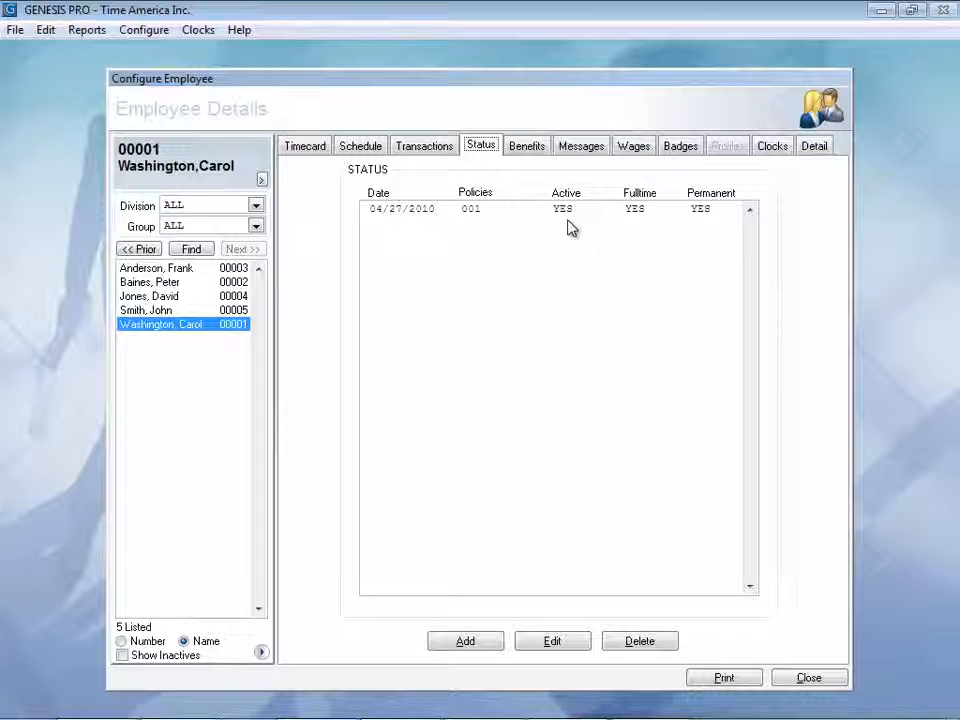
{"action": "left_click", "coordinate": [528, 144]}
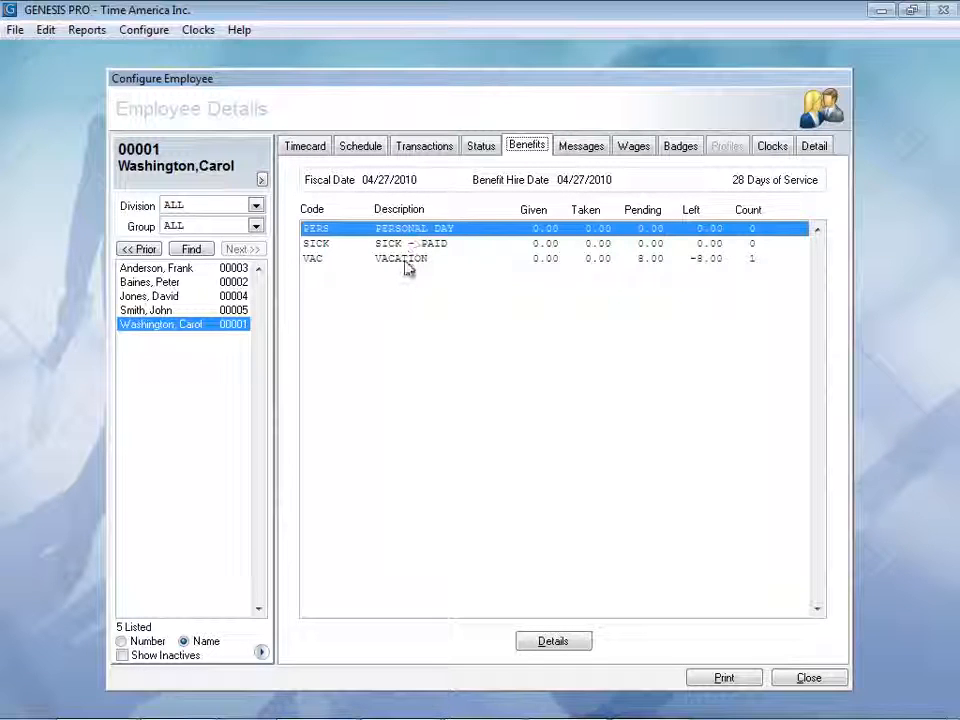
{"action": "mouse_move", "coordinate": [352, 272]}
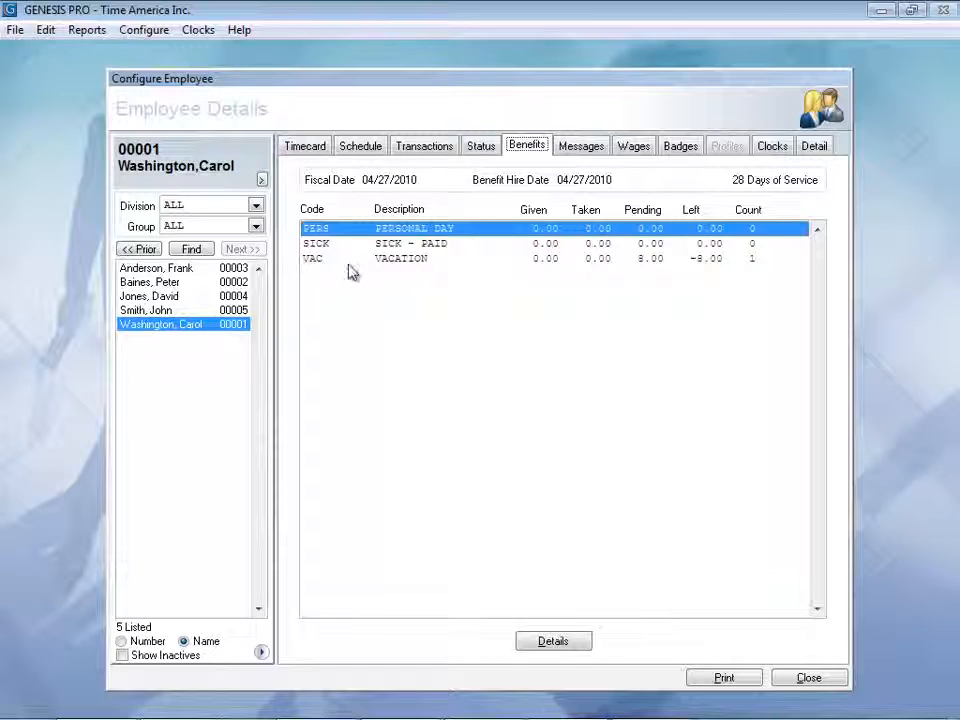
{"action": "mouse_move", "coordinate": [410, 268]}
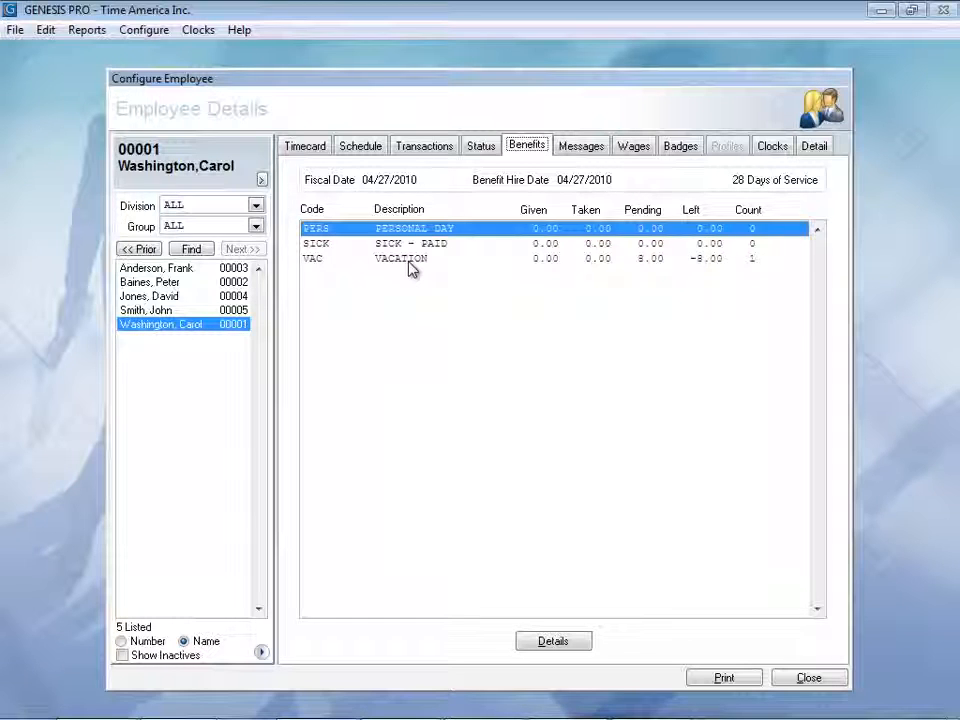
{"action": "mouse_move", "coordinate": [530, 268]}
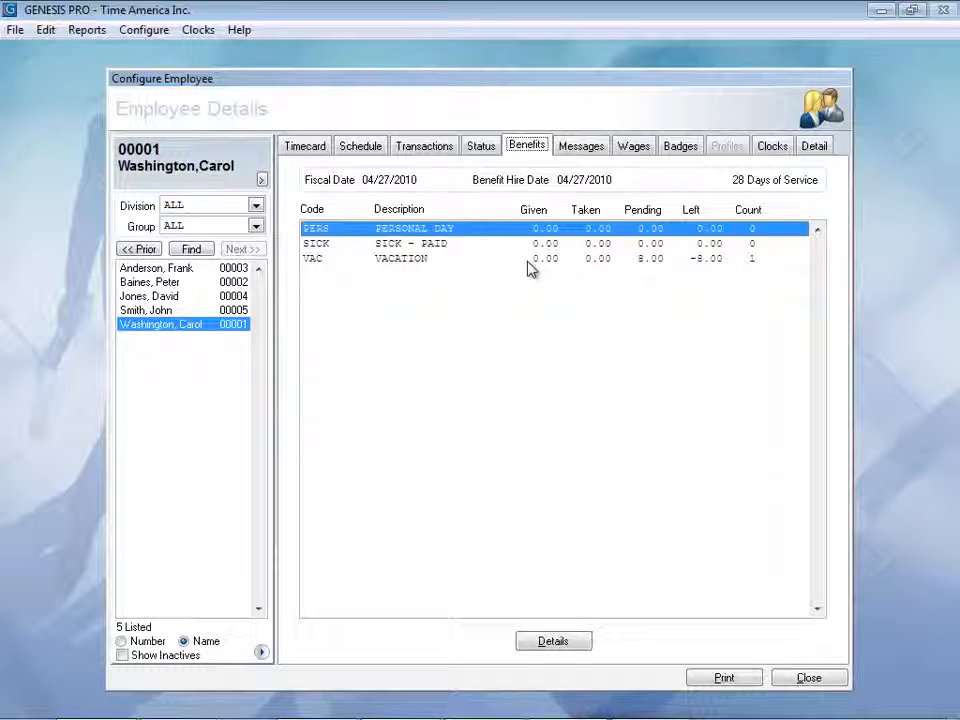
{"action": "mouse_move", "coordinate": [538, 270]}
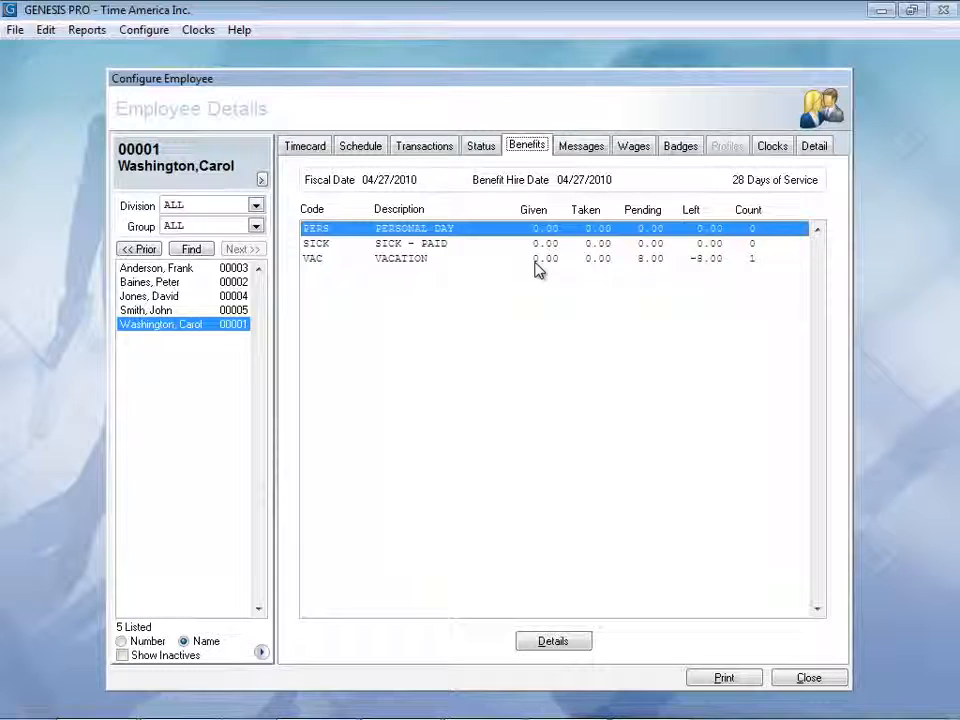
{"action": "mouse_move", "coordinate": [588, 298]}
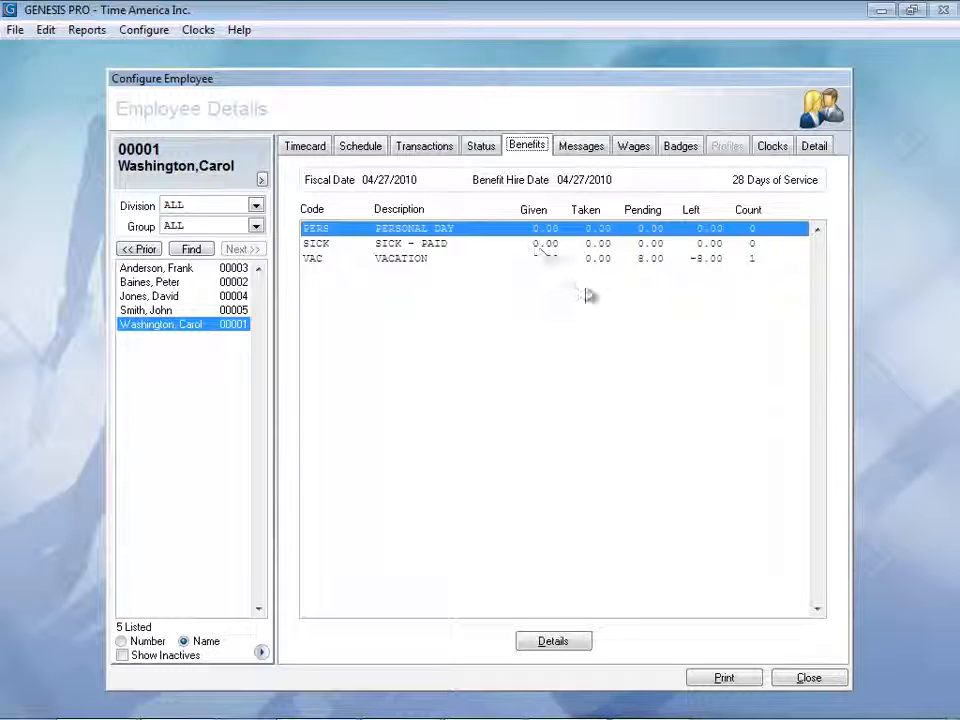
{"action": "mouse_move", "coordinate": [648, 272]}
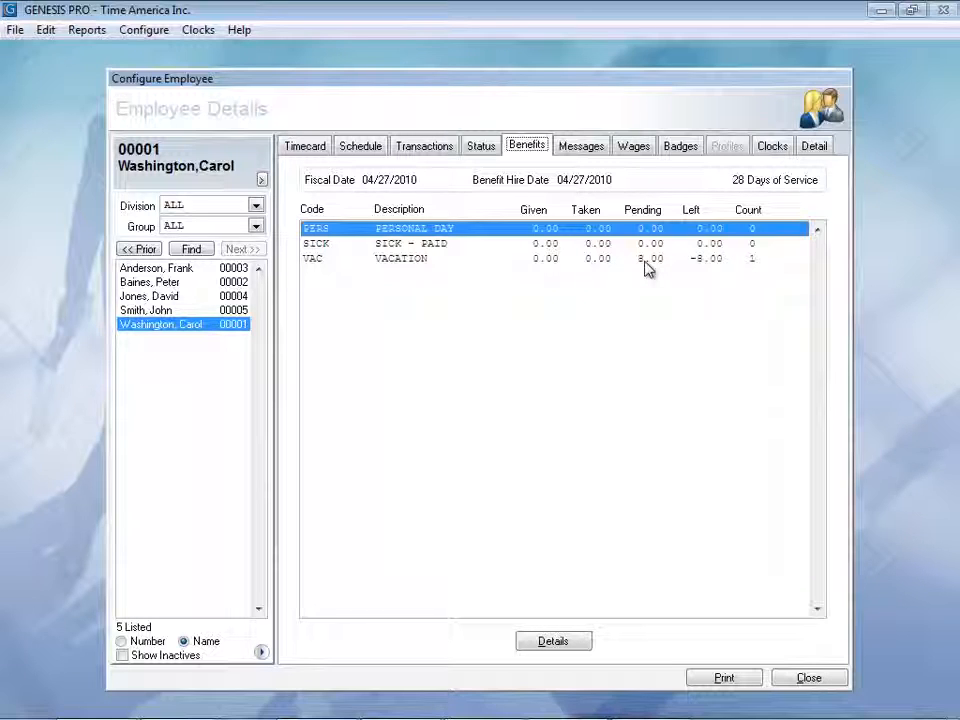
{"action": "mouse_move", "coordinate": [710, 268]}
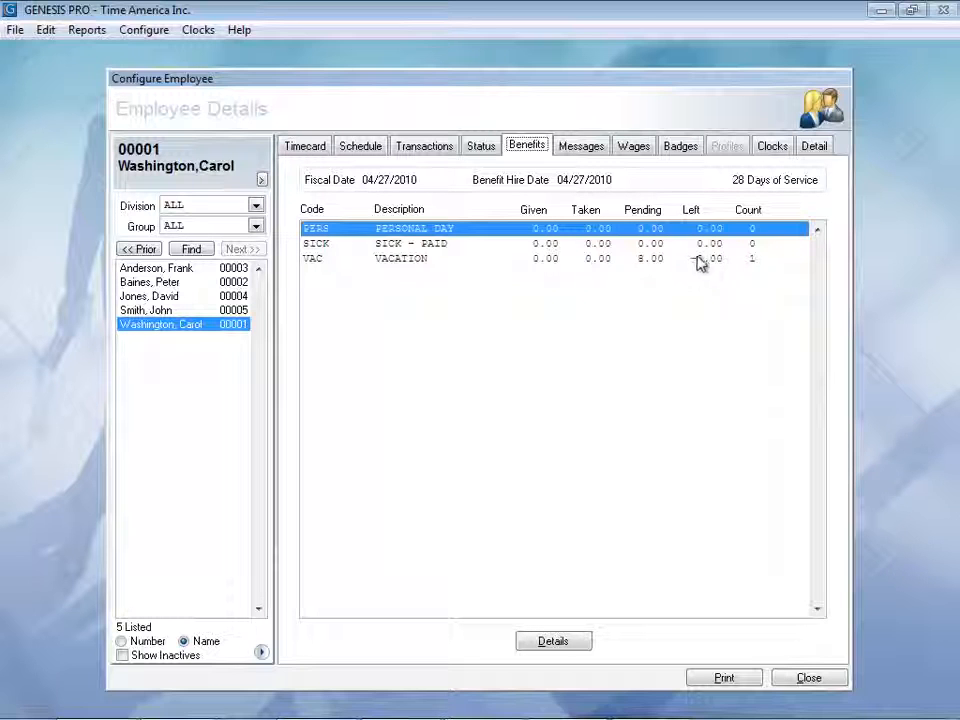
{"action": "left_click", "coordinate": [580, 144]}
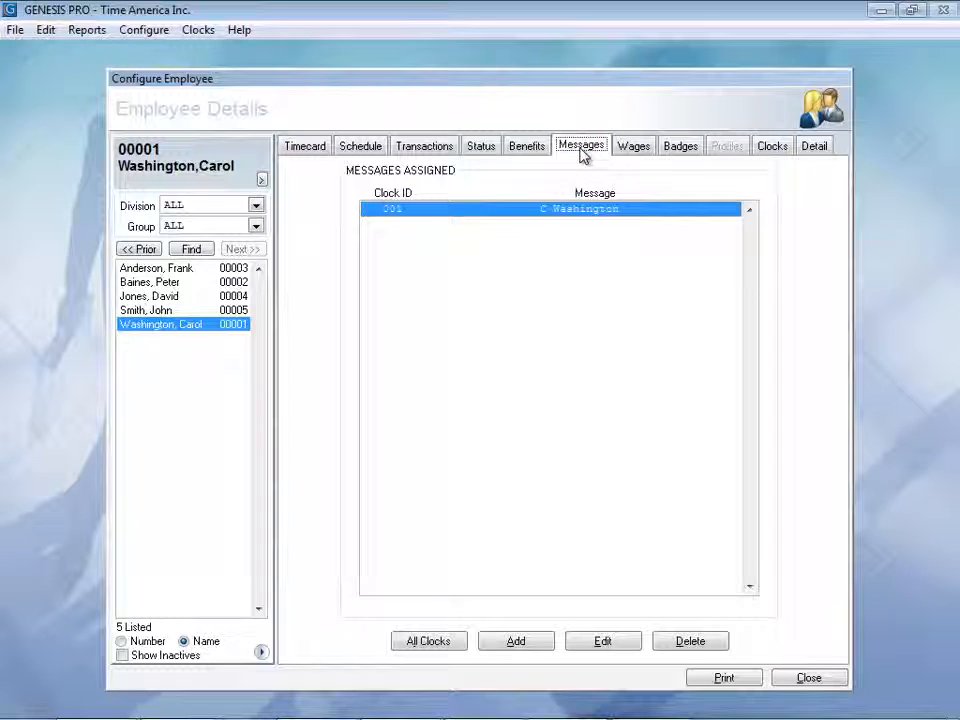
{"action": "mouse_move", "coordinate": [544, 232]}
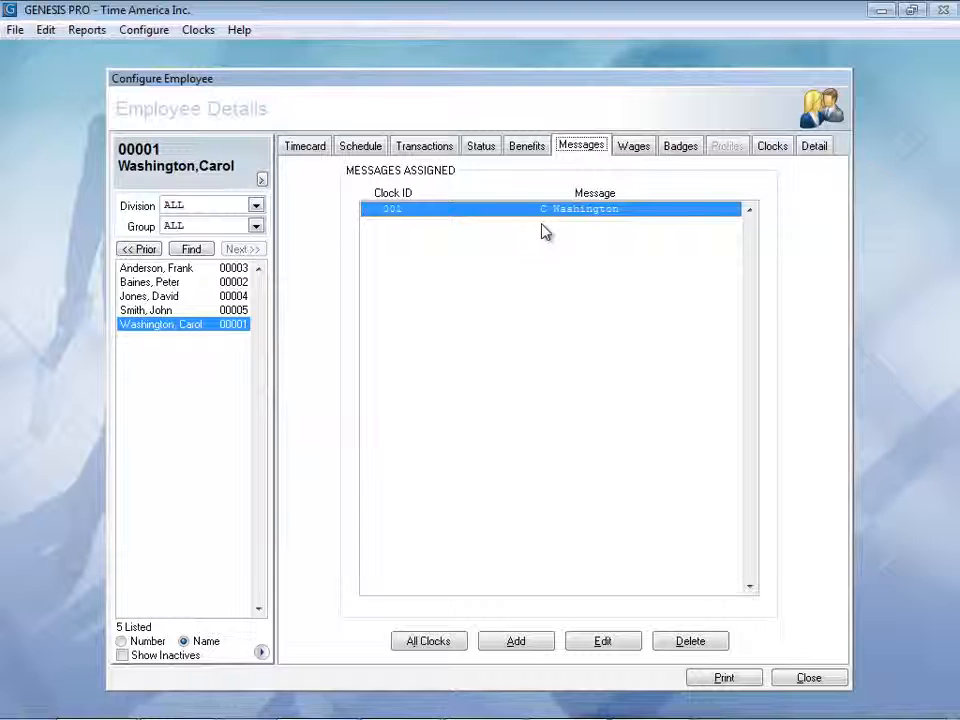
{"action": "mouse_move", "coordinate": [560, 288]}
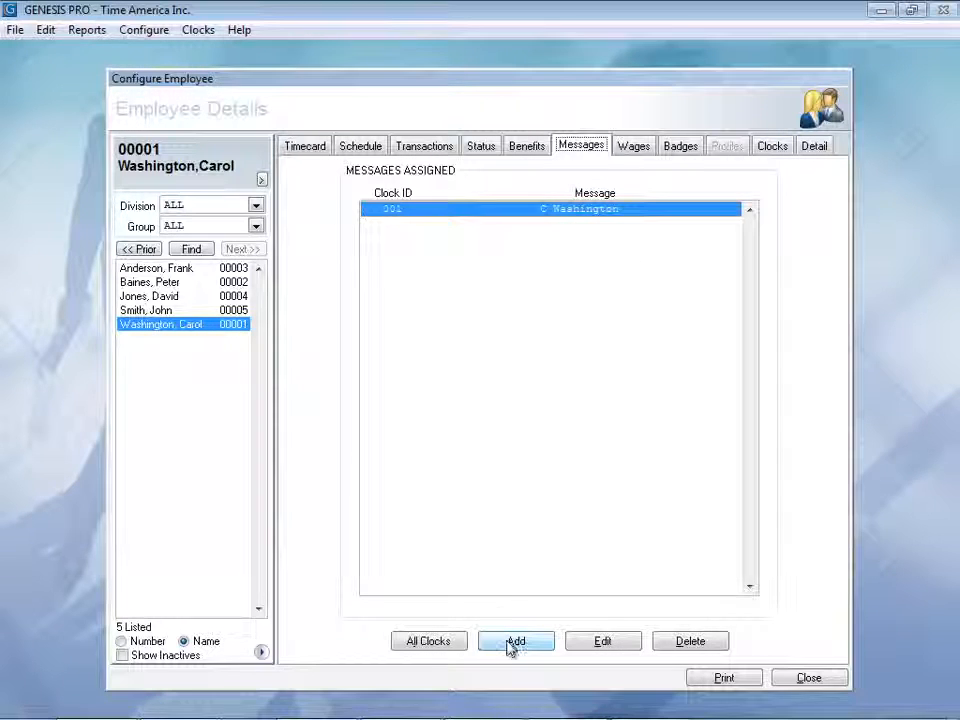
{"action": "mouse_move", "coordinate": [632, 276]}
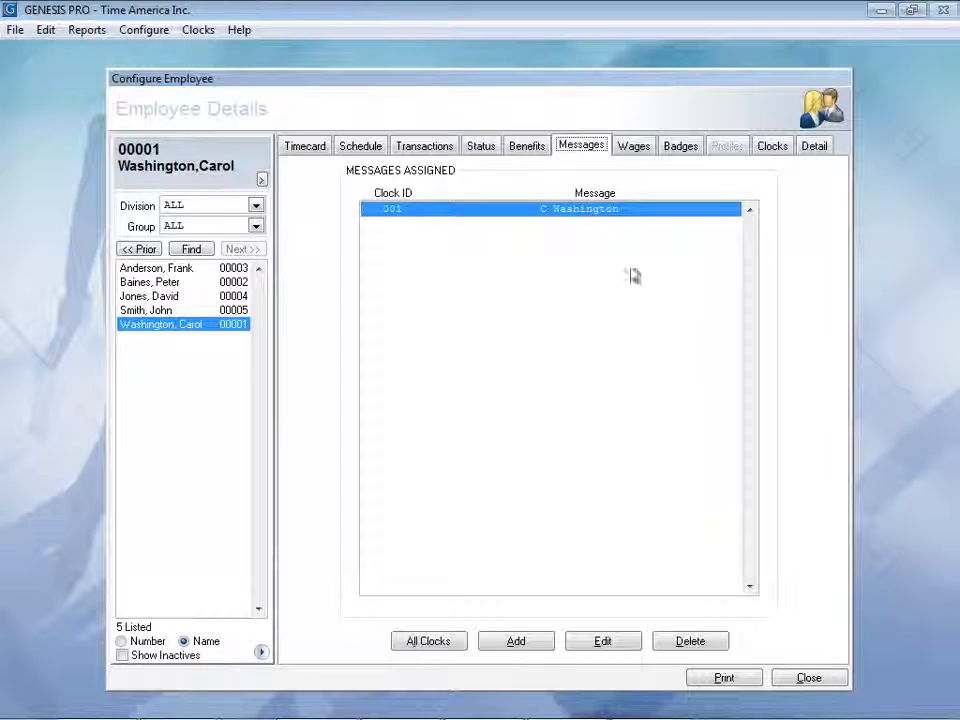
{"action": "mouse_move", "coordinate": [628, 236]}
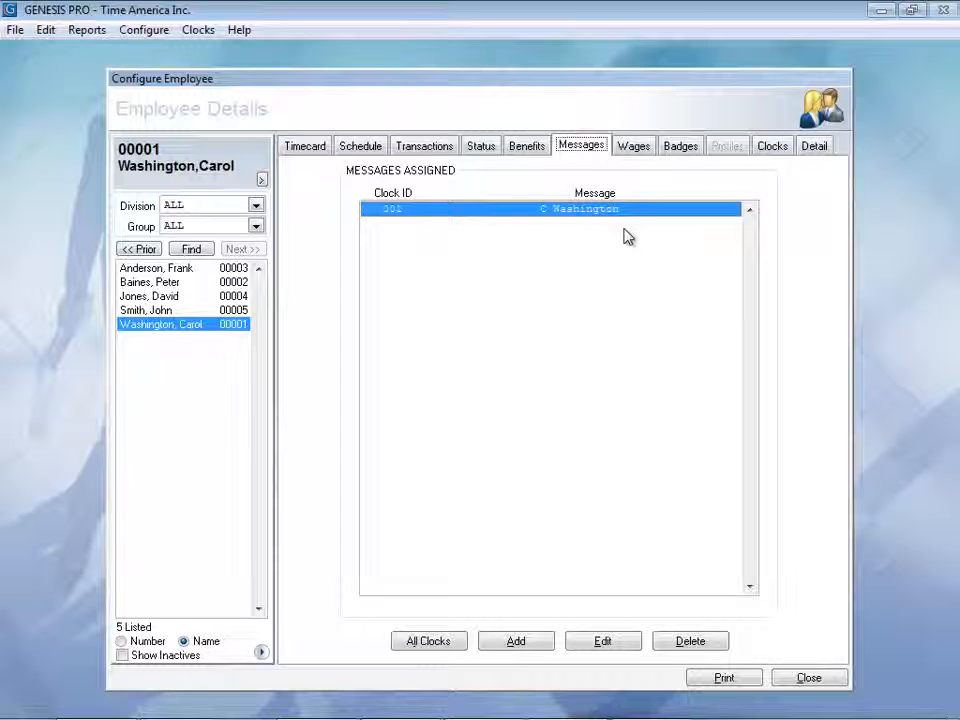
{"action": "left_click", "coordinate": [632, 144]}
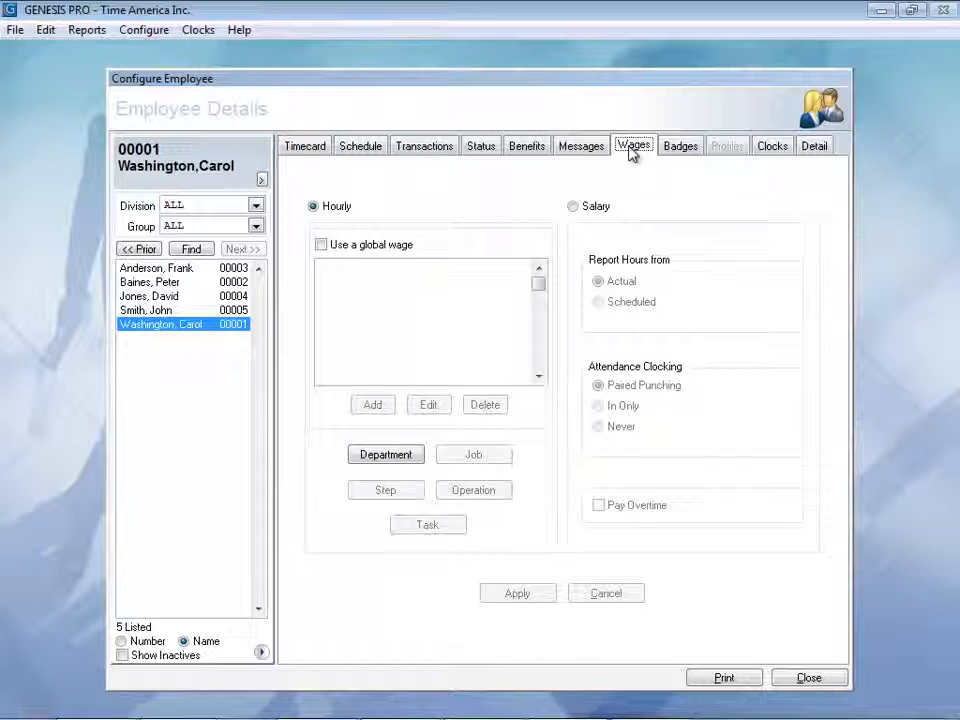
{"action": "mouse_move", "coordinate": [378, 210]}
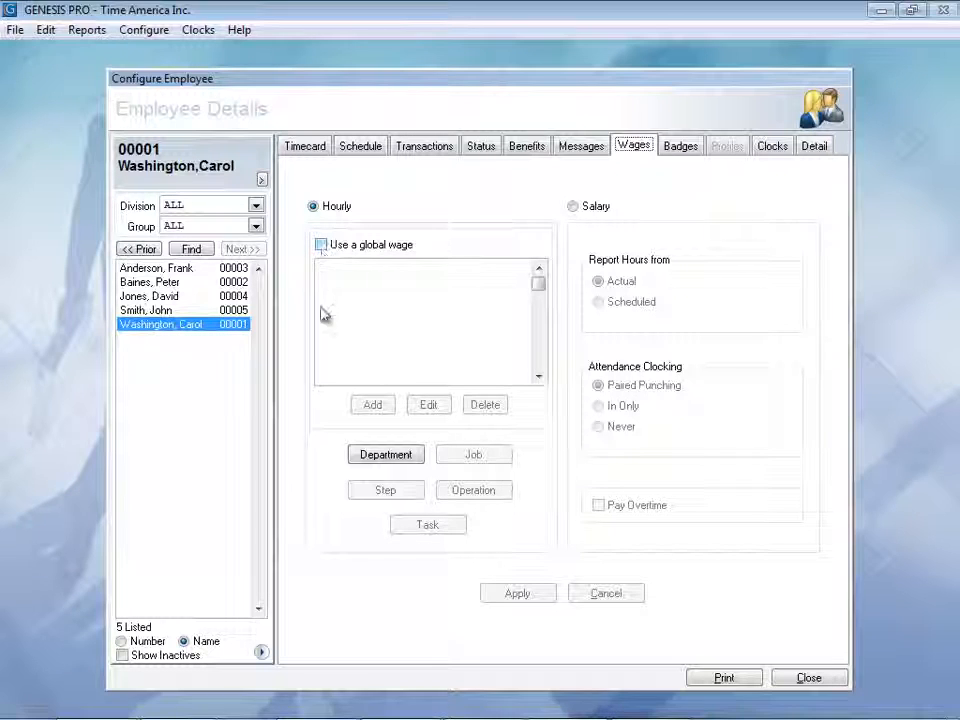
{"action": "left_click", "coordinate": [384, 454]}
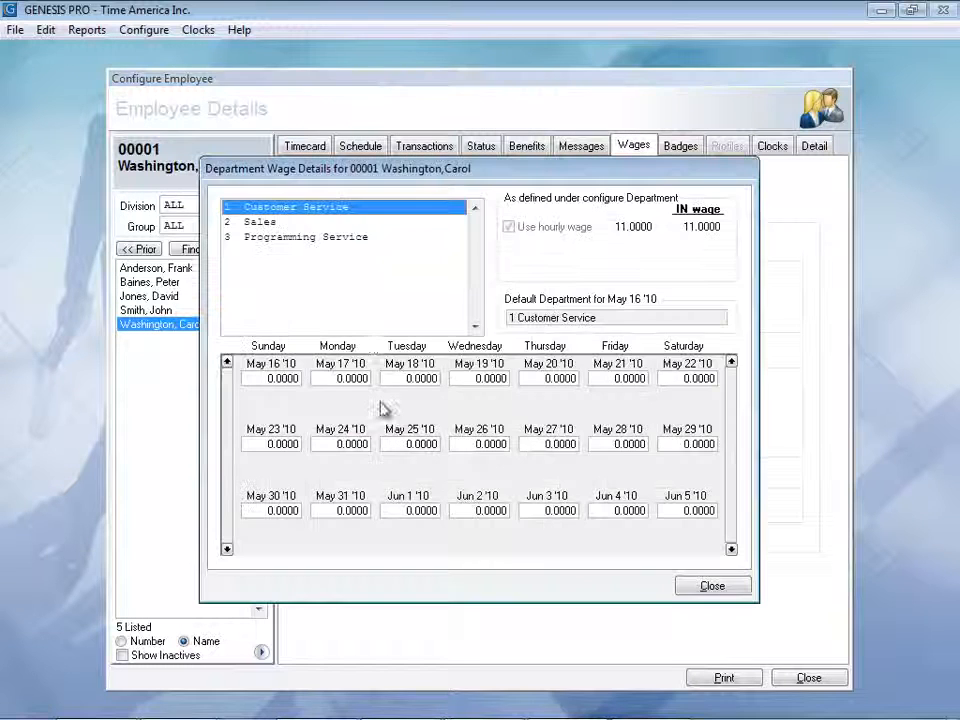
{"action": "left_click", "coordinate": [304, 236]}
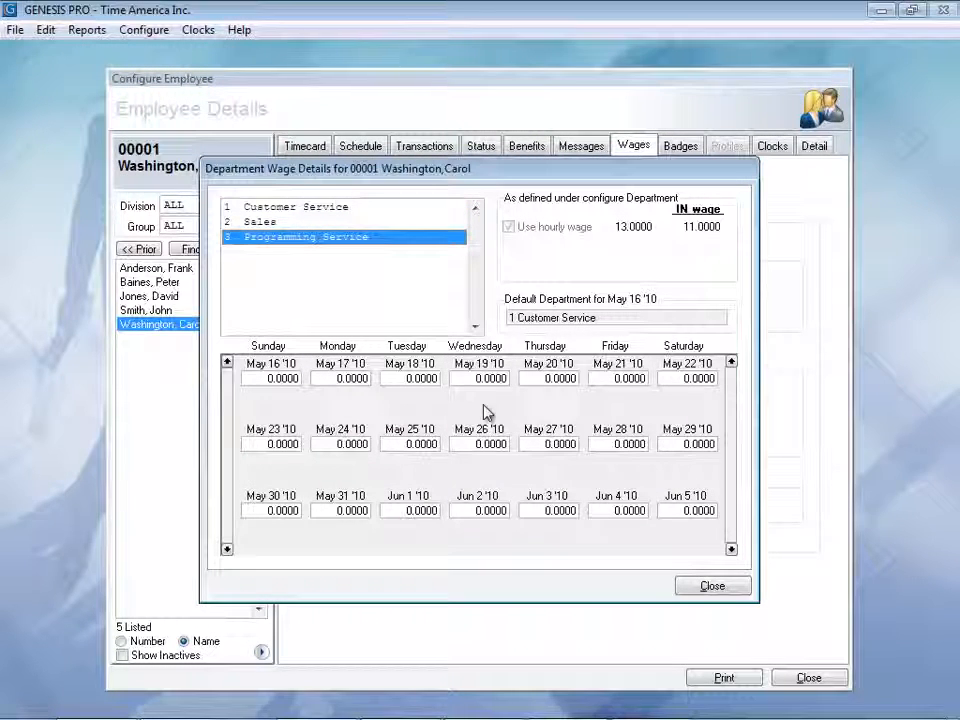
{"action": "left_click", "coordinate": [712, 584]}
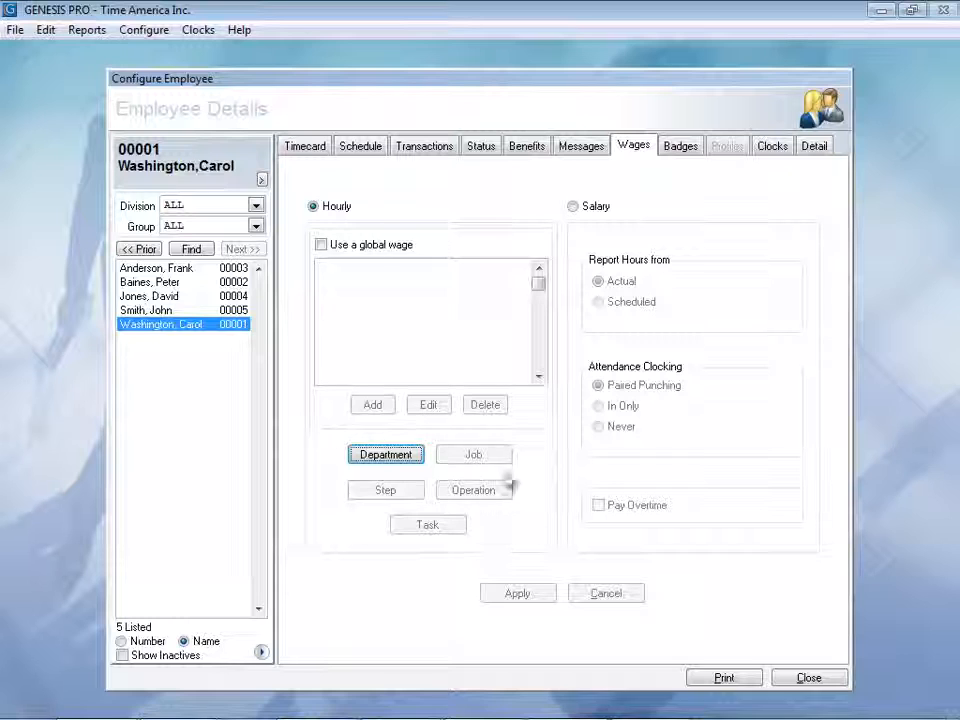
{"action": "mouse_move", "coordinate": [502, 532]}
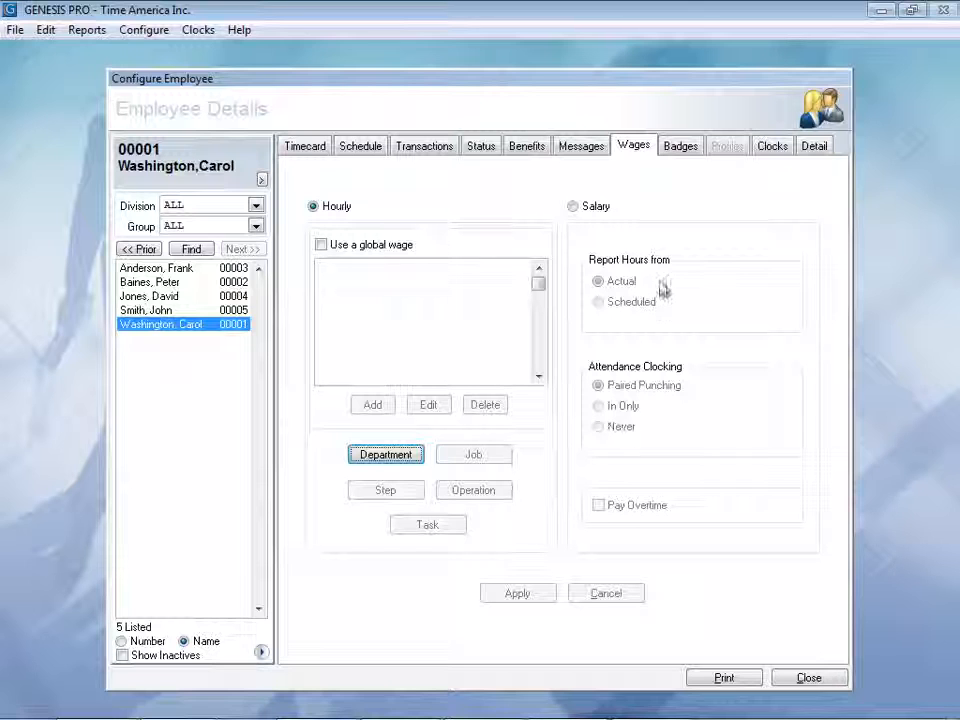
- Edit badge 00001, toggle its Valid flag off and on, and keep it valid
{"action": "left_click", "coordinate": [680, 144]}
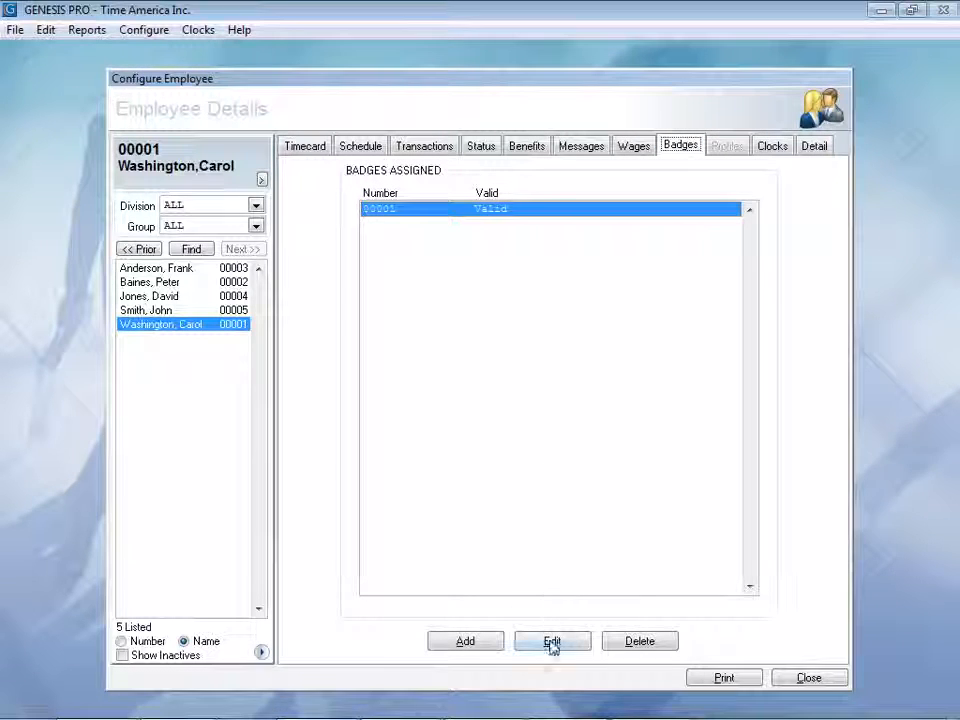
{"action": "left_click", "coordinate": [552, 640]}
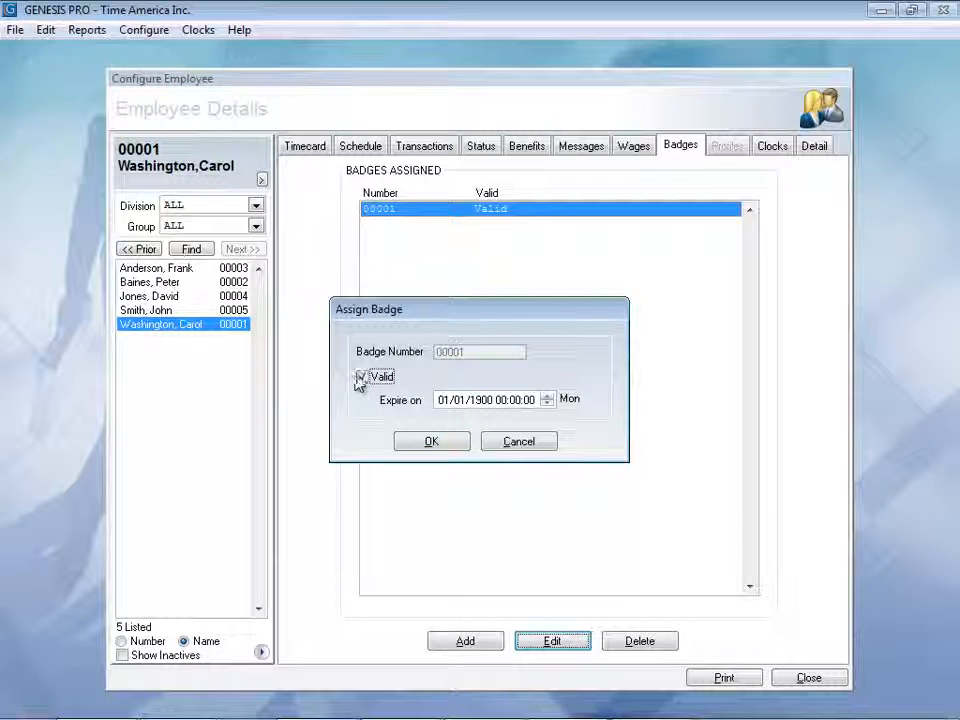
{"action": "left_click", "coordinate": [360, 376]}
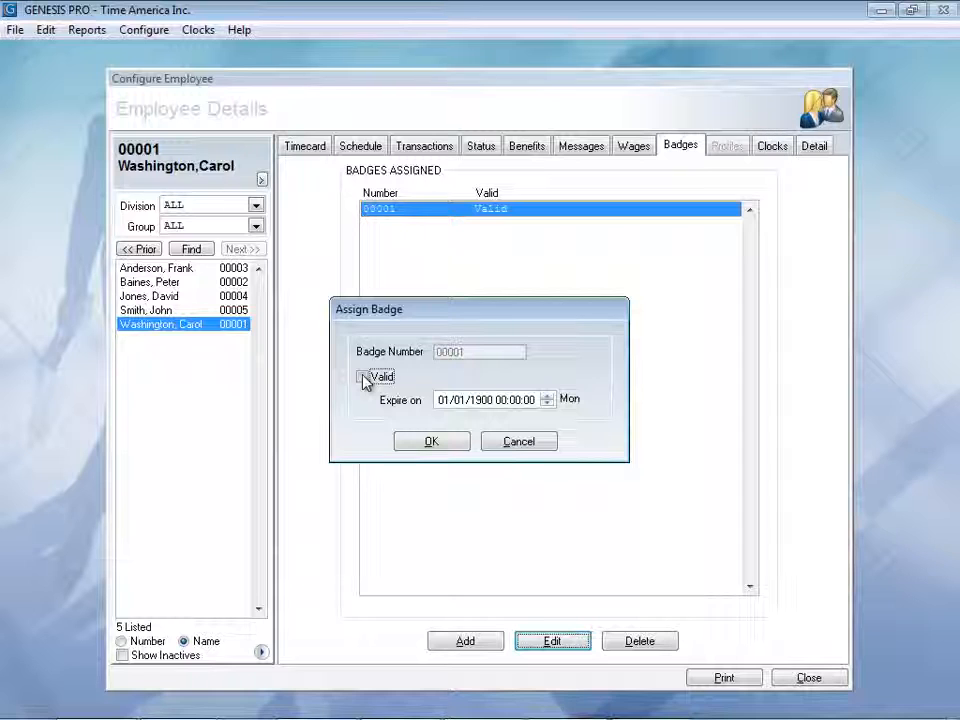
{"action": "left_click", "coordinate": [364, 376]}
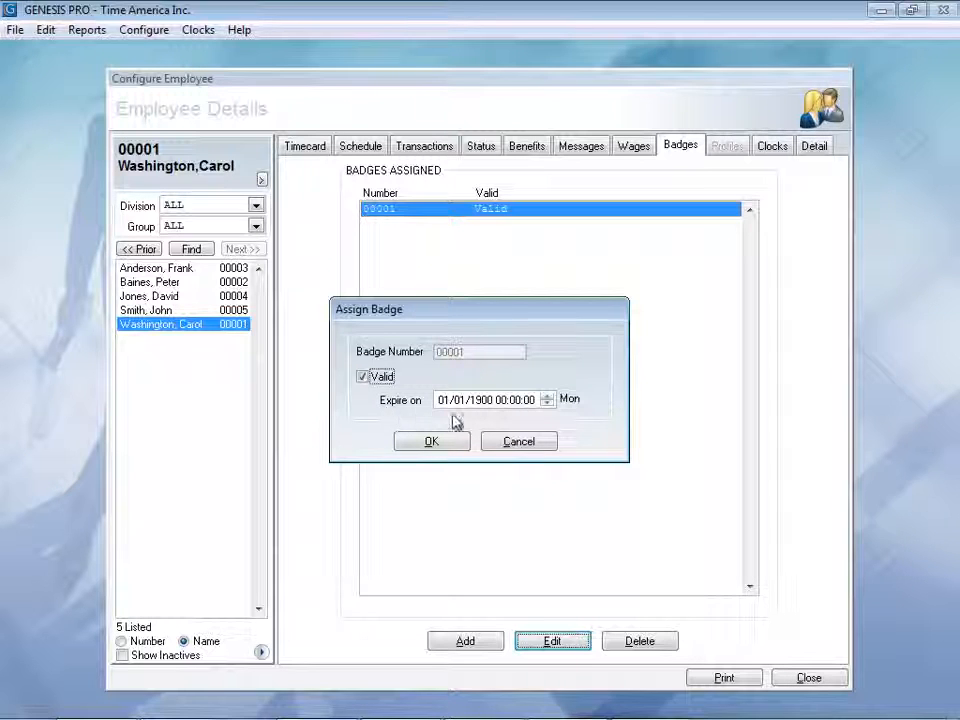
{"action": "mouse_move", "coordinate": [432, 442]}
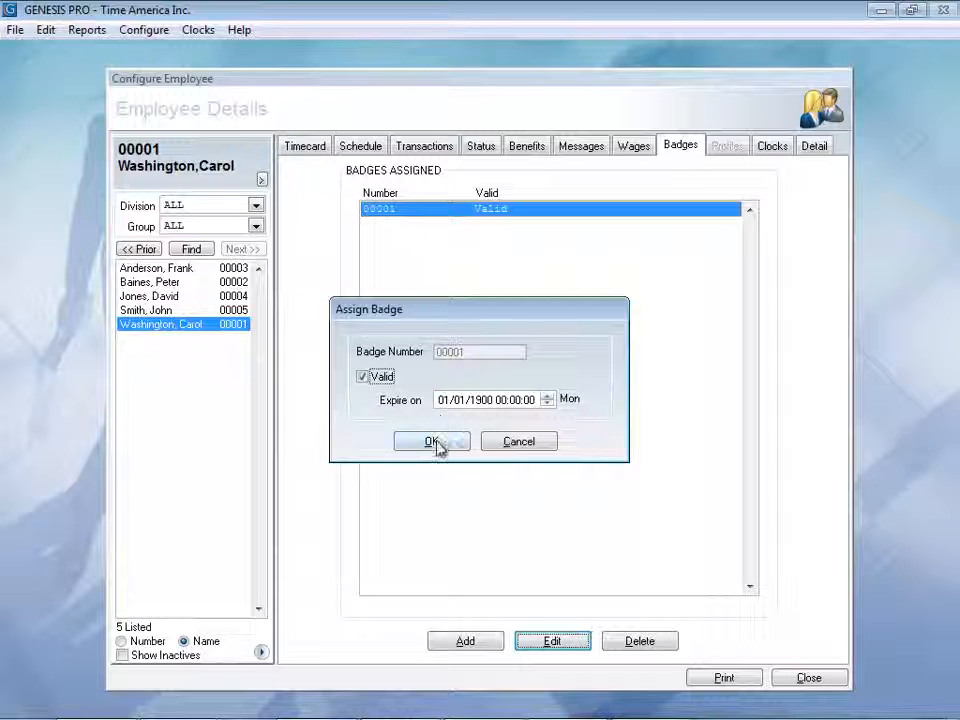
{"action": "left_click", "coordinate": [432, 442]}
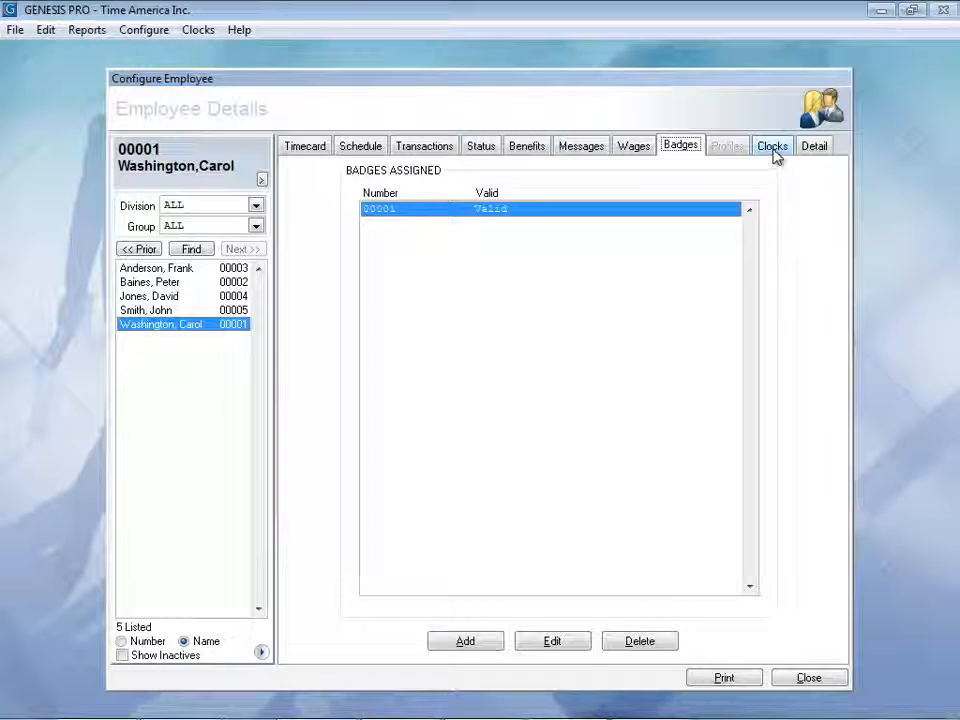
{"action": "left_click", "coordinate": [772, 144]}
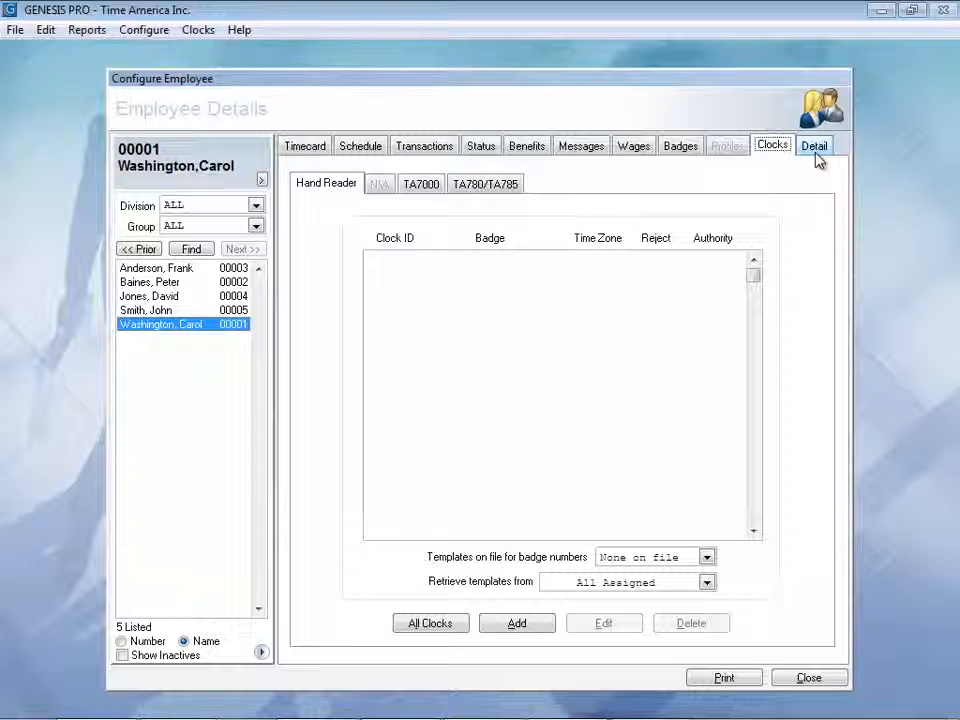
{"action": "left_click", "coordinate": [814, 146]}
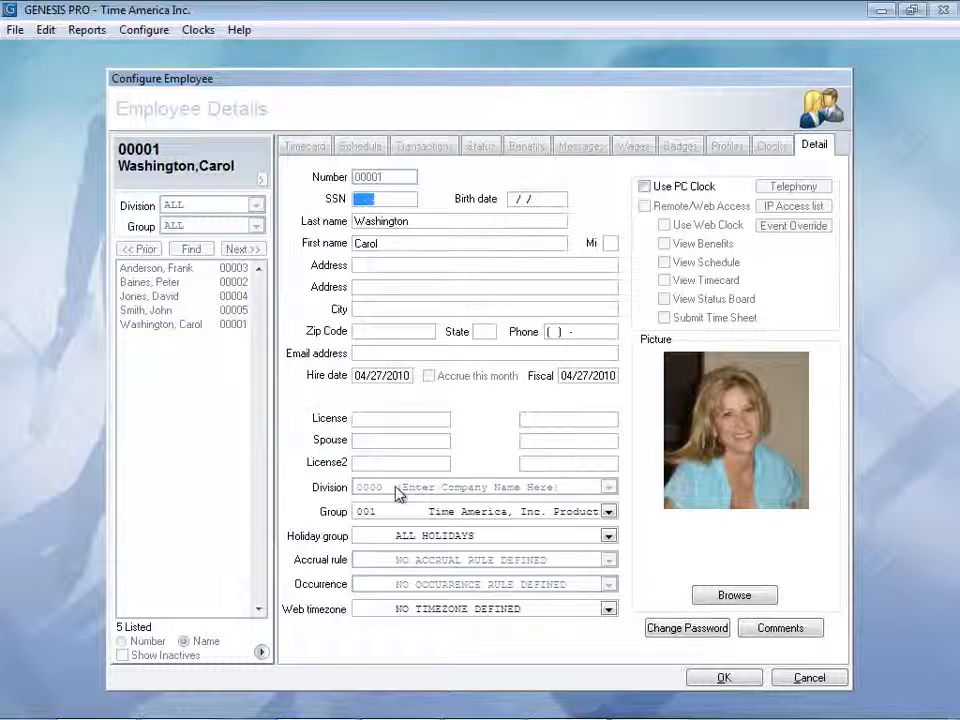
{"action": "mouse_move", "coordinate": [296, 458]}
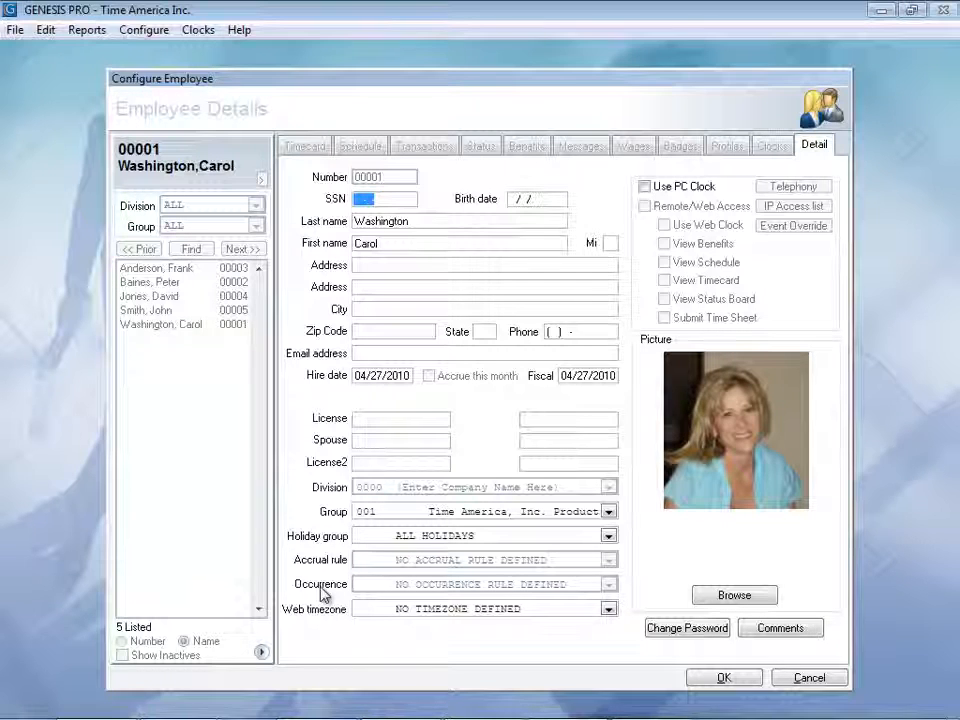
{"action": "mouse_move", "coordinate": [360, 572]}
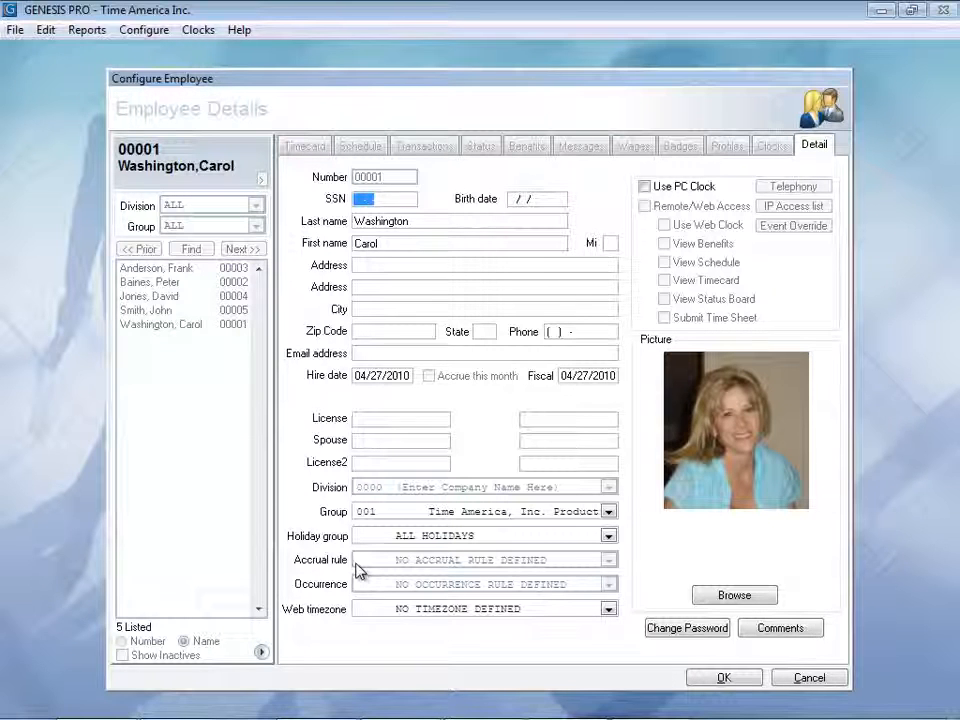
{"action": "mouse_move", "coordinate": [396, 496]}
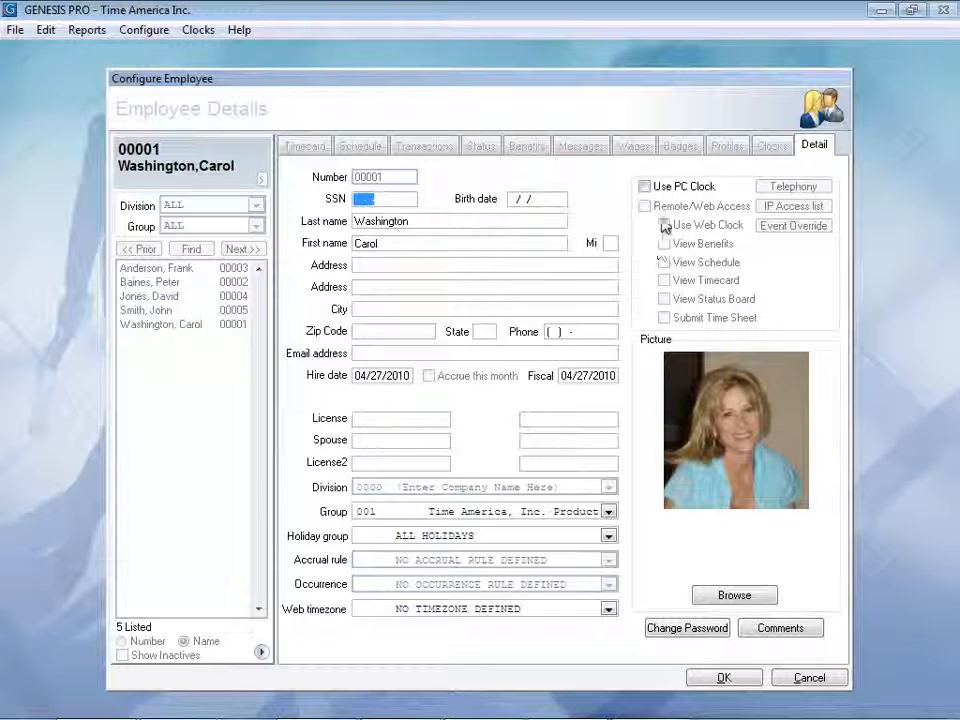
{"action": "left_click", "coordinate": [644, 186]}
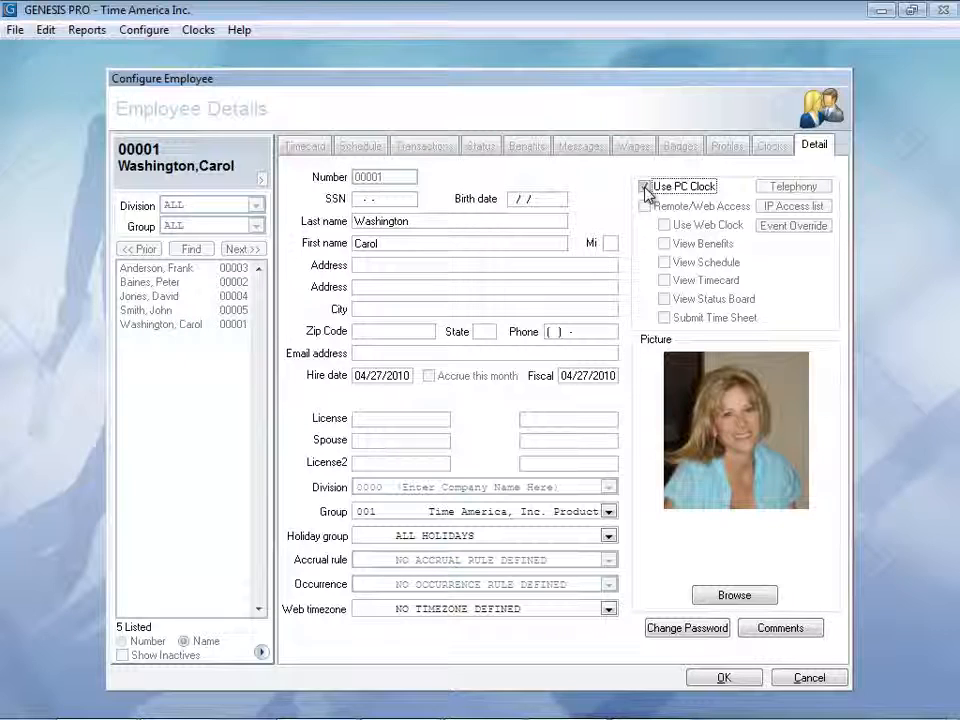
{"action": "left_click", "coordinate": [644, 186]}
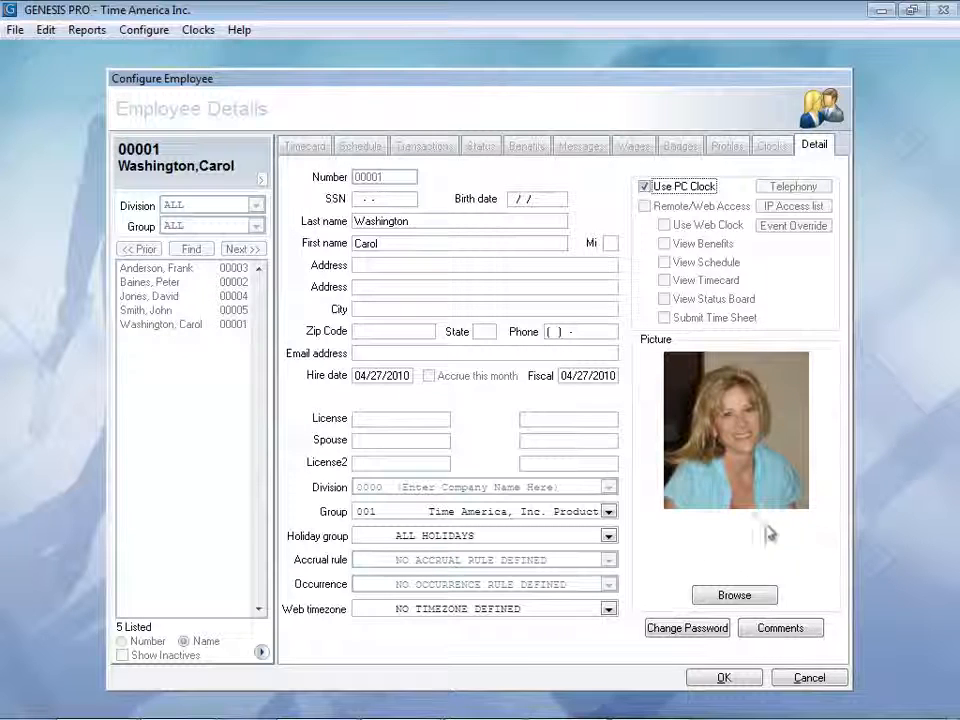
{"action": "mouse_move", "coordinate": [766, 530]}
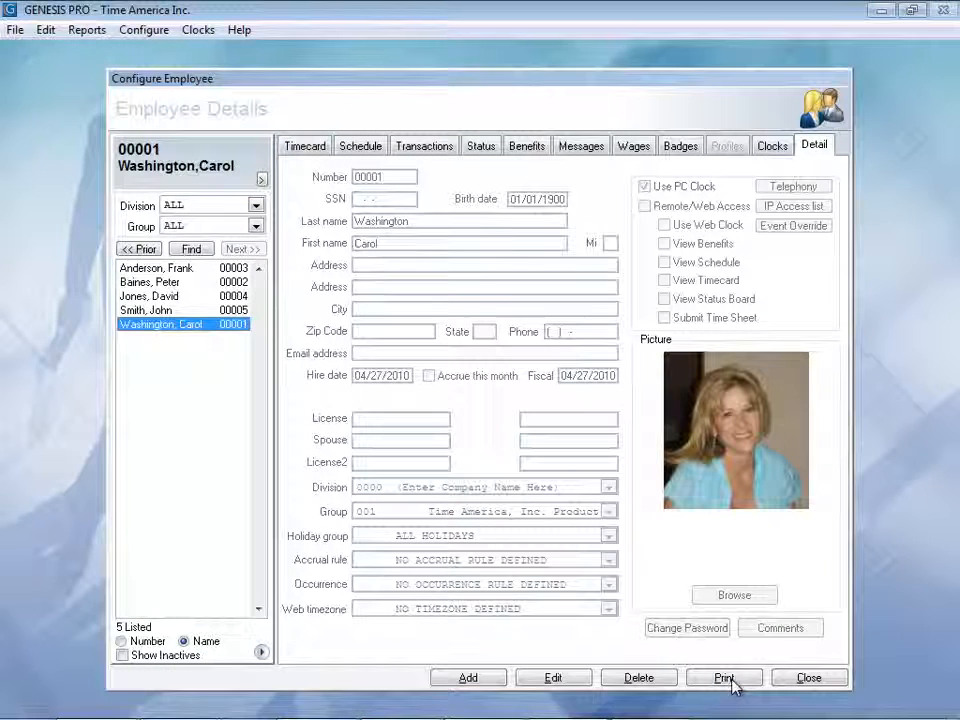
{"action": "left_click", "coordinate": [808, 676]}
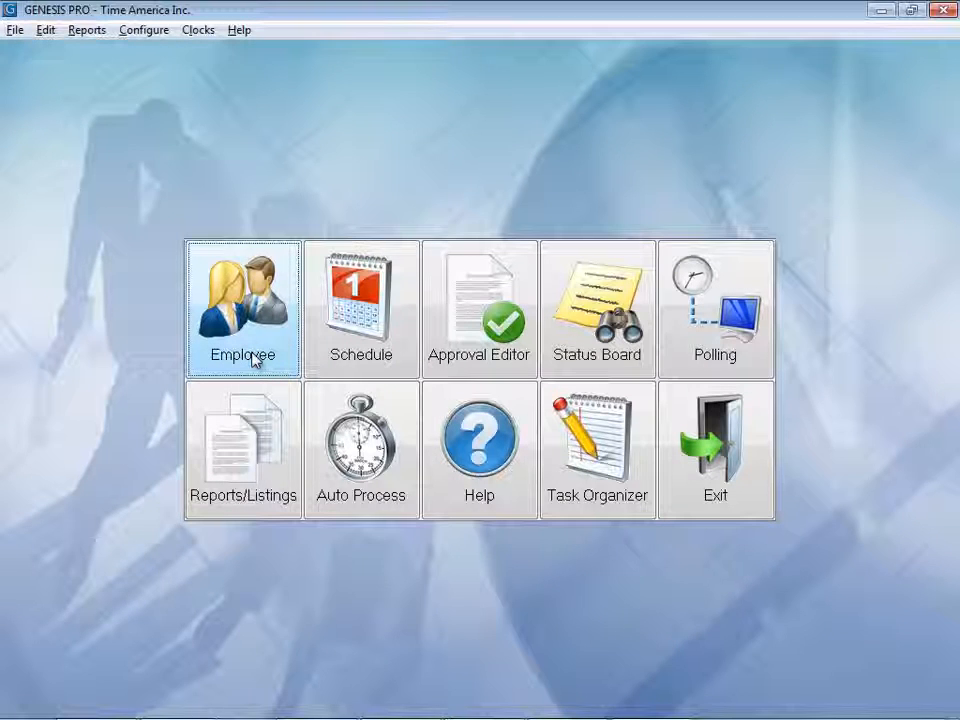
{"action": "mouse_move", "coordinate": [360, 330]}
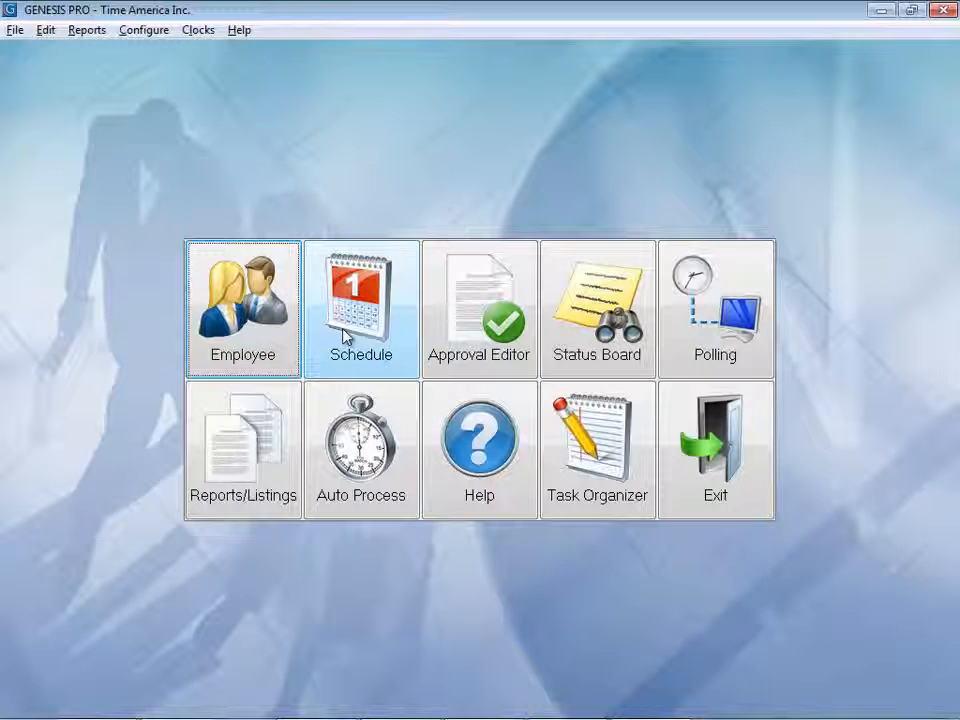
- Set John Smith's Monday 05/24/2010 shift to 1600-0100 in the schedule adjuster, then return to the main screen
{"action": "left_click", "coordinate": [360, 308]}
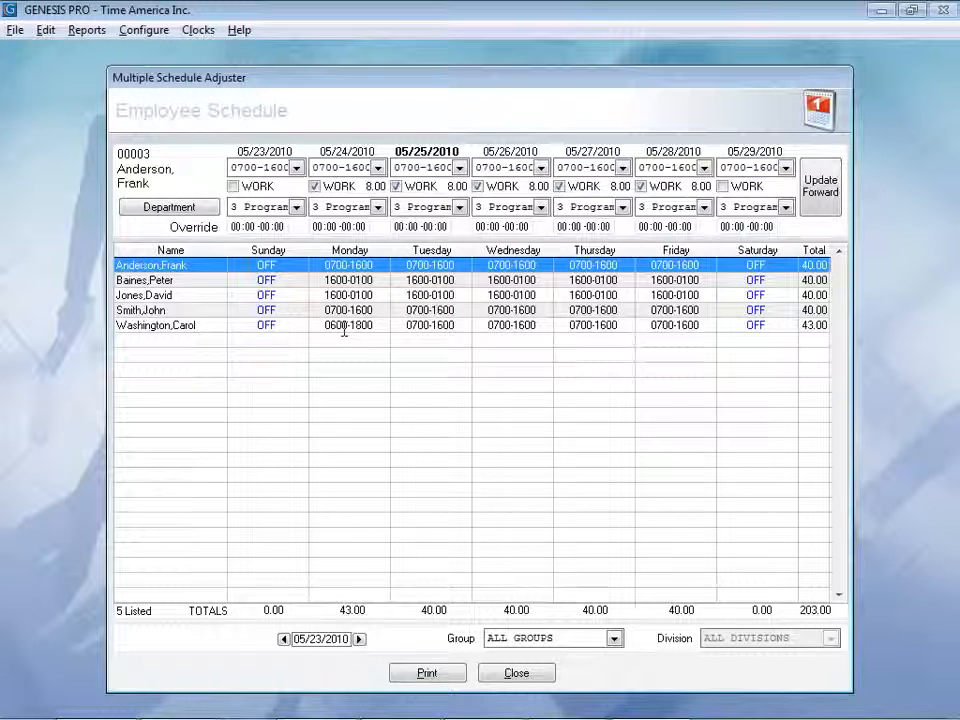
{"action": "mouse_move", "coordinate": [204, 490]}
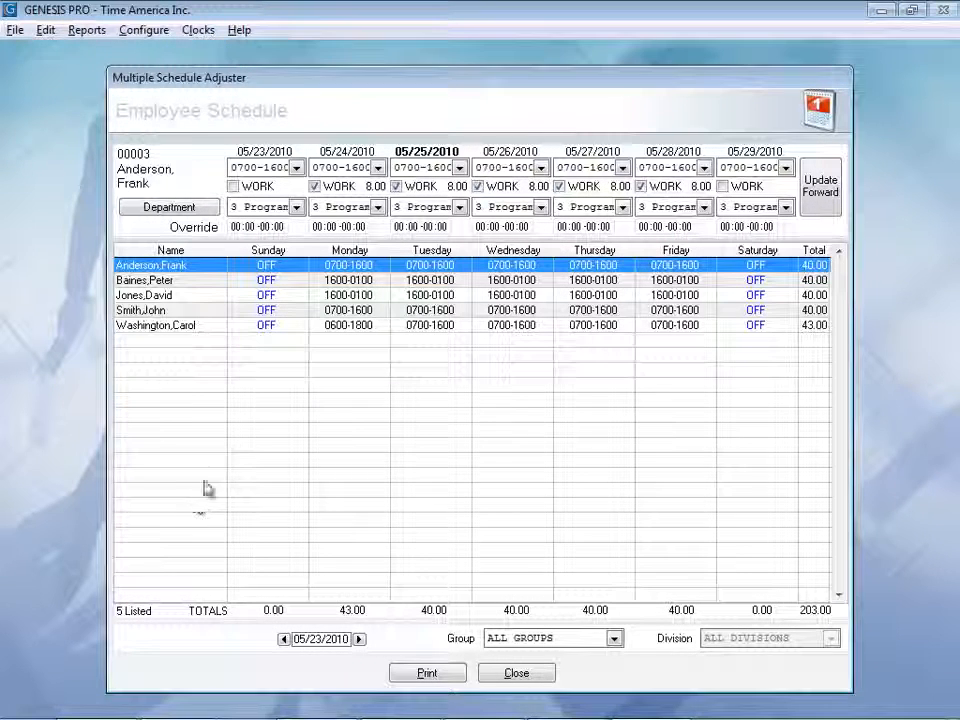
{"action": "mouse_move", "coordinate": [650, 340]}
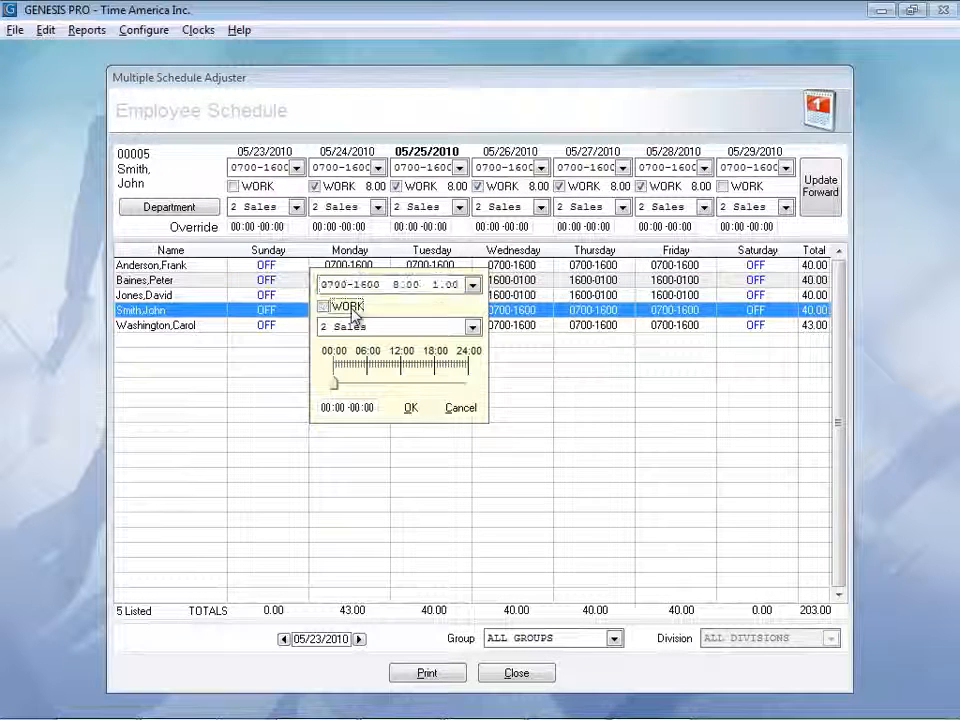
{"action": "left_click", "coordinate": [322, 306]}
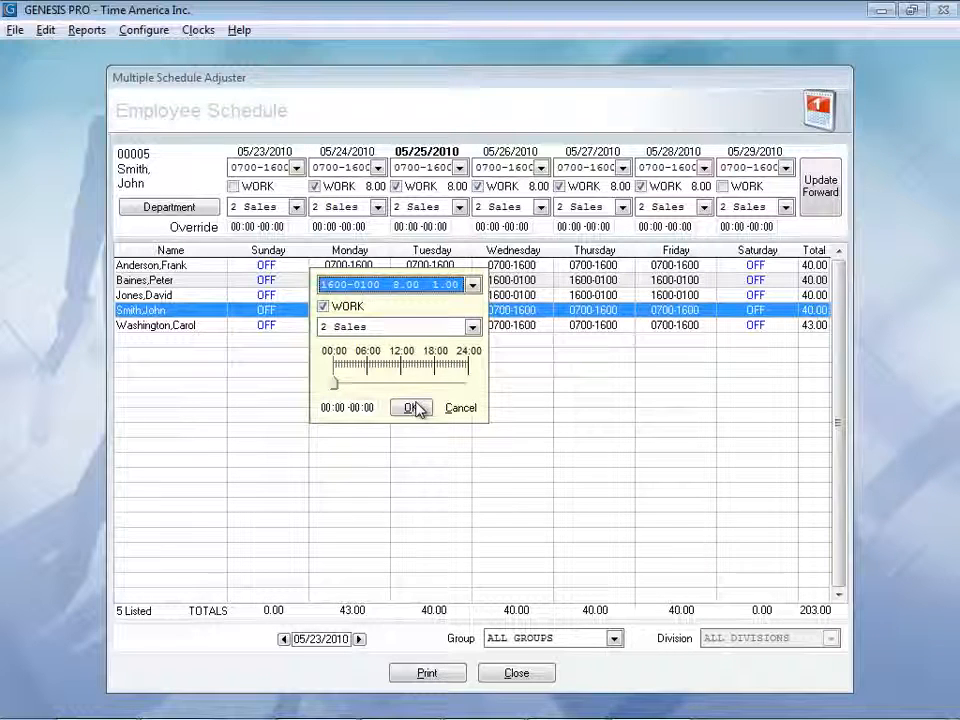
{"action": "left_click", "coordinate": [408, 408]}
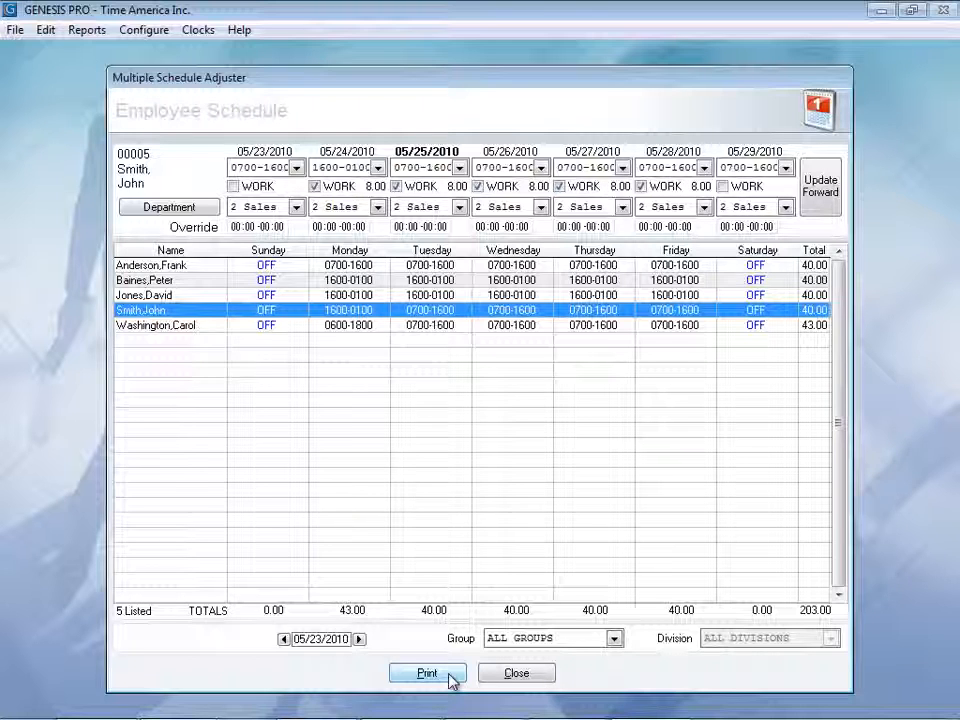
{"action": "mouse_move", "coordinate": [516, 672]}
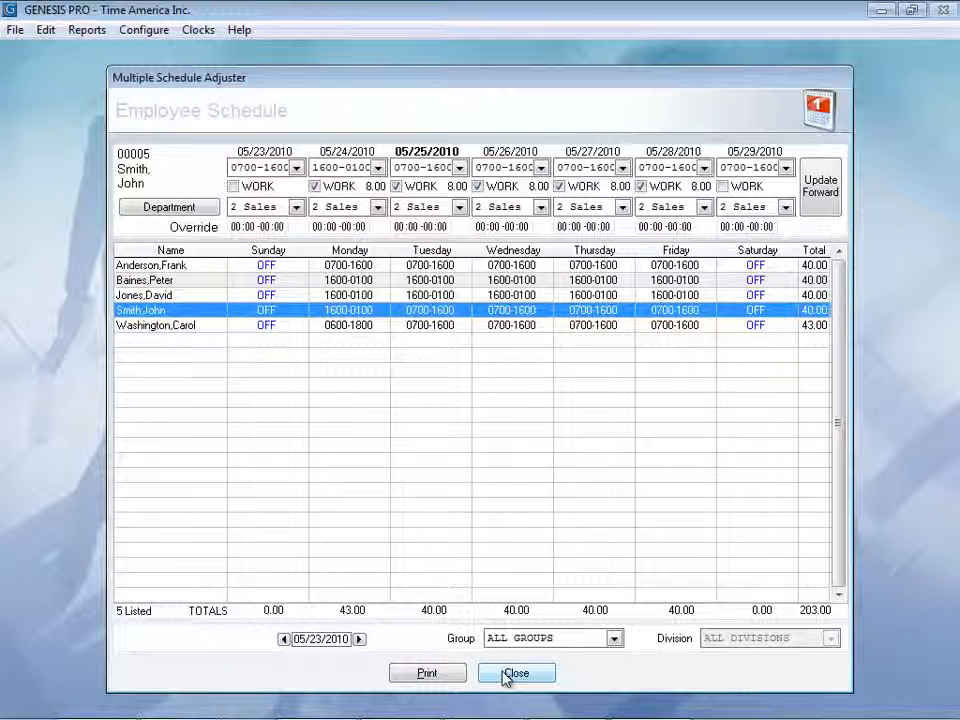
{"action": "left_click", "coordinate": [516, 672]}
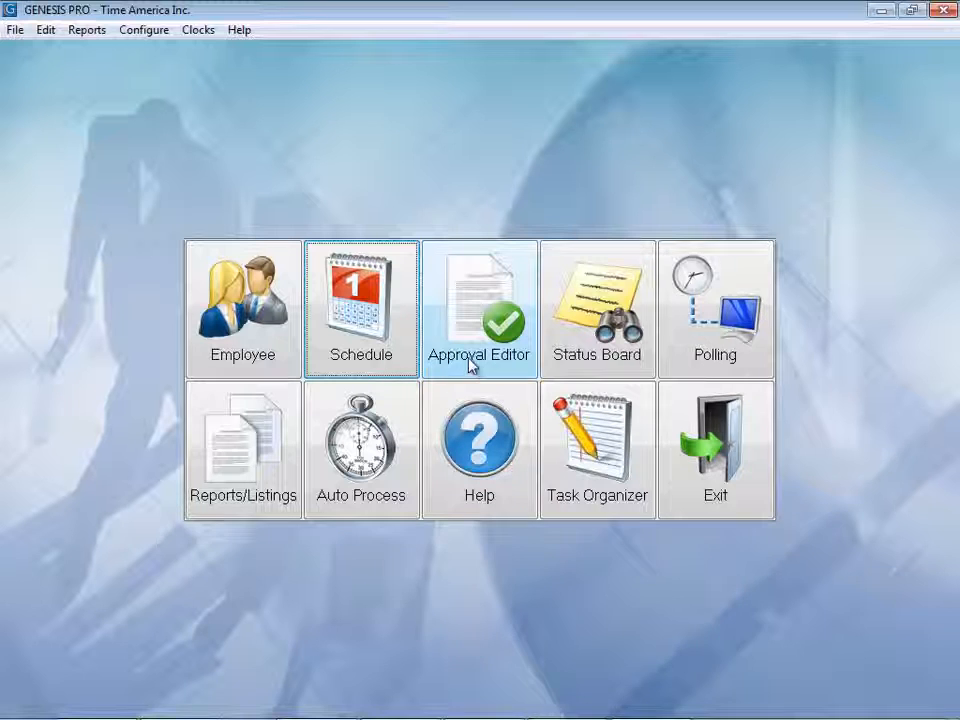
- In the Approval Editor, add a 16:00 stop punch to the employee's 05/20/10 timecard
{"action": "left_click", "coordinate": [478, 308]}
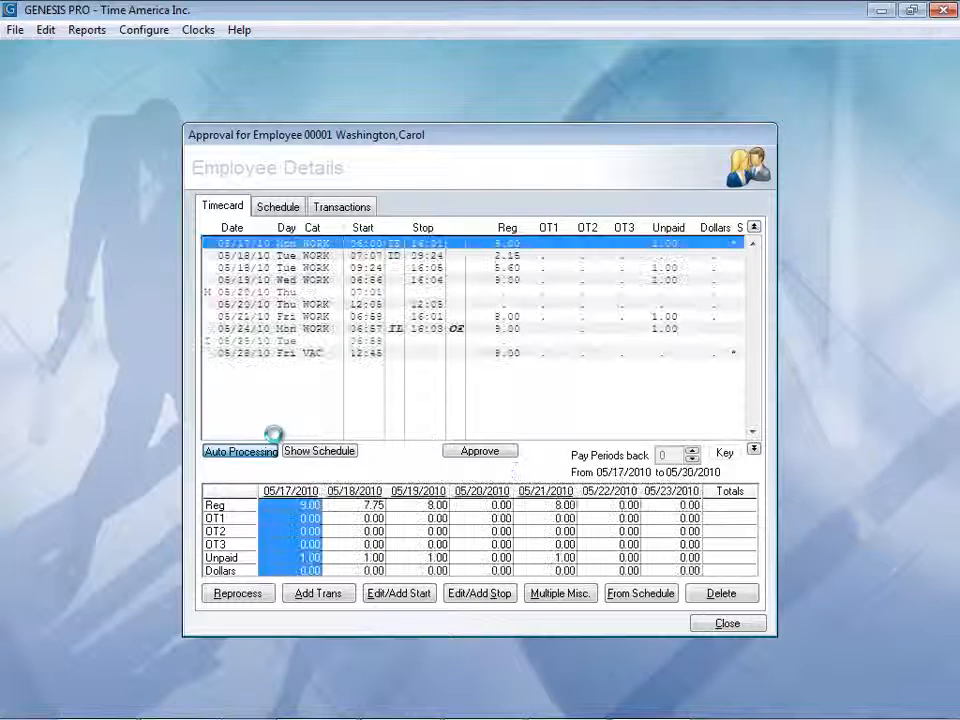
{"action": "left_click", "coordinate": [240, 452]}
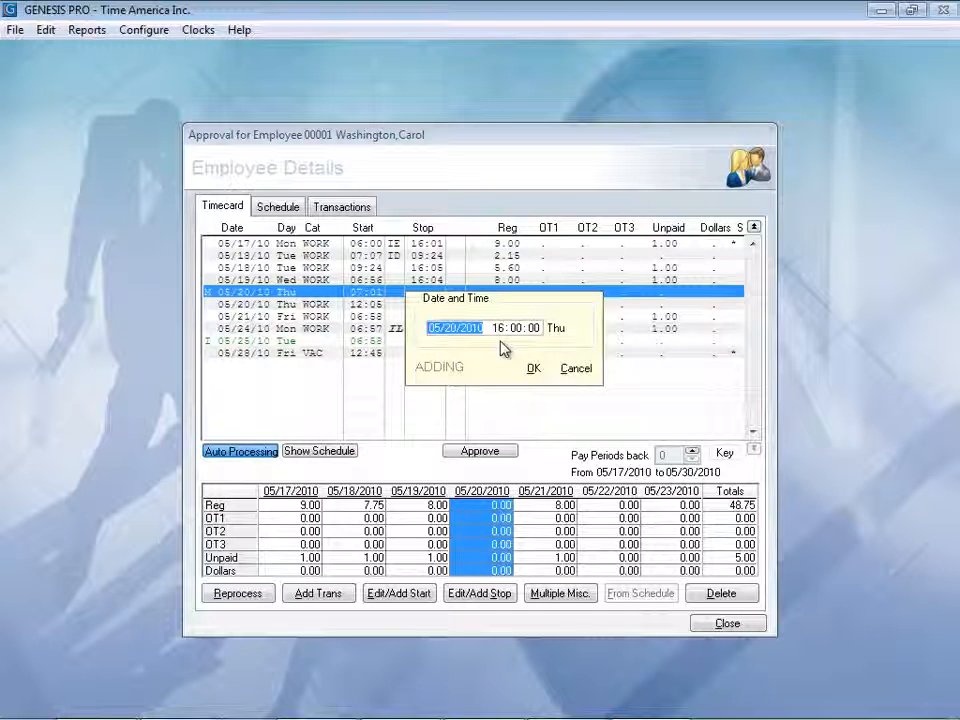
{"action": "mouse_move", "coordinate": [532, 368]}
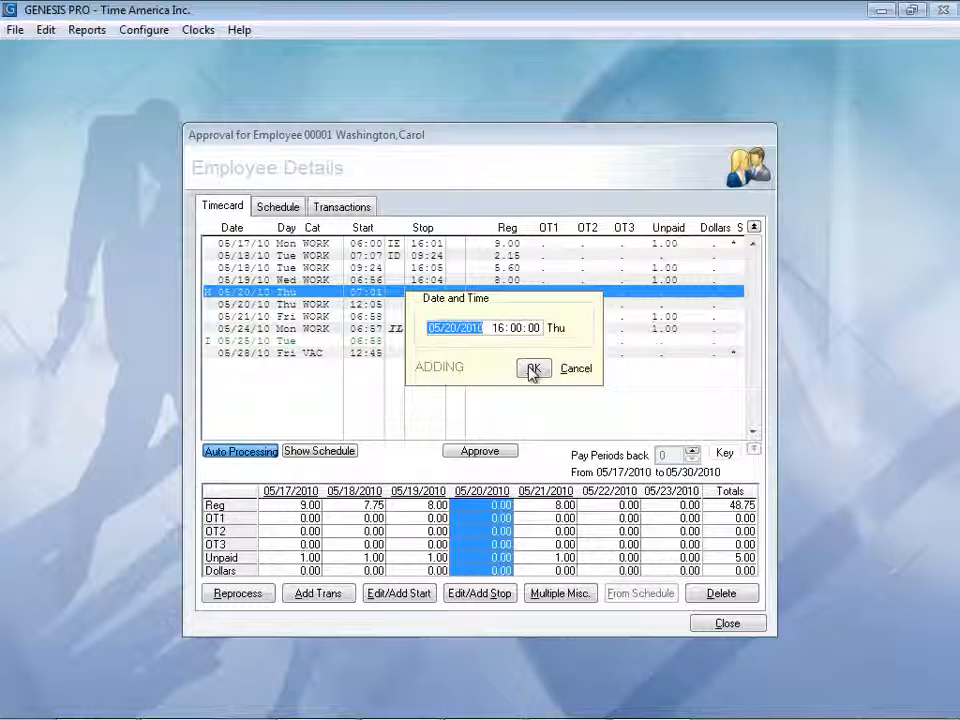
{"action": "left_click", "coordinate": [532, 368]}
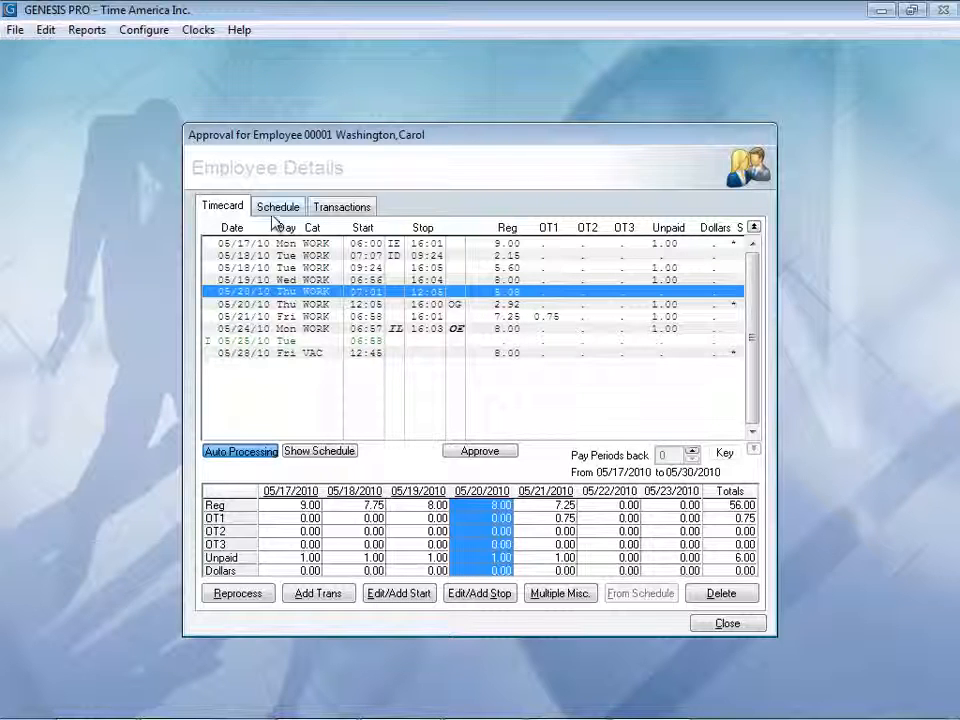
- Review the employee's schedule and transactions, show all nine exceptions, then return to the main screen
{"action": "left_click", "coordinate": [276, 206]}
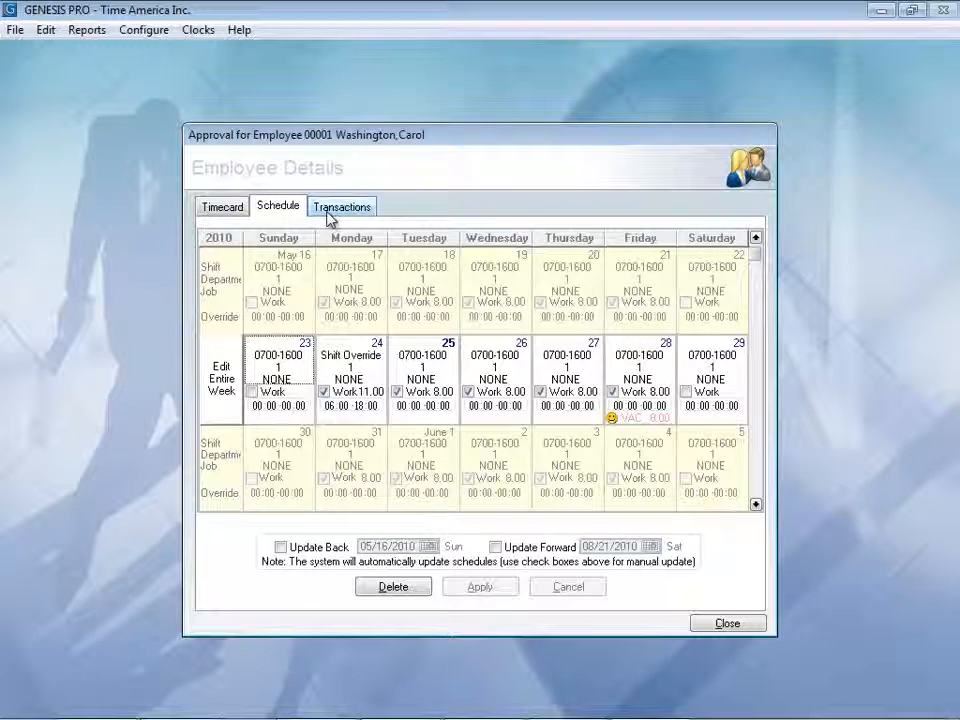
{"action": "left_click", "coordinate": [342, 206]}
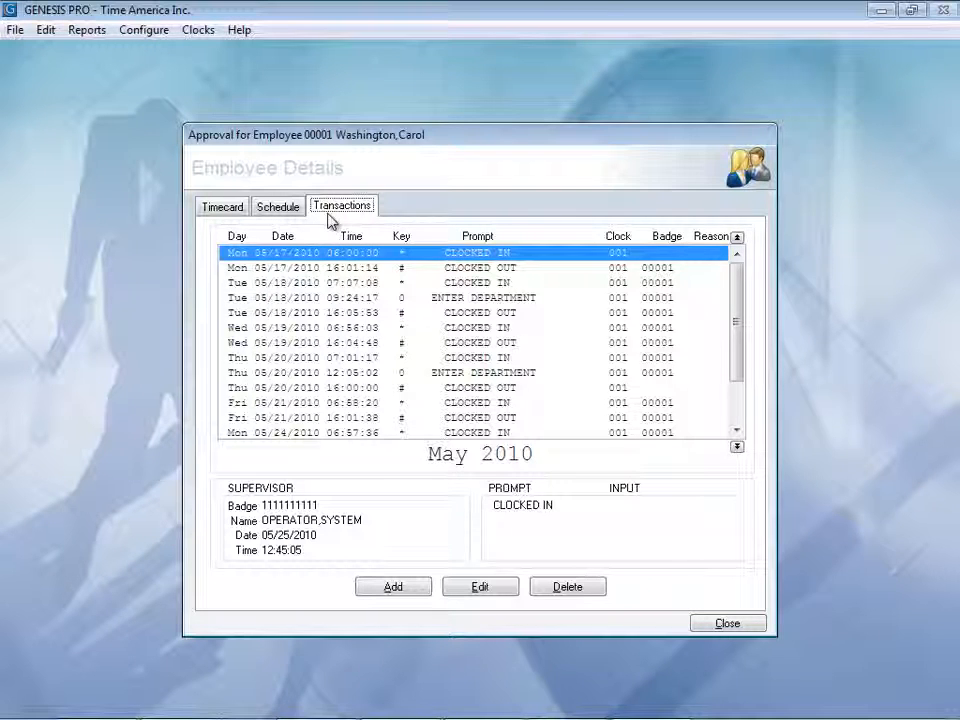
{"action": "left_click", "coordinate": [728, 624]}
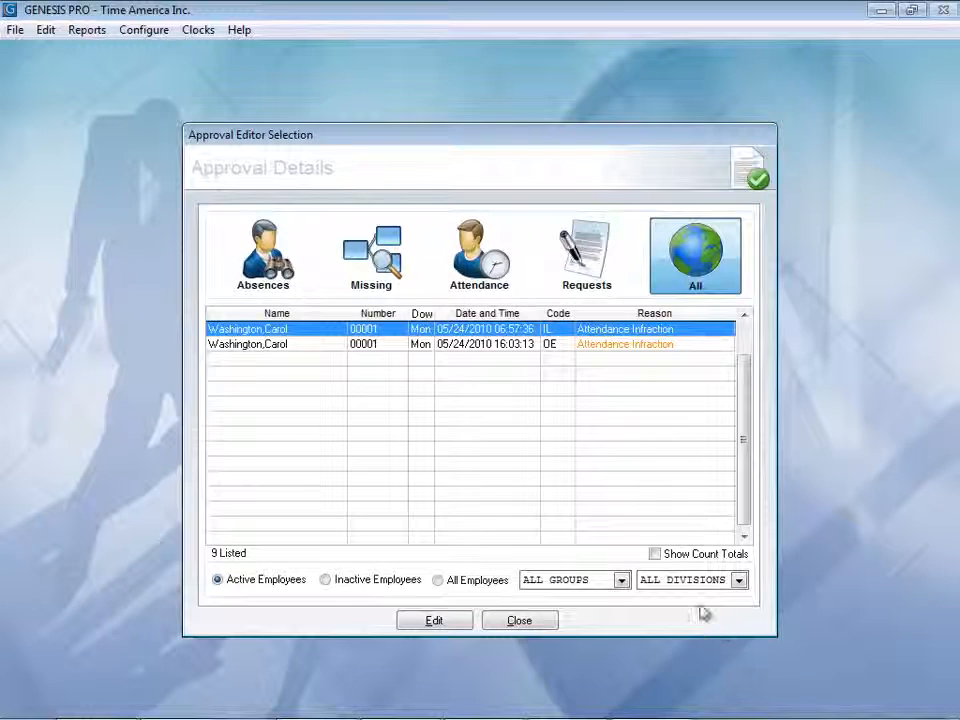
{"action": "left_click", "coordinate": [696, 256]}
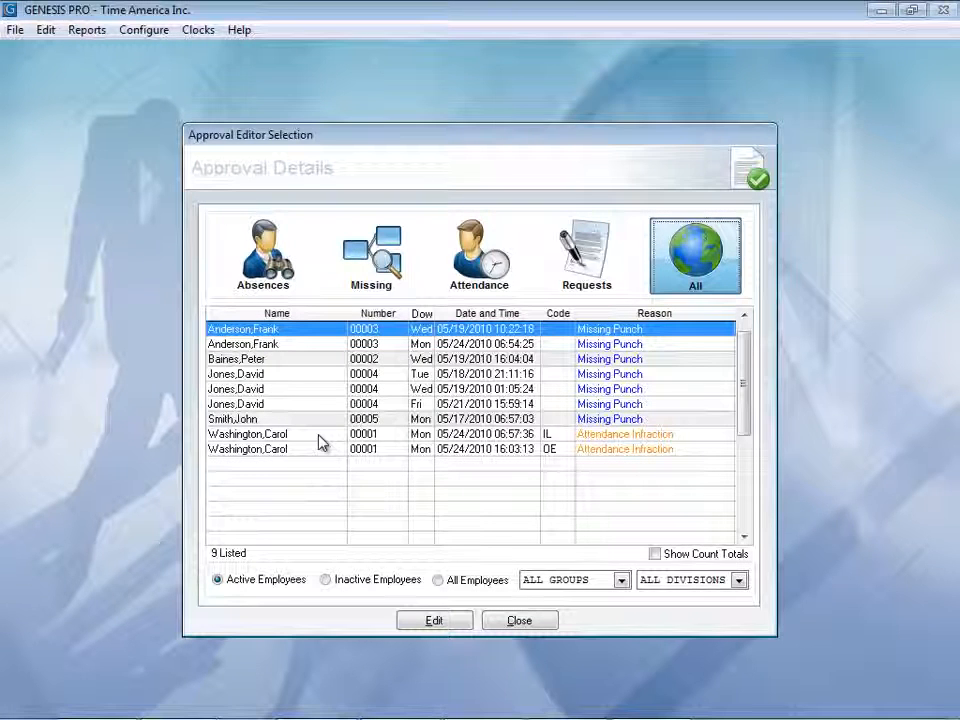
{"action": "mouse_move", "coordinate": [516, 448]}
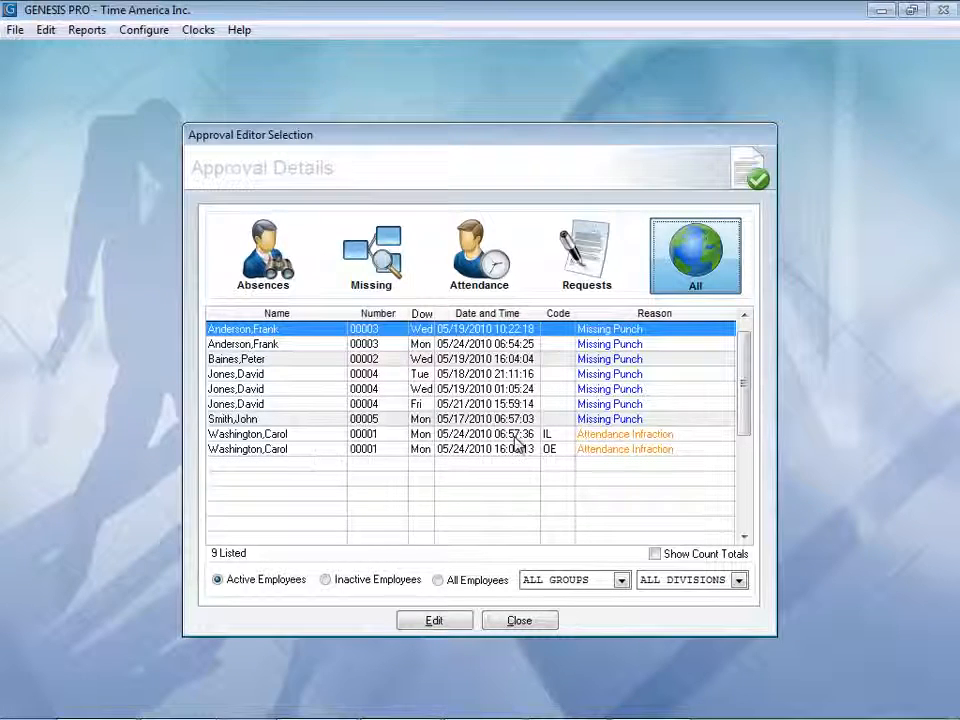
{"action": "mouse_move", "coordinate": [598, 464]}
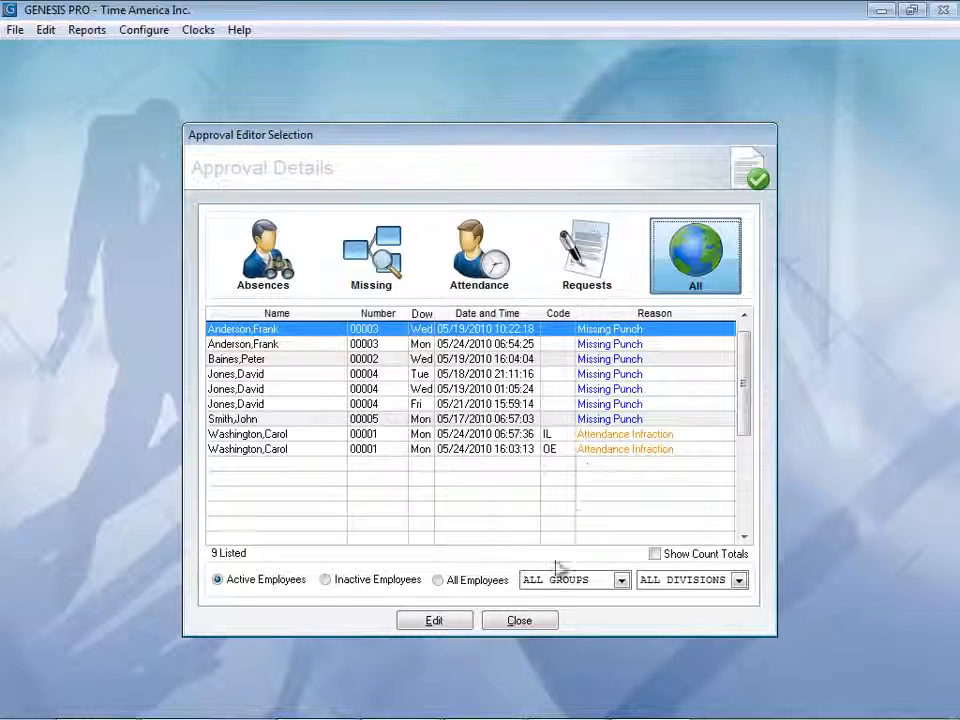
{"action": "left_click", "coordinate": [520, 620]}
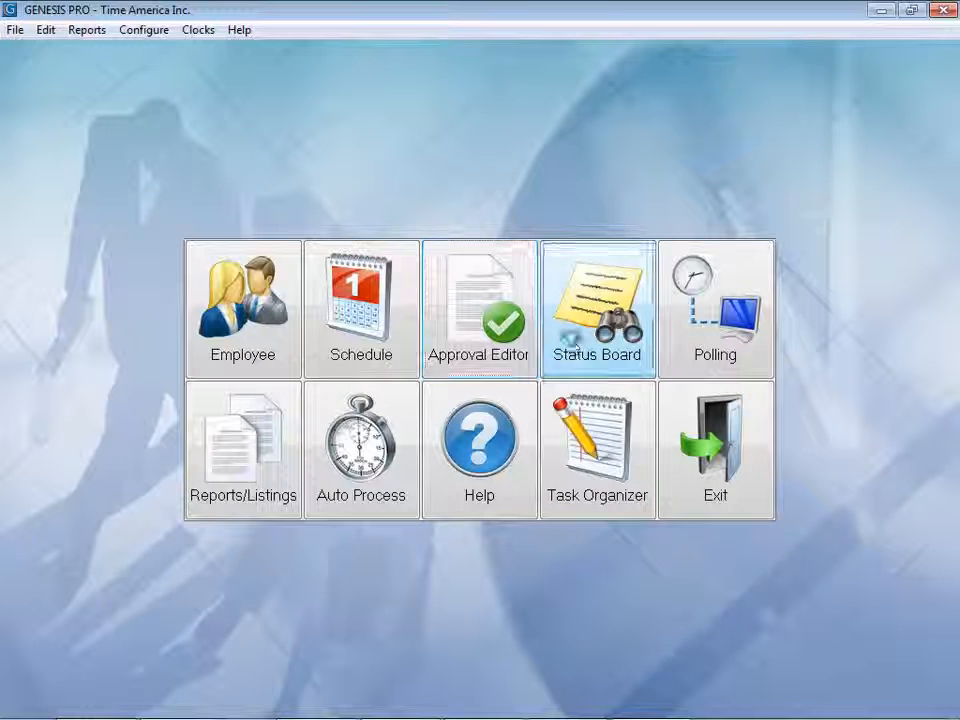
- Show the Status Board of employees currently clocked in, out, on lunch or break
{"action": "left_click", "coordinate": [596, 308]}
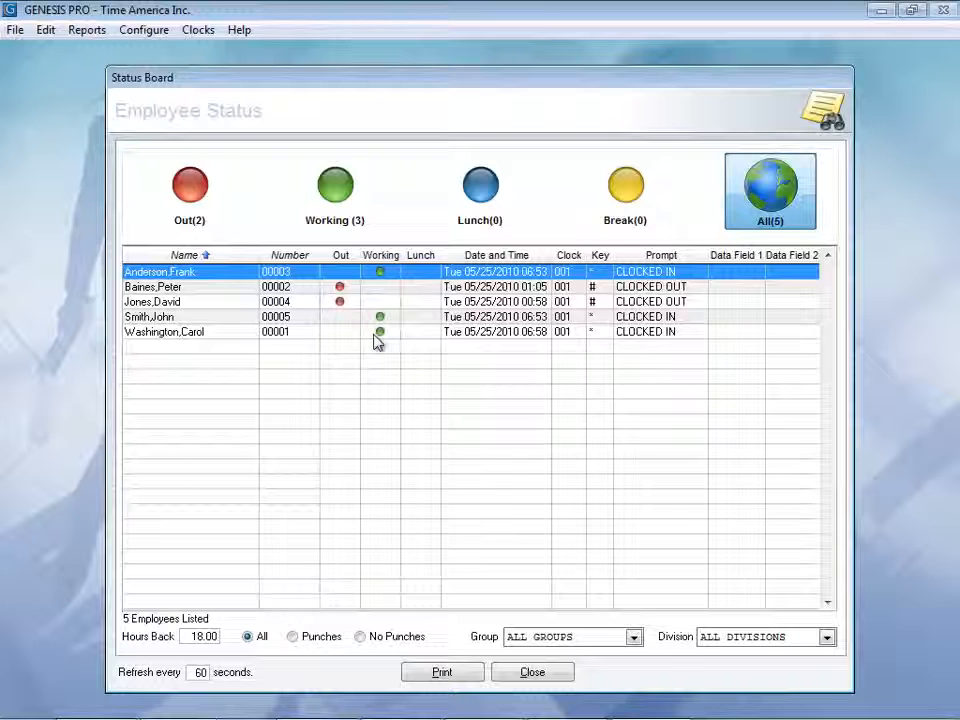
{"action": "mouse_move", "coordinate": [428, 338]}
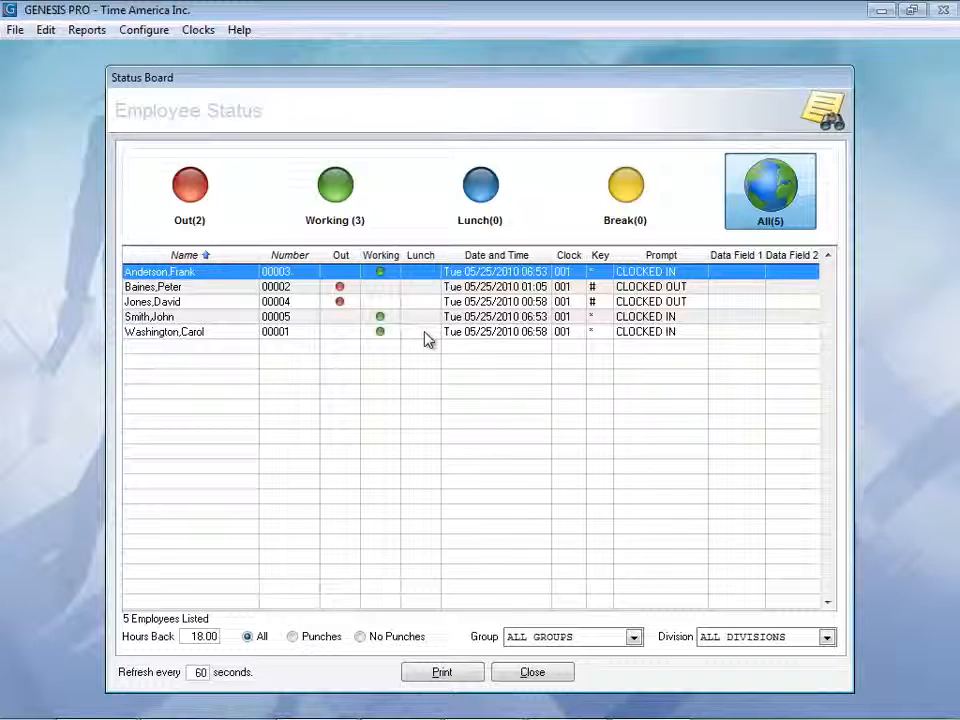
{"action": "mouse_move", "coordinate": [518, 344]}
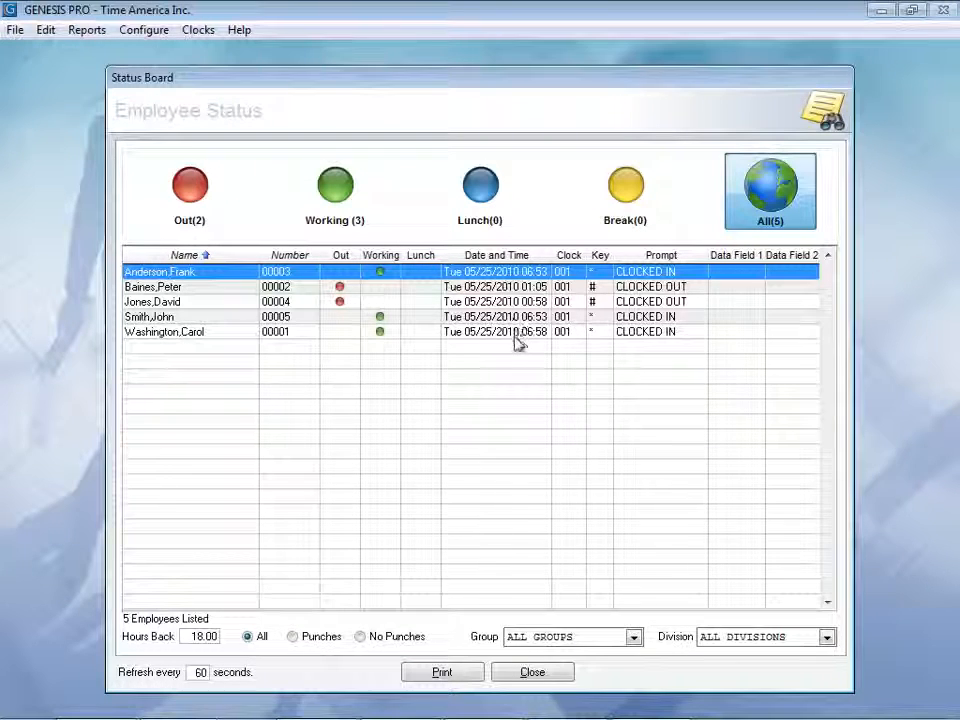
{"action": "mouse_move", "coordinate": [568, 338]}
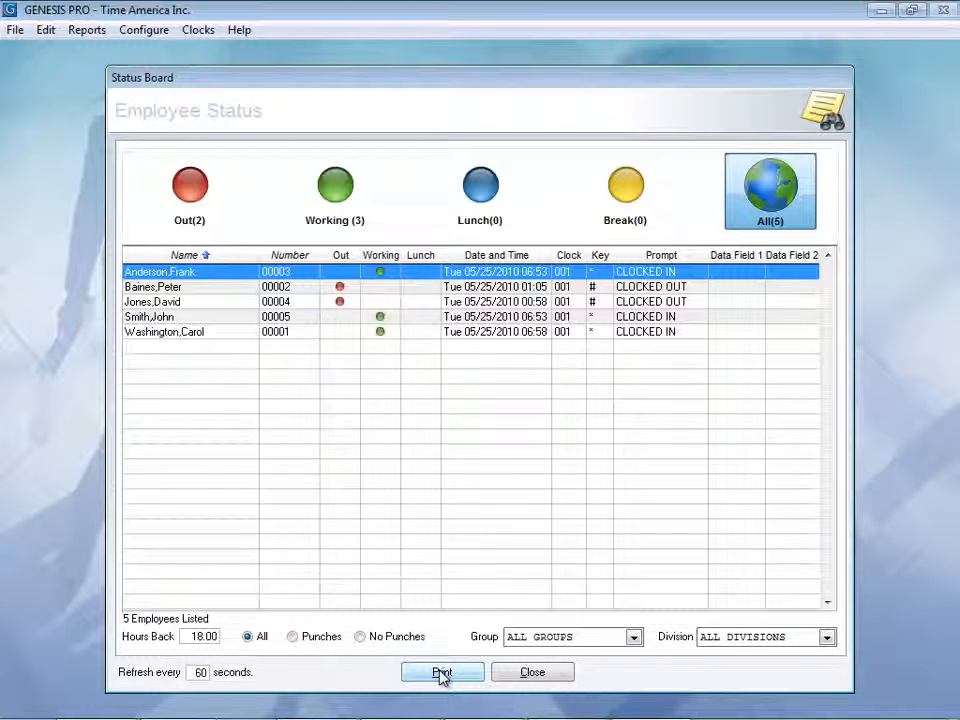
{"action": "mouse_move", "coordinate": [532, 672]}
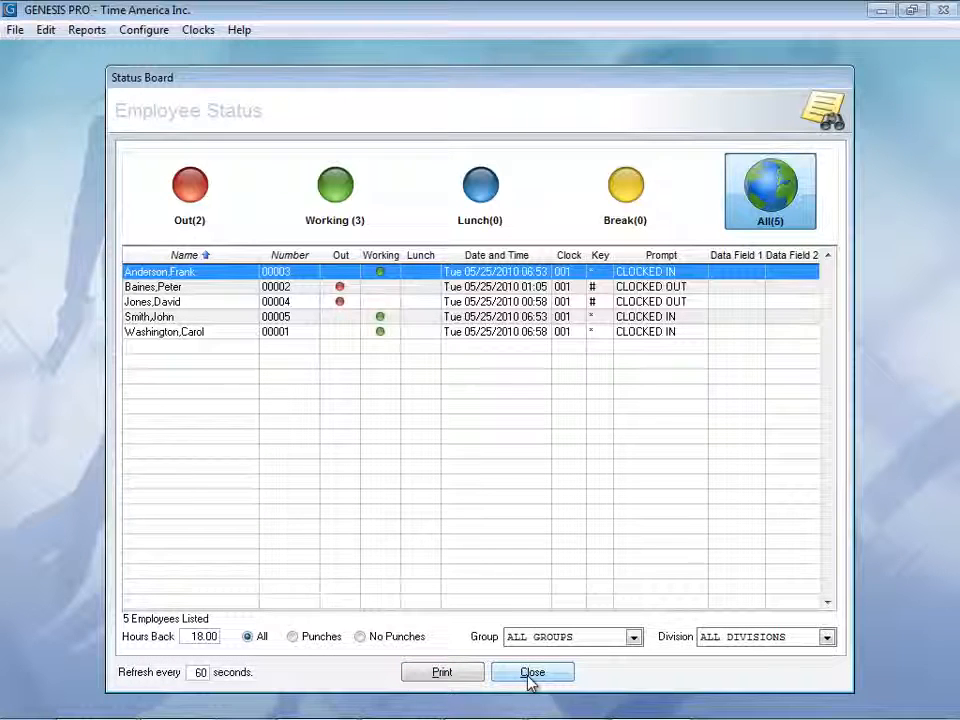
- Close the Status Board to return to the main screen of module tiles
{"action": "left_click", "coordinate": [532, 672]}
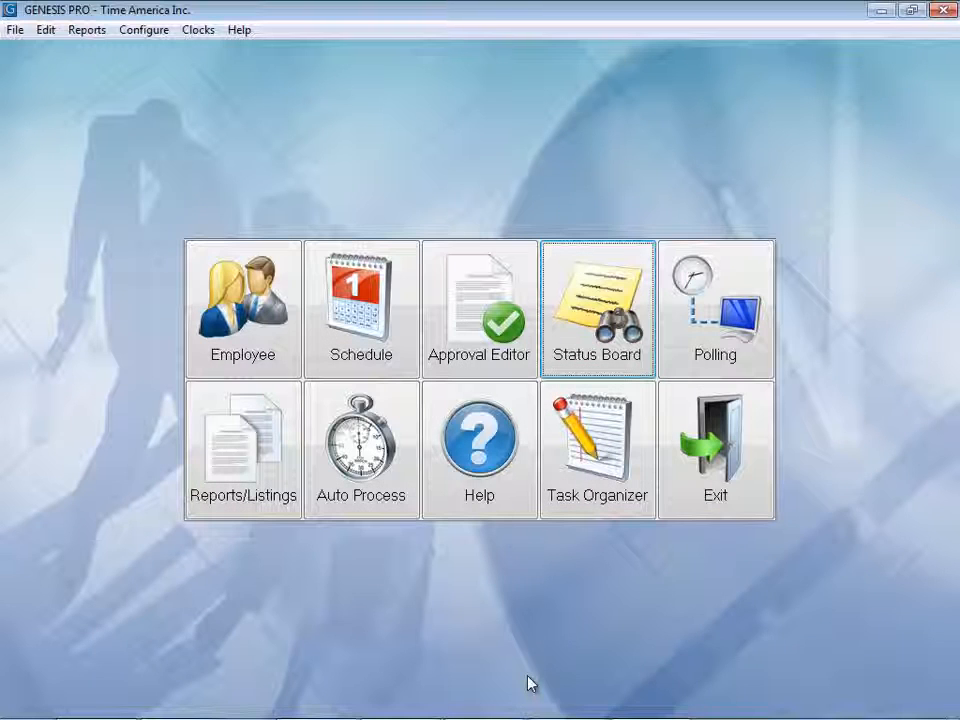
{"action": "mouse_move", "coordinate": [730, 330]}
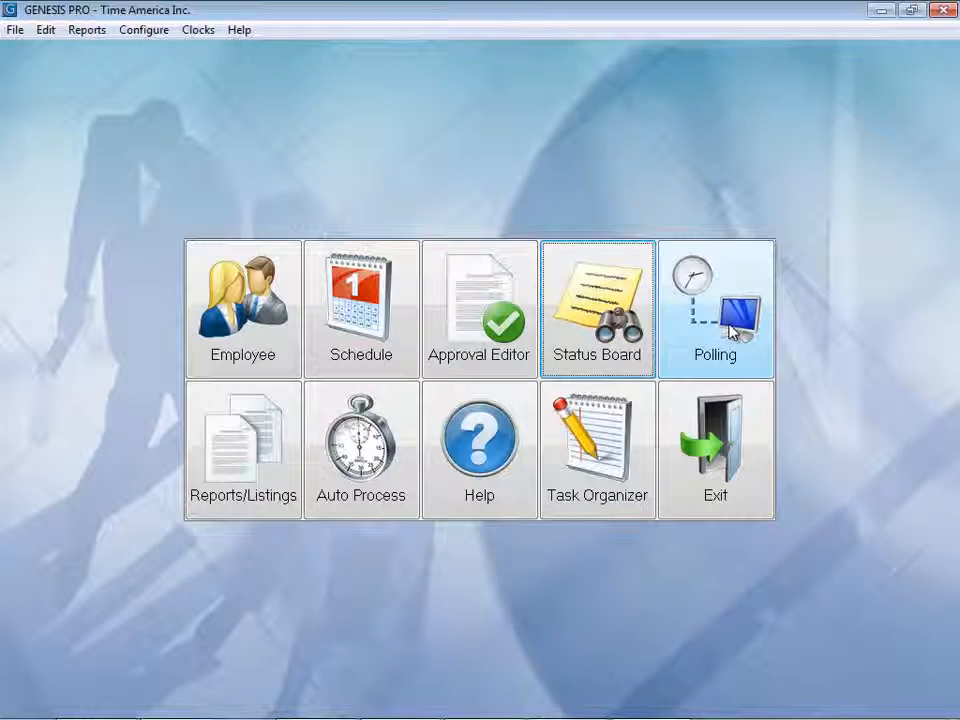
{"action": "mouse_move", "coordinate": [360, 480]}
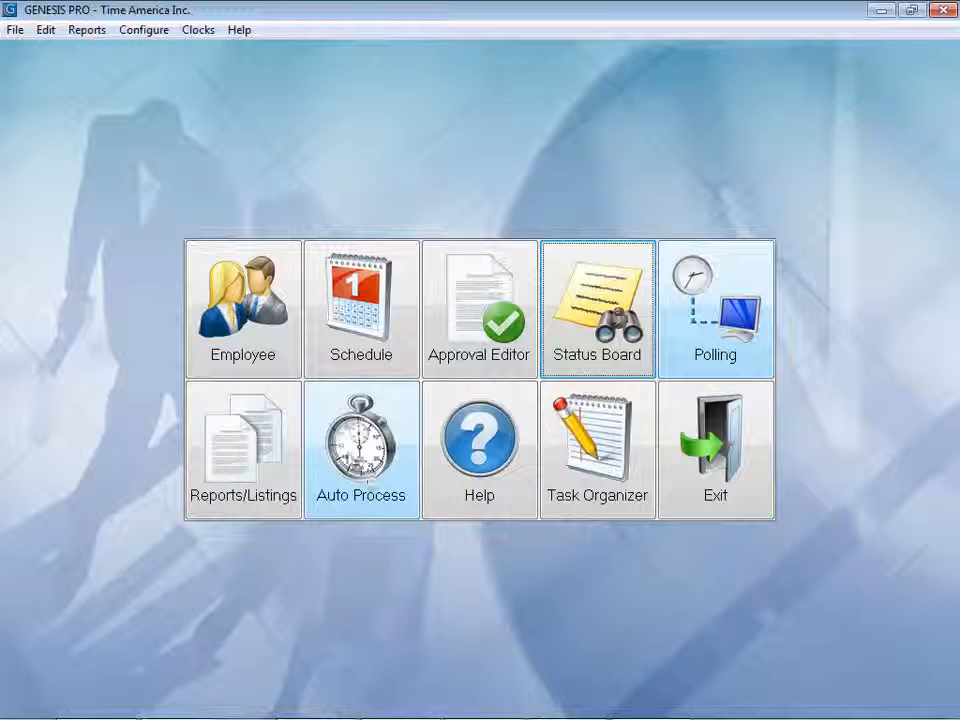
{"action": "mouse_move", "coordinate": [254, 460]}
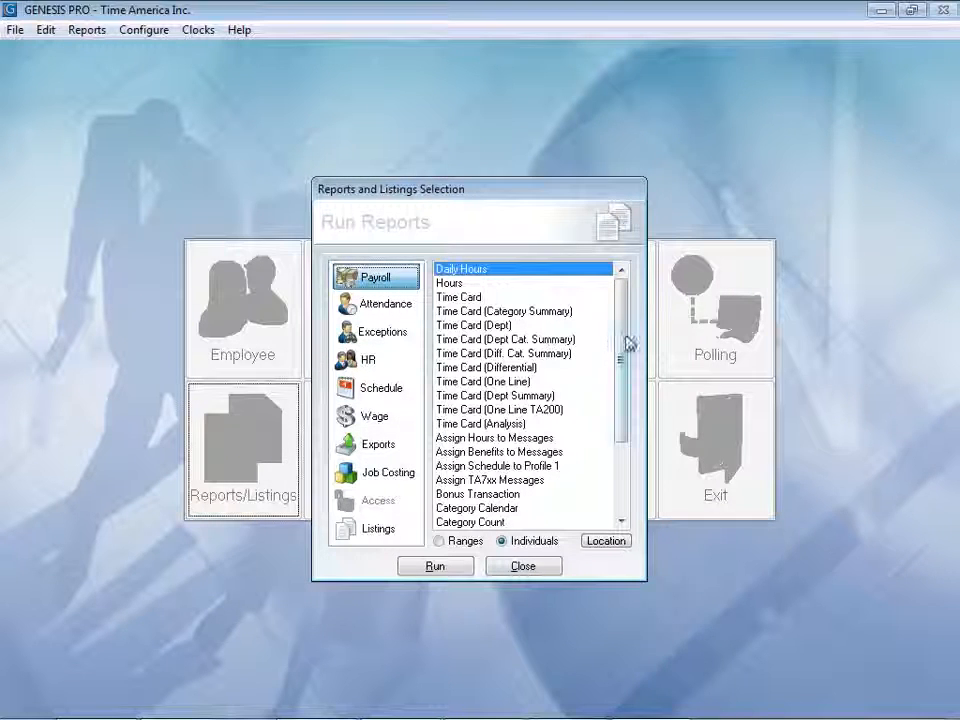
- Scroll the Payroll list, then show the Attendance and Exceptions report categories
{"action": "scroll", "scroll_direction": "down", "scroll_amount": 3}
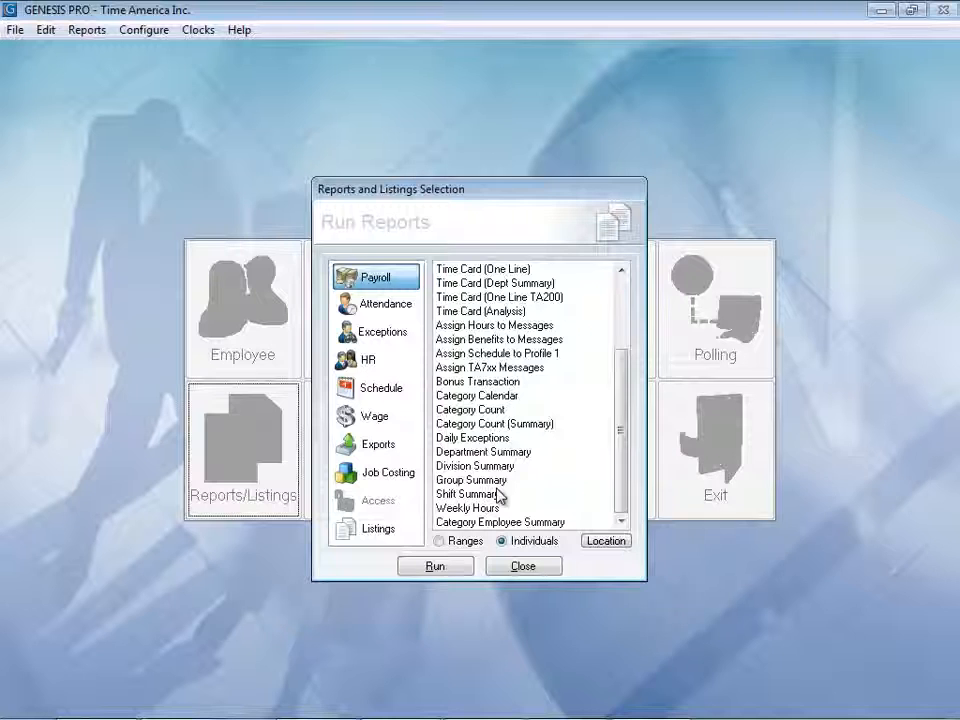
{"action": "left_click", "coordinate": [384, 304]}
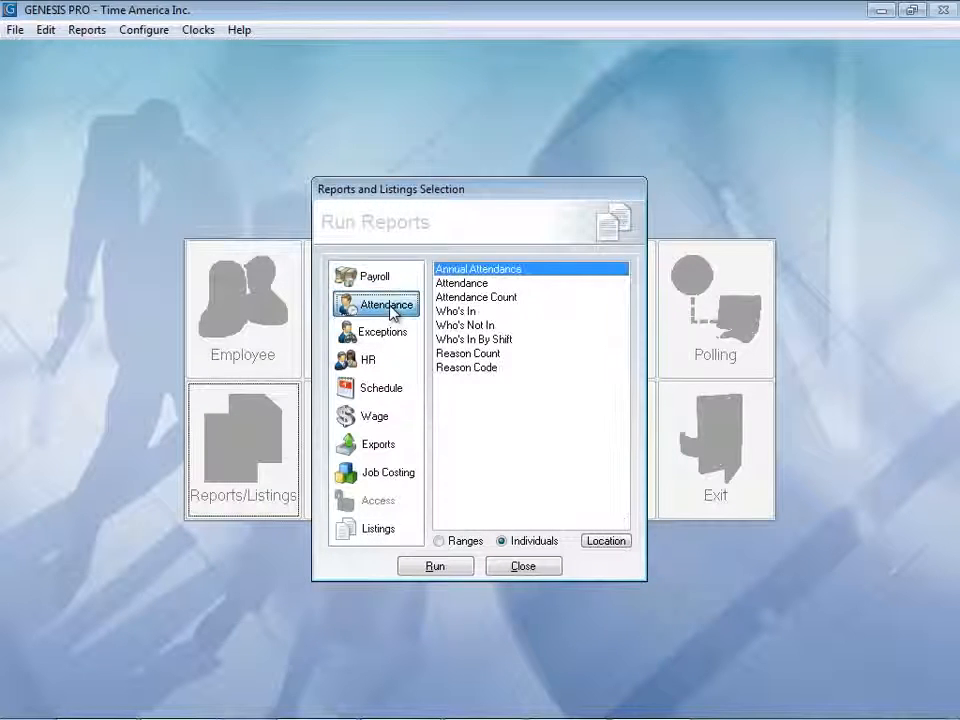
{"action": "mouse_move", "coordinate": [456, 284]}
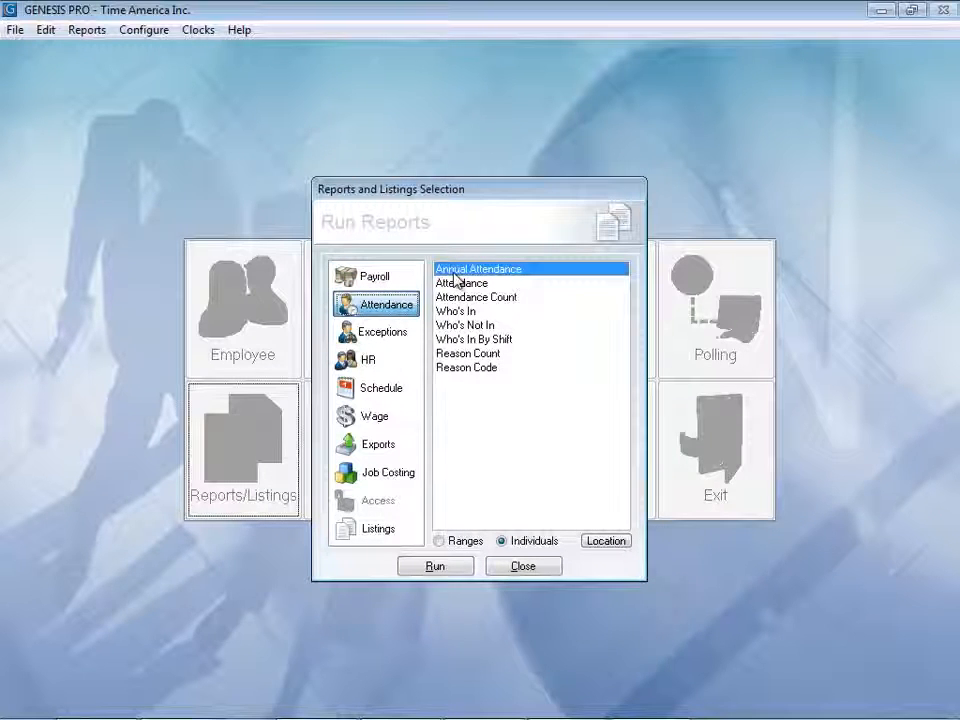
{"action": "mouse_move", "coordinate": [456, 318]}
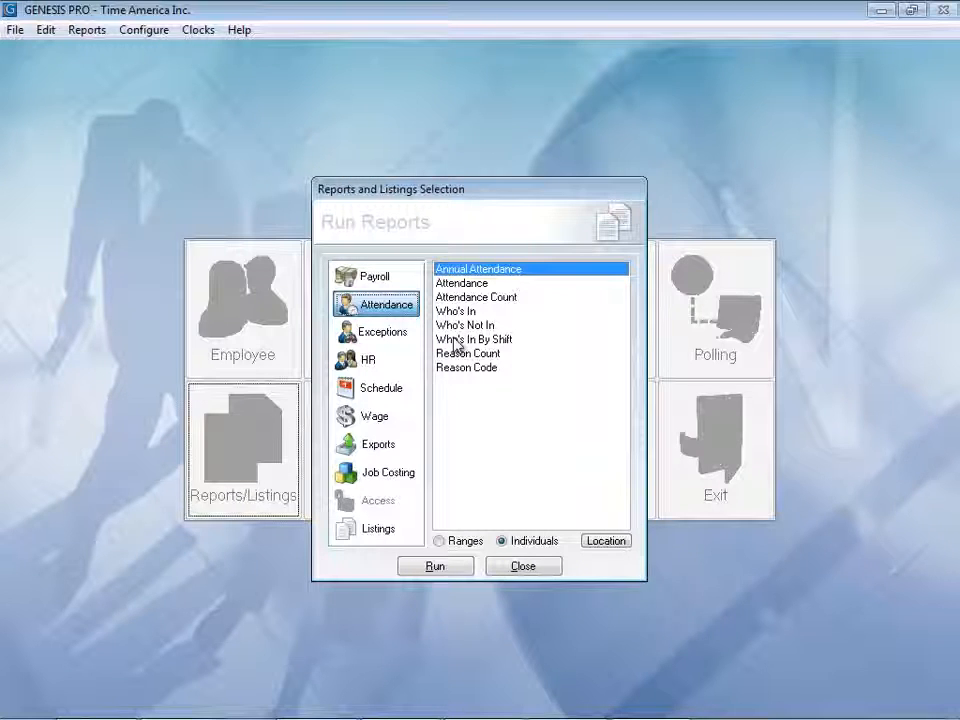
{"action": "left_click", "coordinate": [380, 332]}
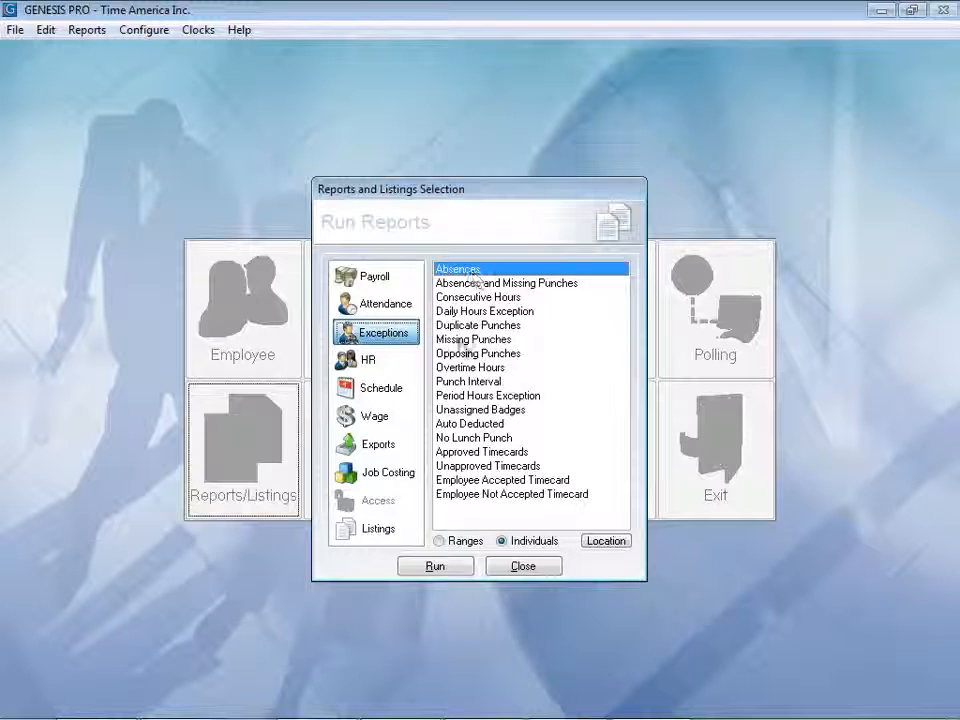
{"action": "mouse_move", "coordinate": [458, 376]}
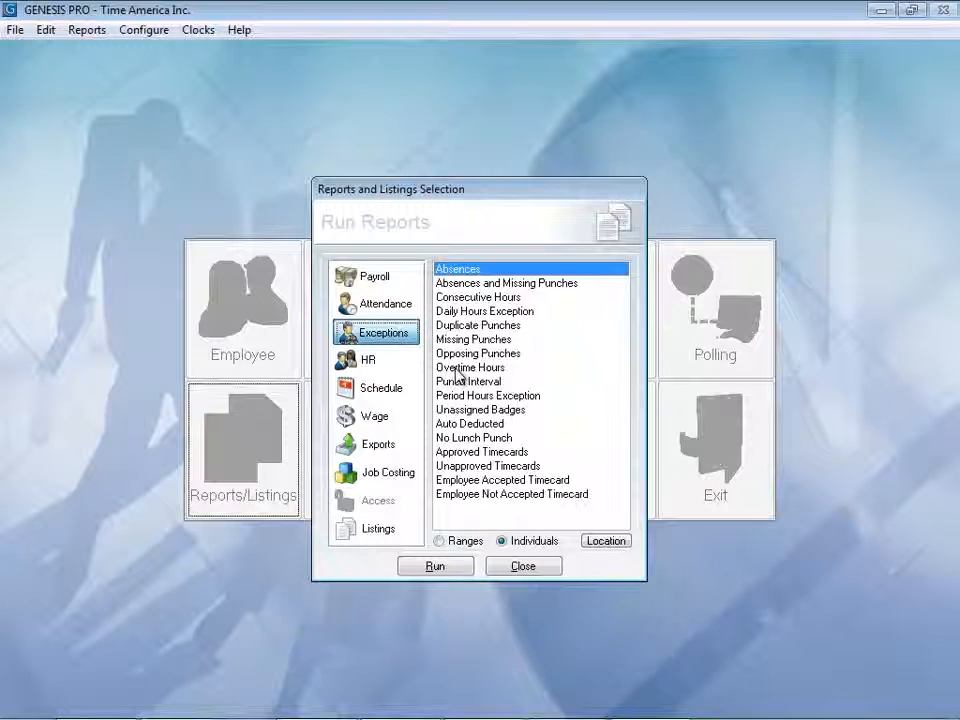
{"action": "mouse_move", "coordinate": [456, 448]}
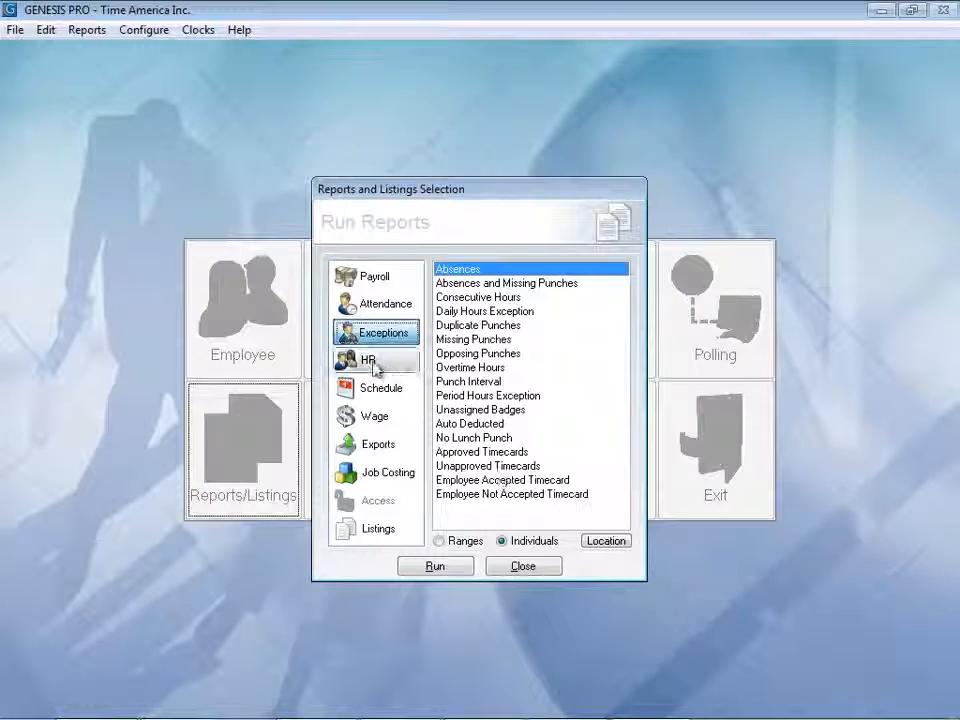
- Browse HR (selecting Approaching Overtime), Schedule and Wage lists, ending on Job Costing reports
{"action": "left_click", "coordinate": [370, 360]}
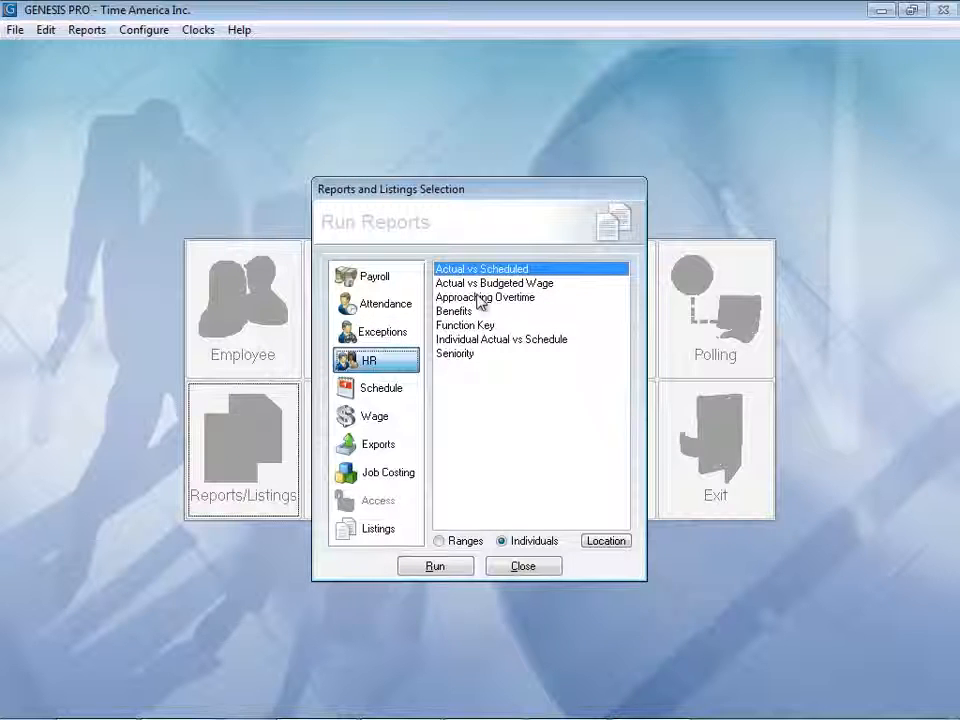
{"action": "left_click", "coordinate": [486, 296]}
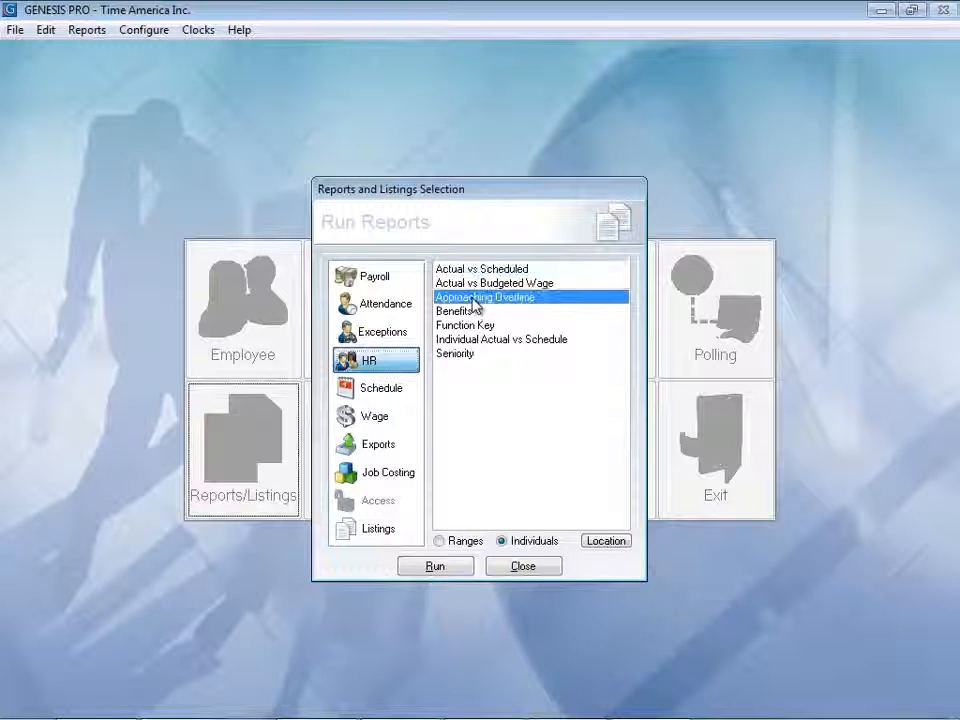
{"action": "mouse_move", "coordinate": [462, 368]}
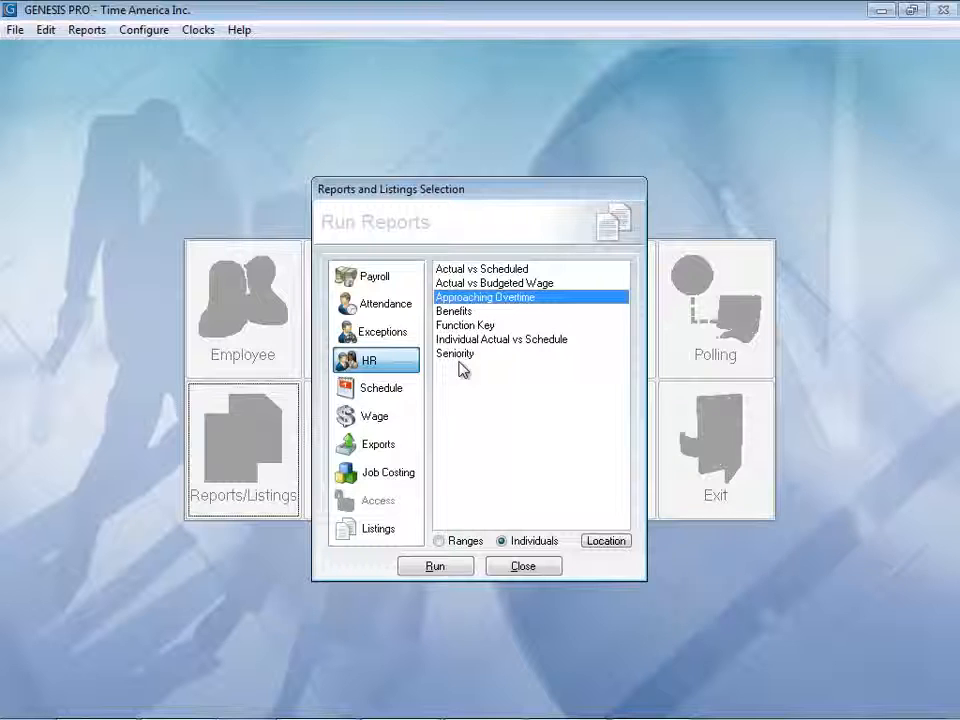
{"action": "left_click", "coordinate": [380, 388]}
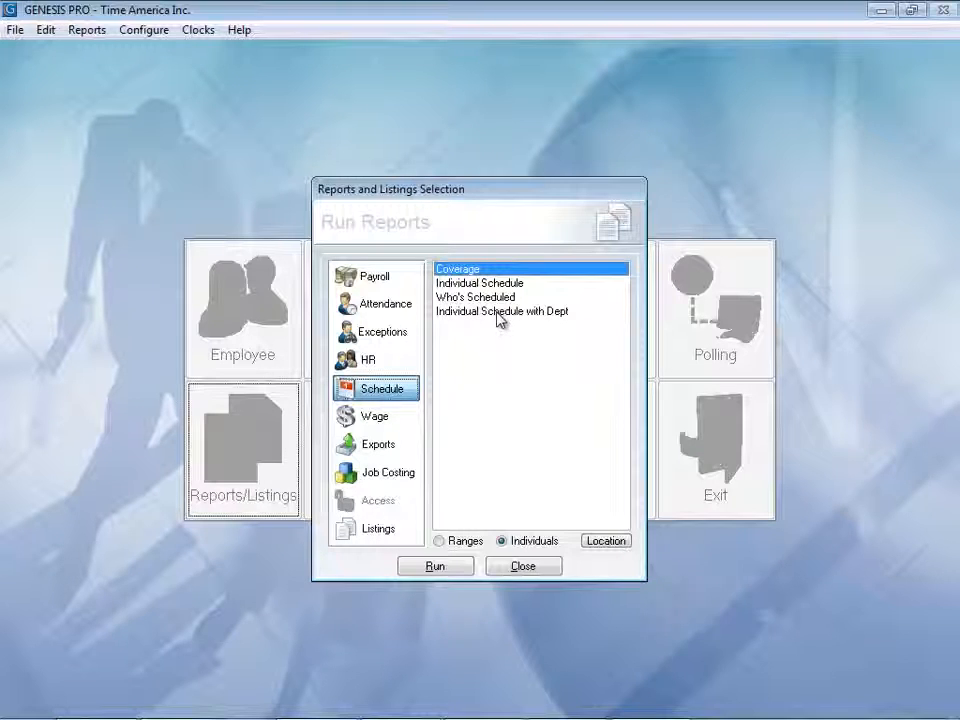
{"action": "left_click", "coordinate": [376, 416]}
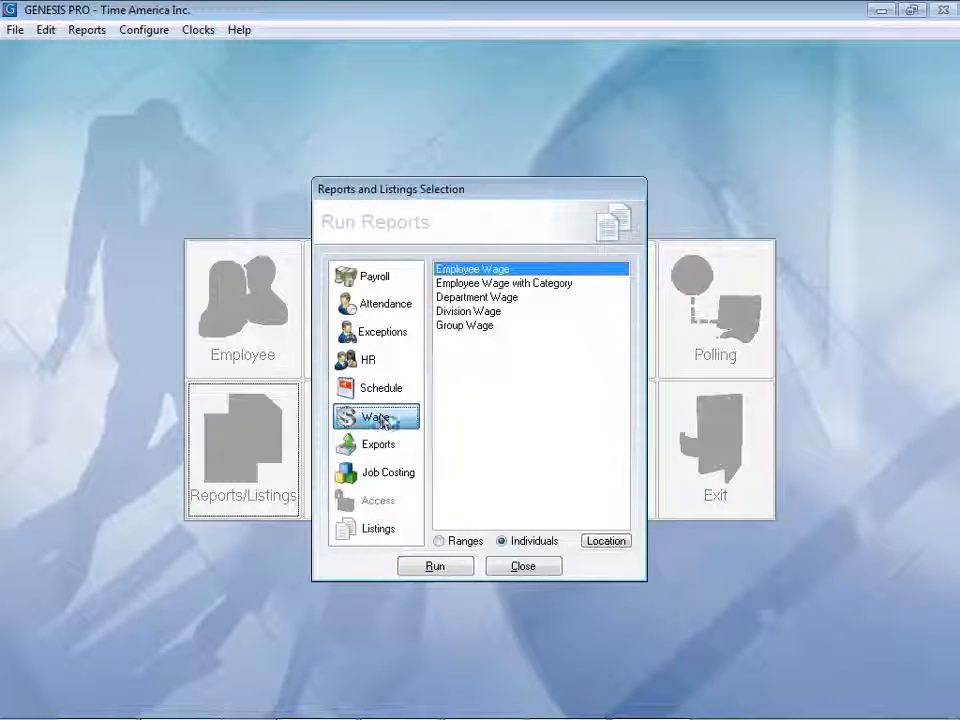
{"action": "mouse_move", "coordinate": [476, 332]}
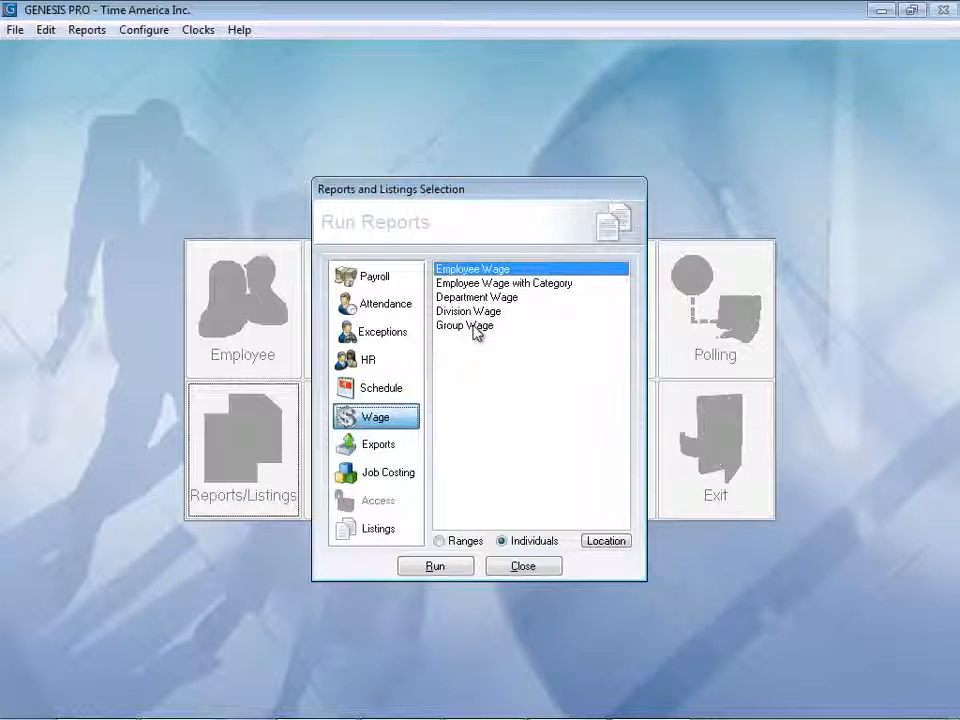
{"action": "left_click", "coordinate": [378, 472]}
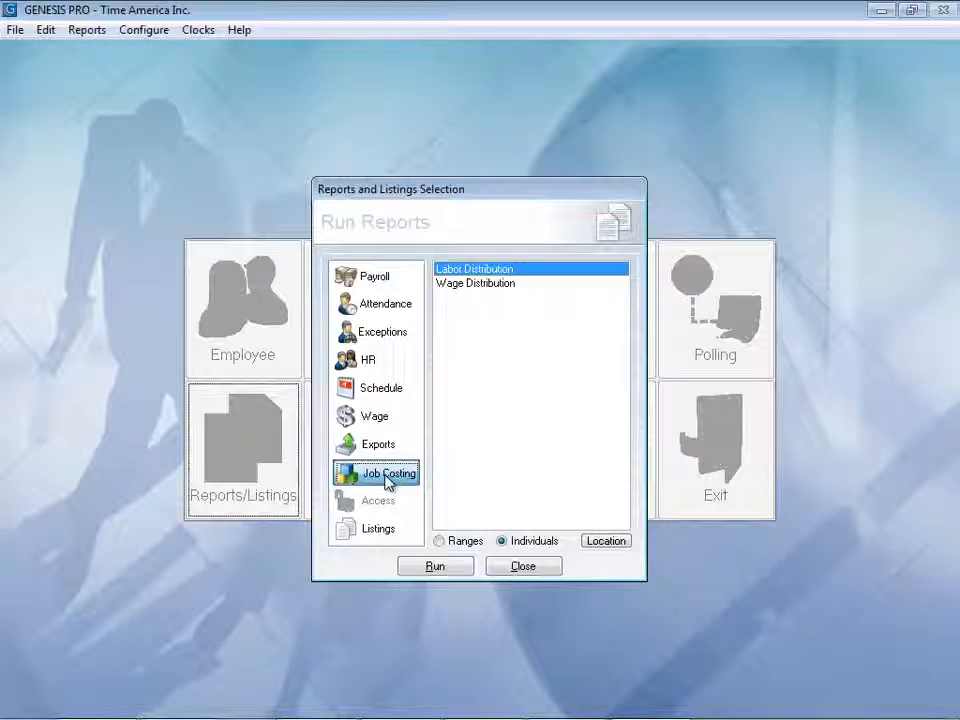
- Browse Listings and Exports (selecting Build Your Delimited Export), then return to Payroll reports
{"action": "left_click", "coordinate": [378, 528]}
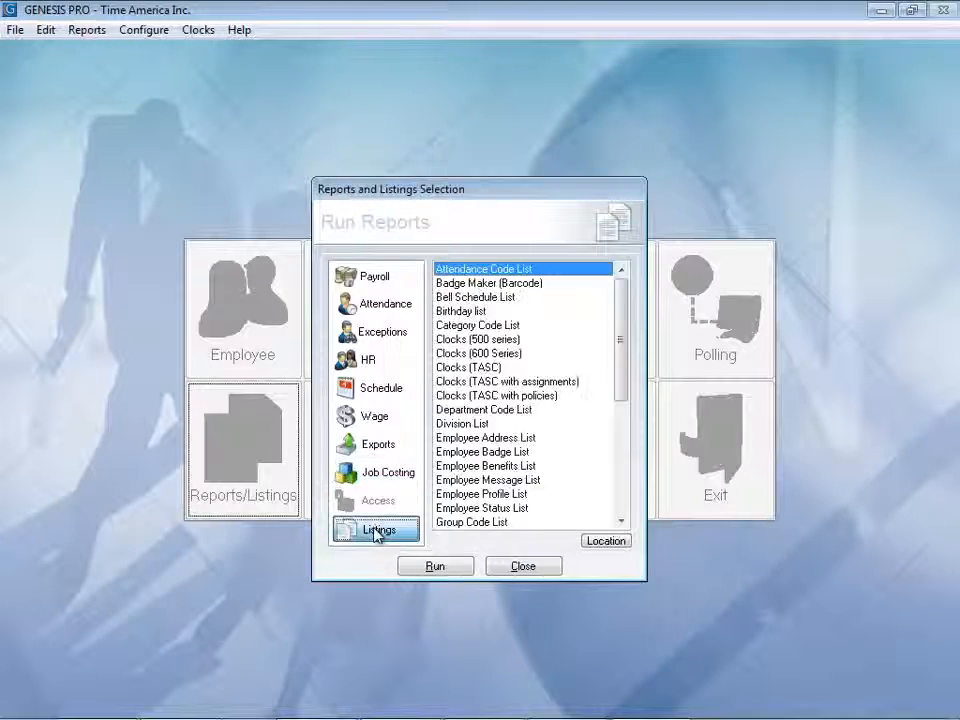
{"action": "mouse_move", "coordinate": [516, 316]}
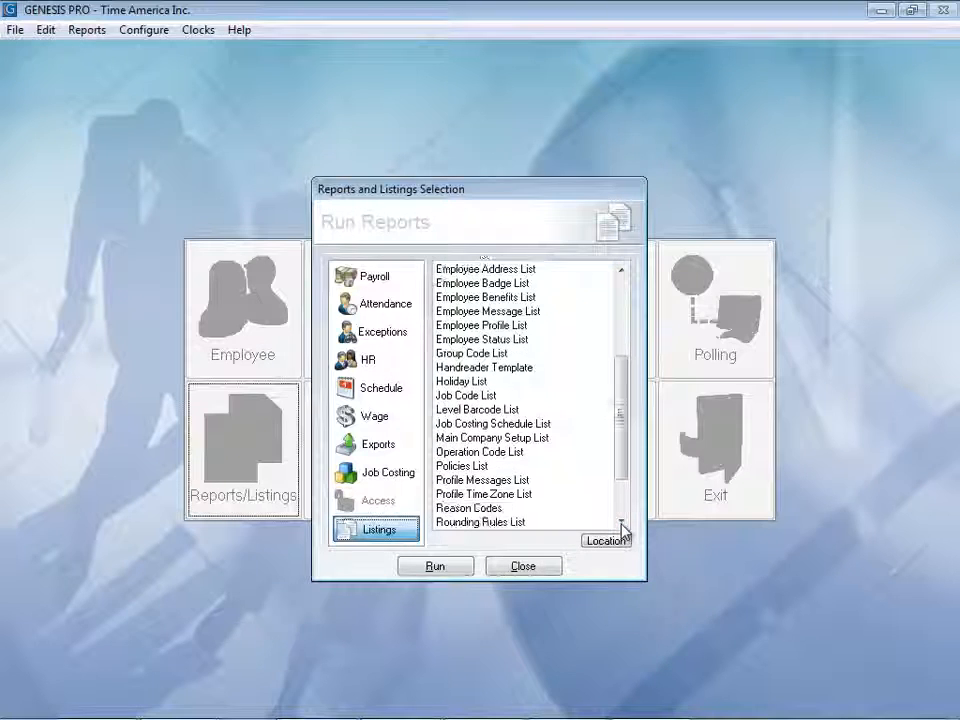
{"action": "left_click", "coordinate": [376, 444]}
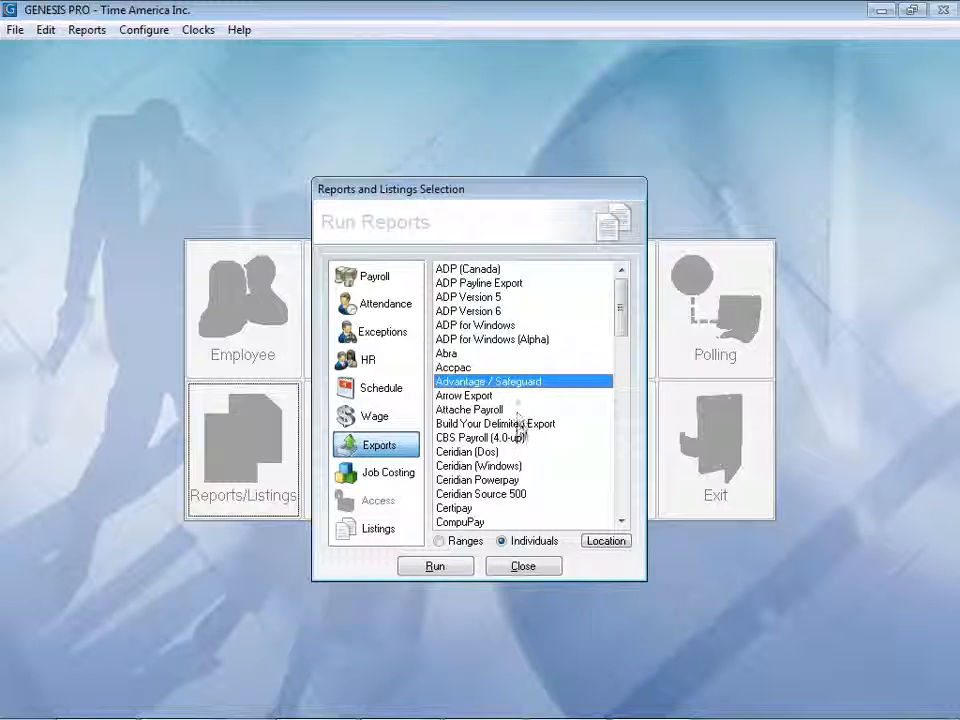
{"action": "left_click", "coordinate": [496, 424]}
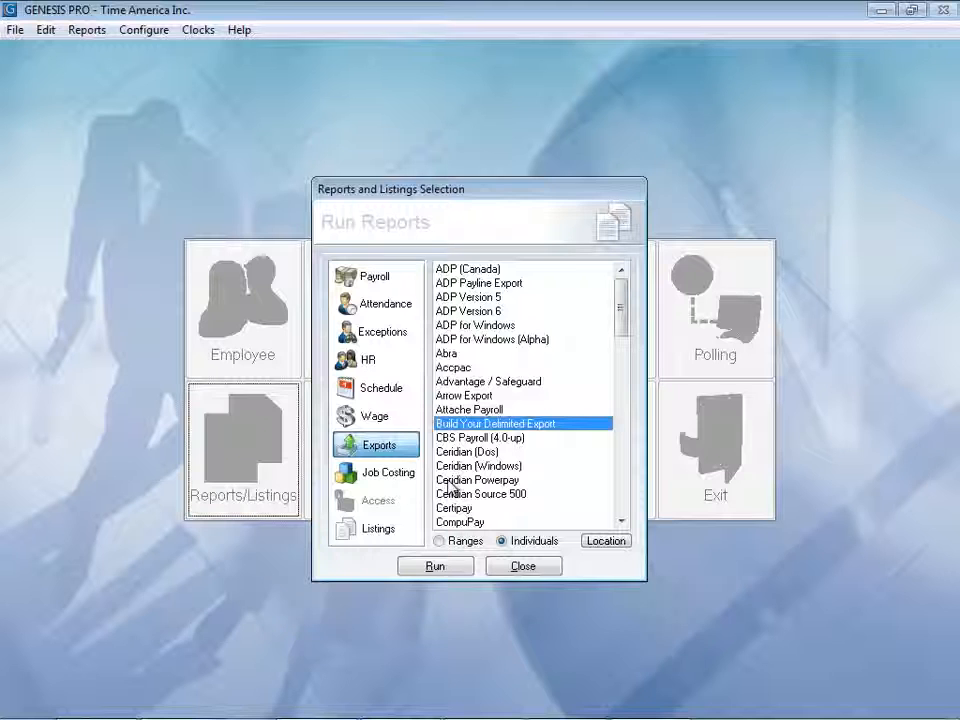
{"action": "left_click", "coordinate": [376, 276]}
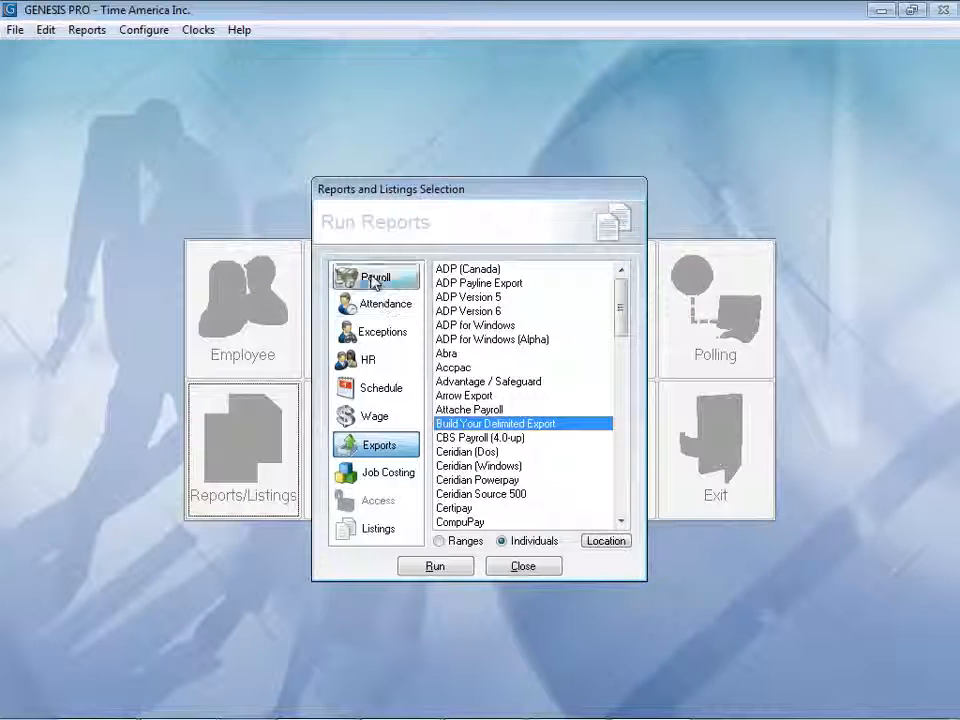
{"action": "left_click", "coordinate": [376, 276]}
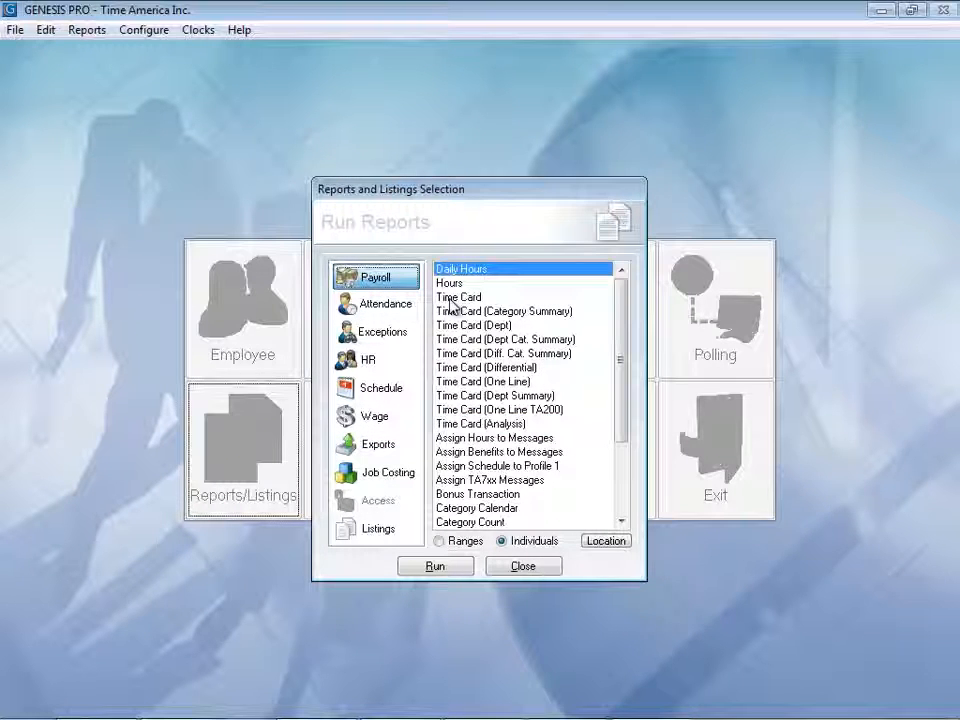
- Set the Time Card report to include all five employees, grouped by department with screen output
{"action": "left_click", "coordinate": [436, 566]}
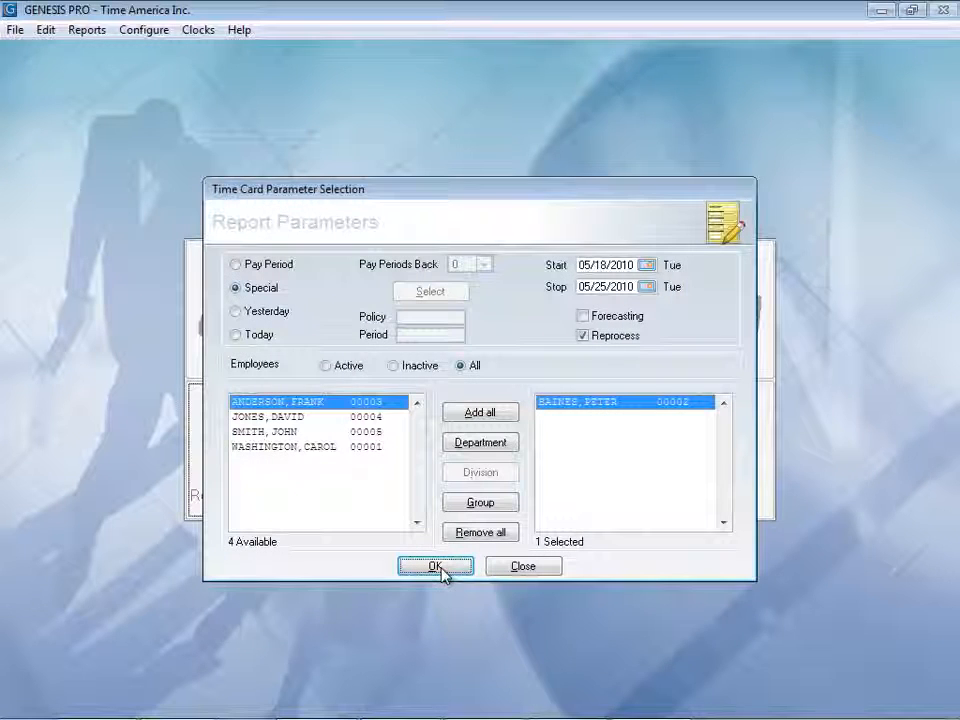
{"action": "mouse_move", "coordinate": [476, 312]}
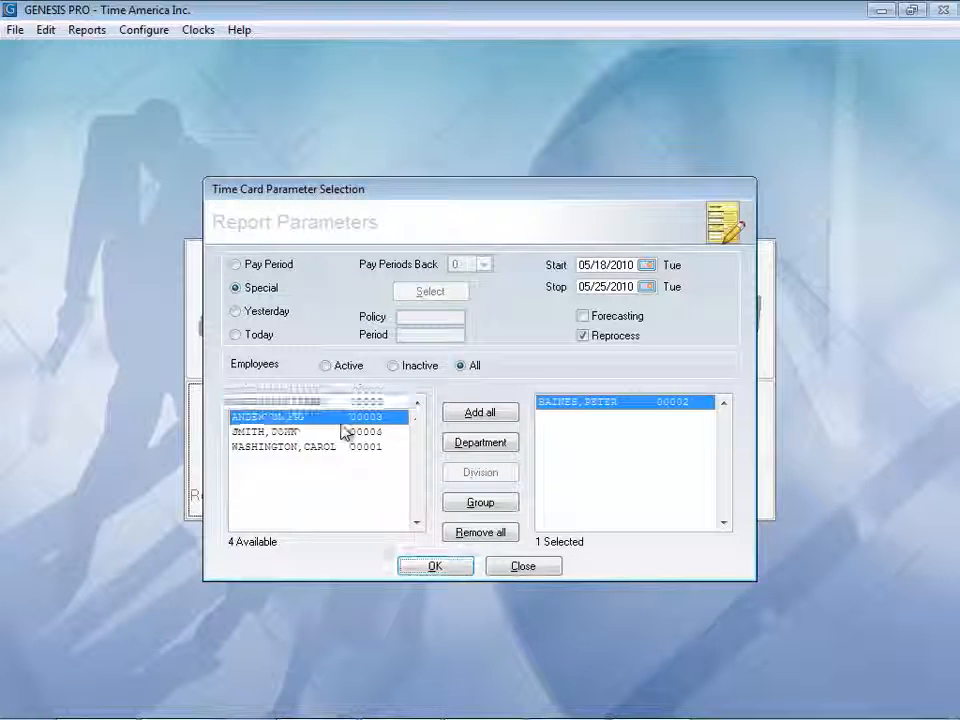
{"action": "left_click", "coordinate": [480, 412]}
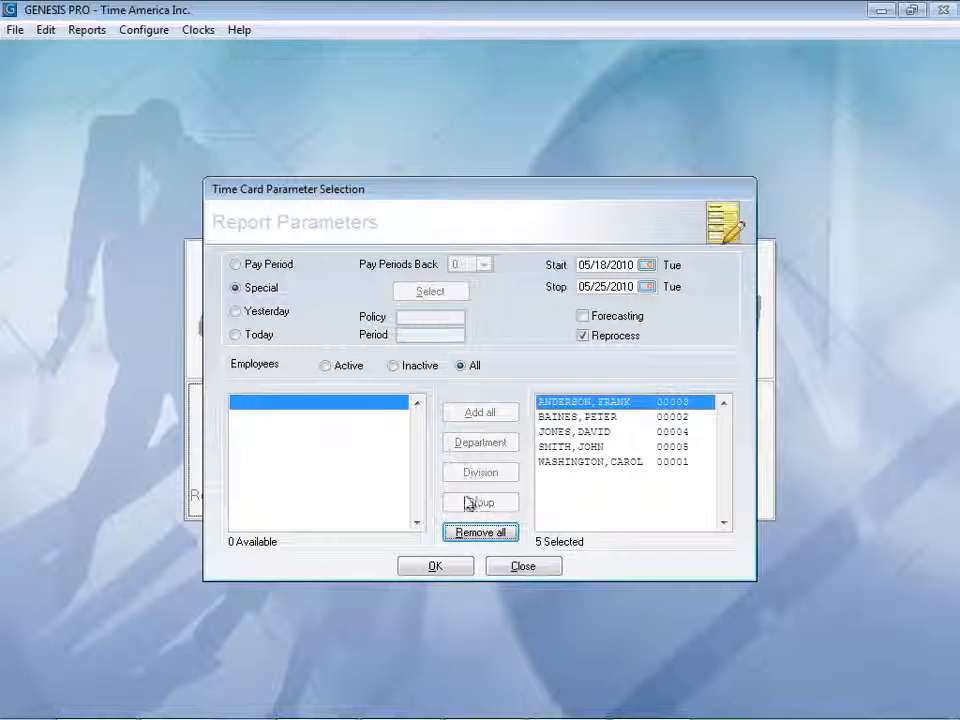
{"action": "left_click", "coordinate": [436, 564]}
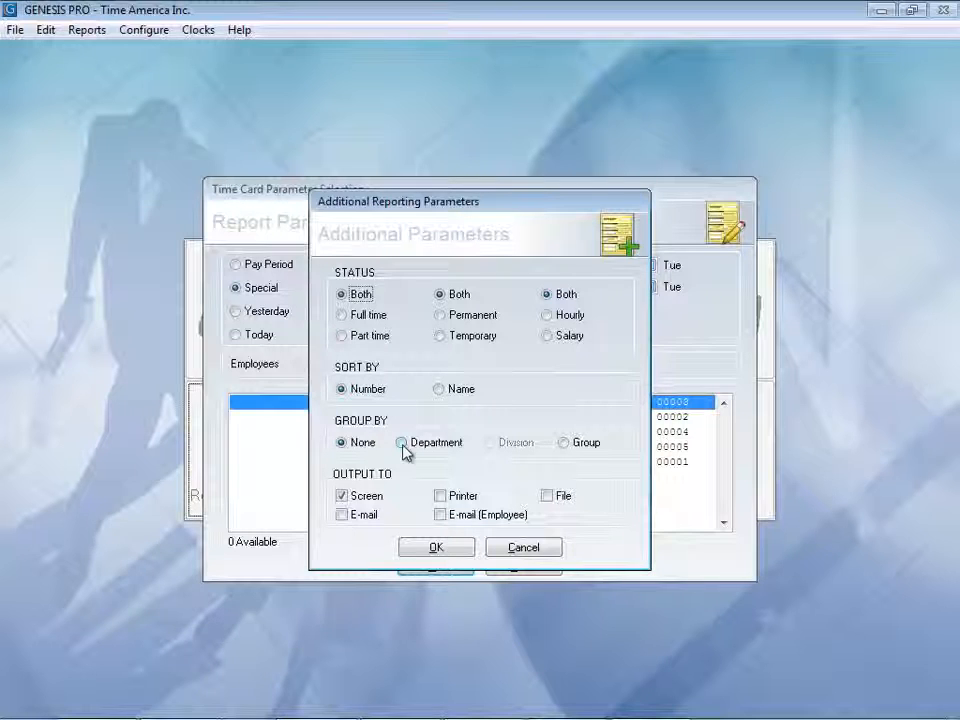
{"action": "left_click", "coordinate": [400, 442]}
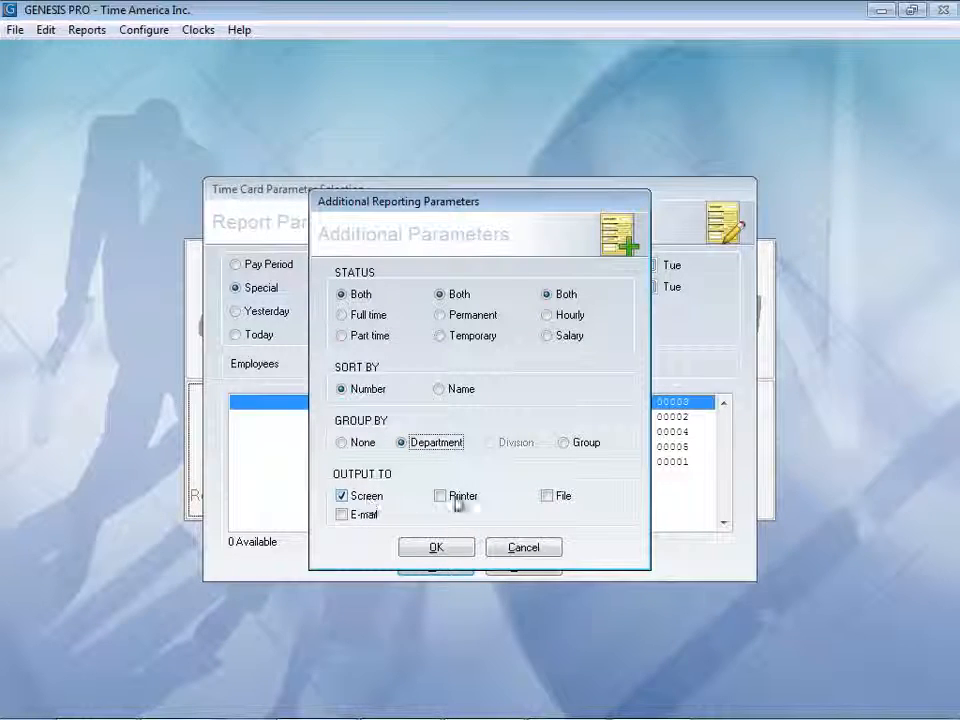
{"action": "mouse_move", "coordinate": [548, 510]}
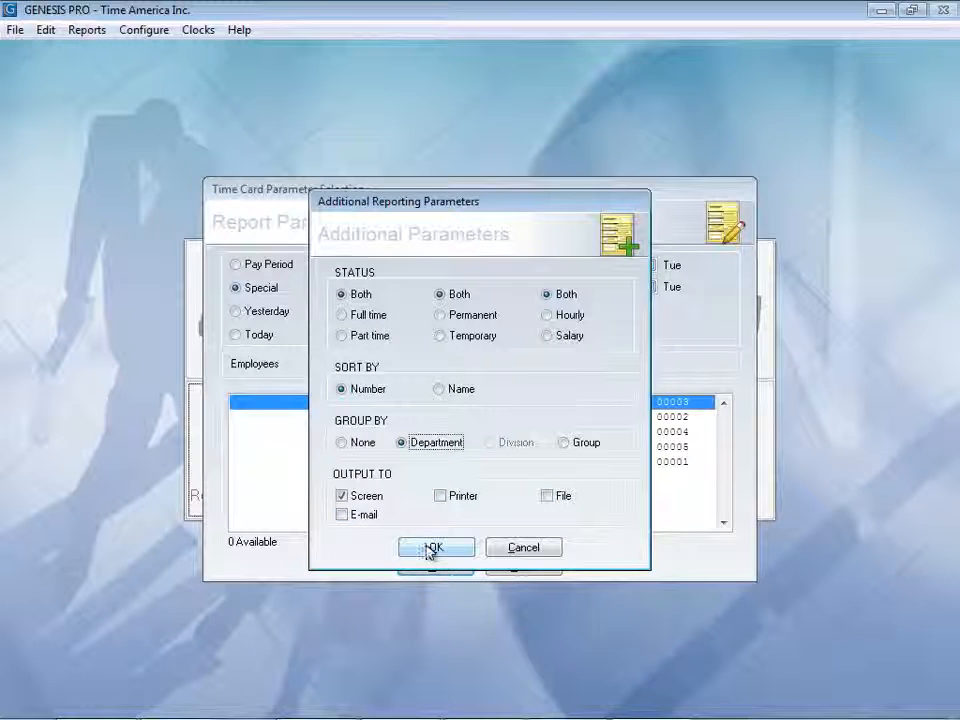
- Preview the department-grouped Time Card report on screen, then close the preview
{"action": "left_click", "coordinate": [436, 548]}
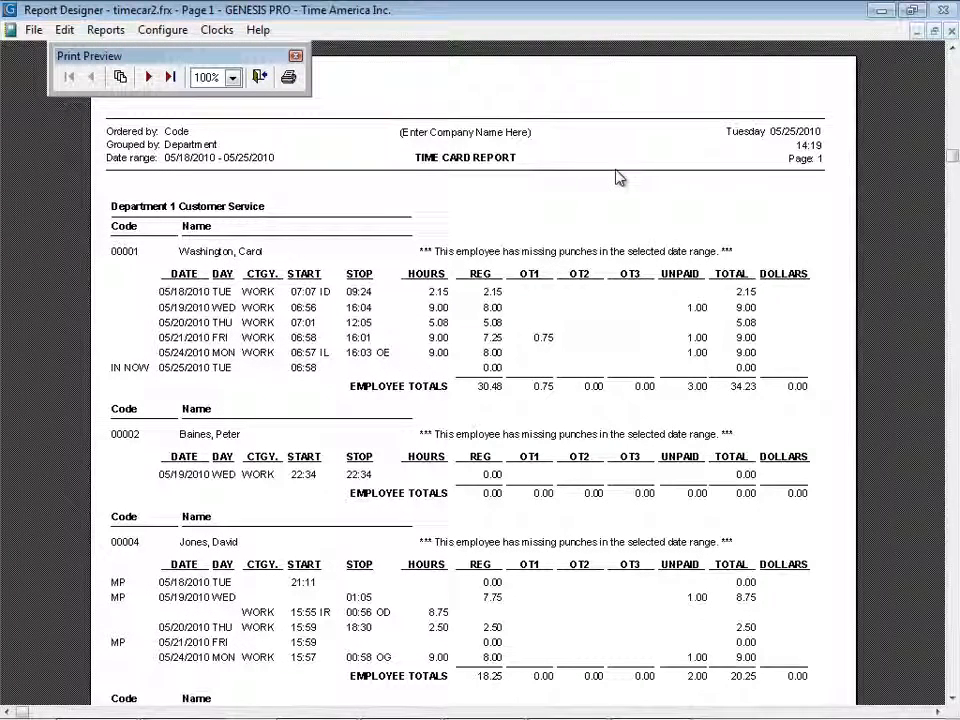
{"action": "mouse_move", "coordinate": [262, 268]}
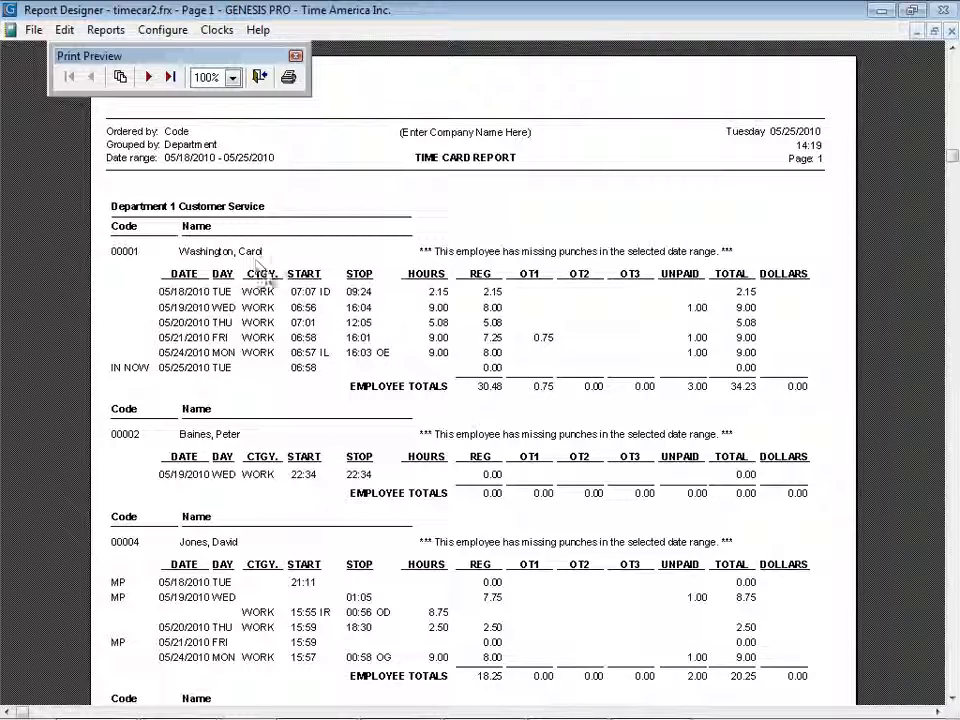
{"action": "mouse_move", "coordinate": [436, 300]}
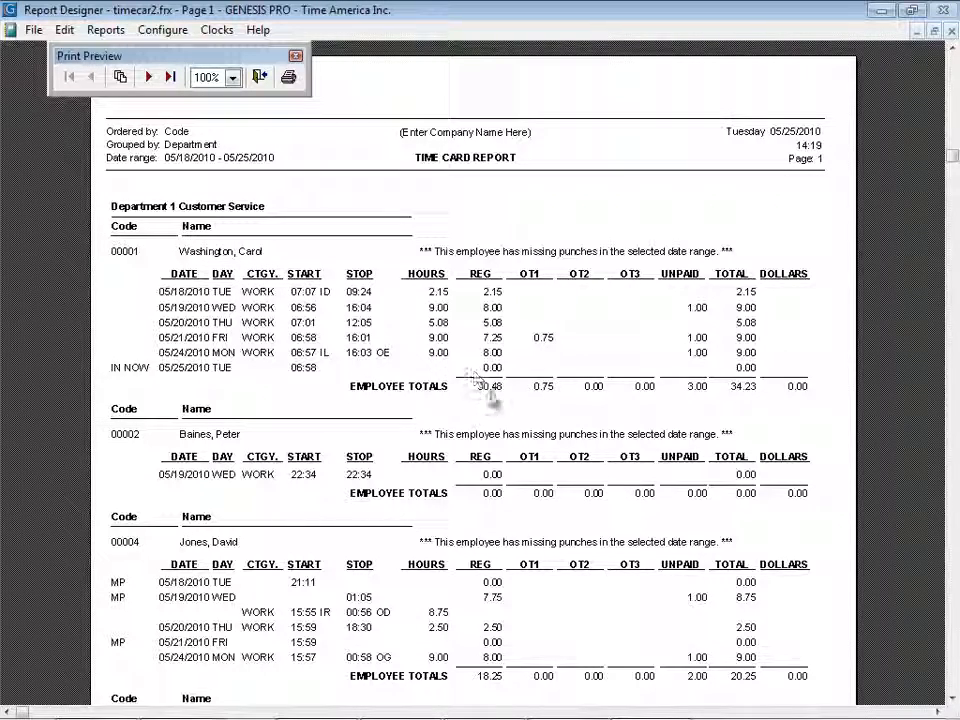
{"action": "mouse_move", "coordinate": [398, 200]}
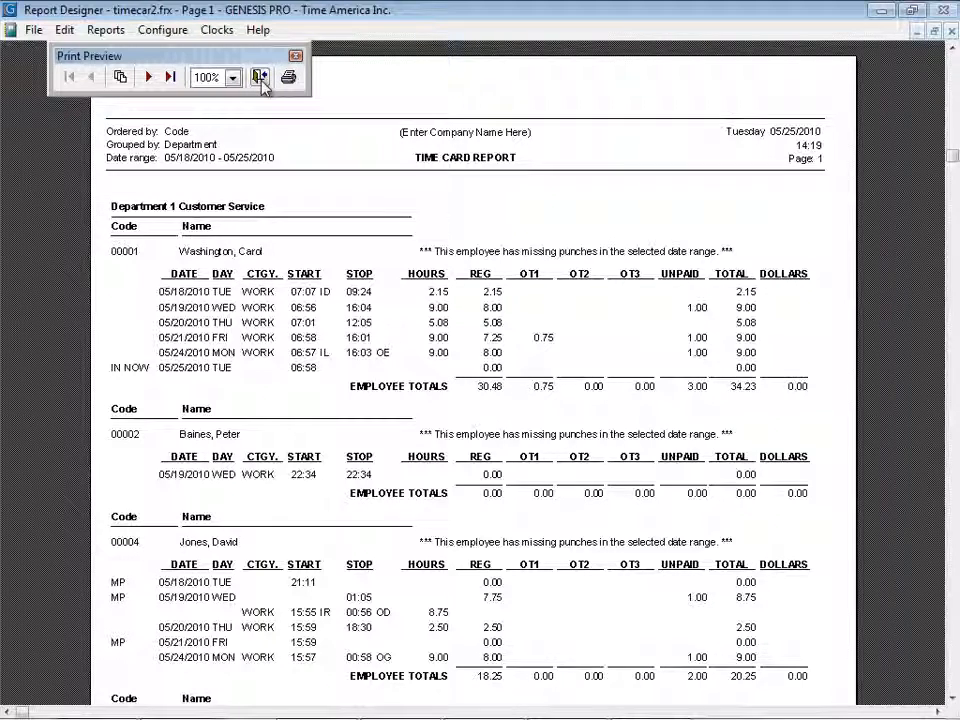
{"action": "left_click", "coordinate": [296, 56]}
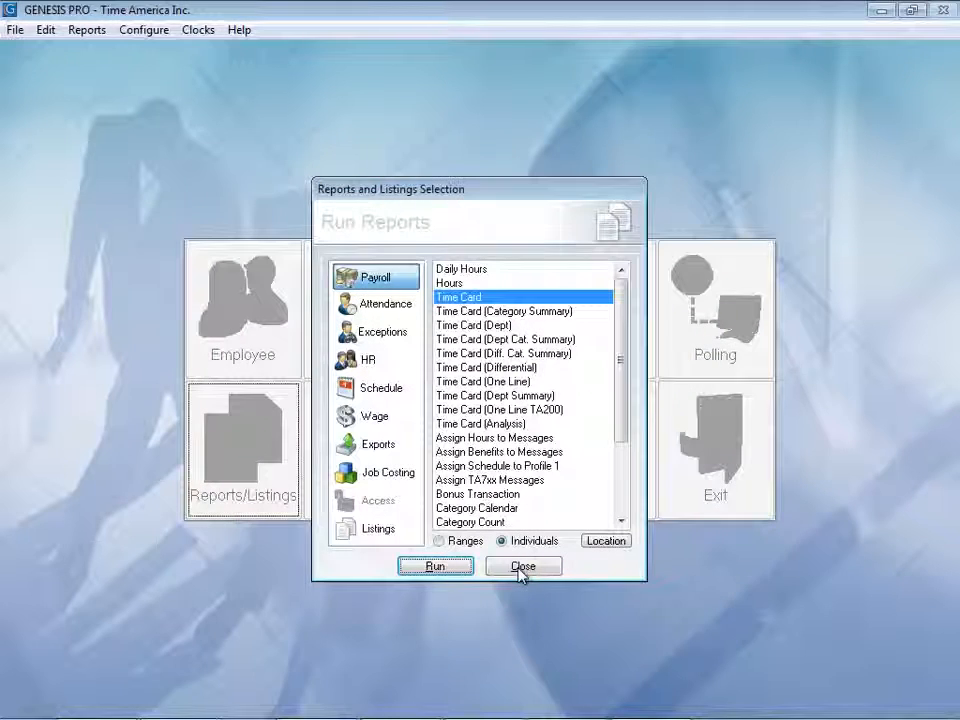
- Close the Reports and Listings Selection window to return to the main menu
{"action": "left_click", "coordinate": [522, 566]}
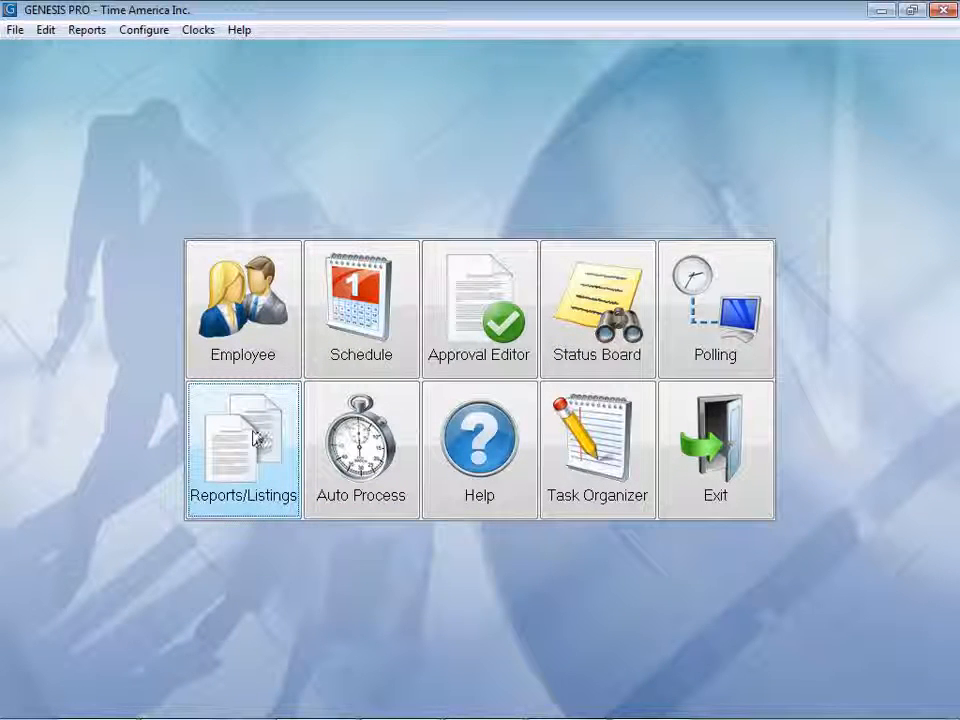
{"action": "mouse_move", "coordinate": [360, 448]}
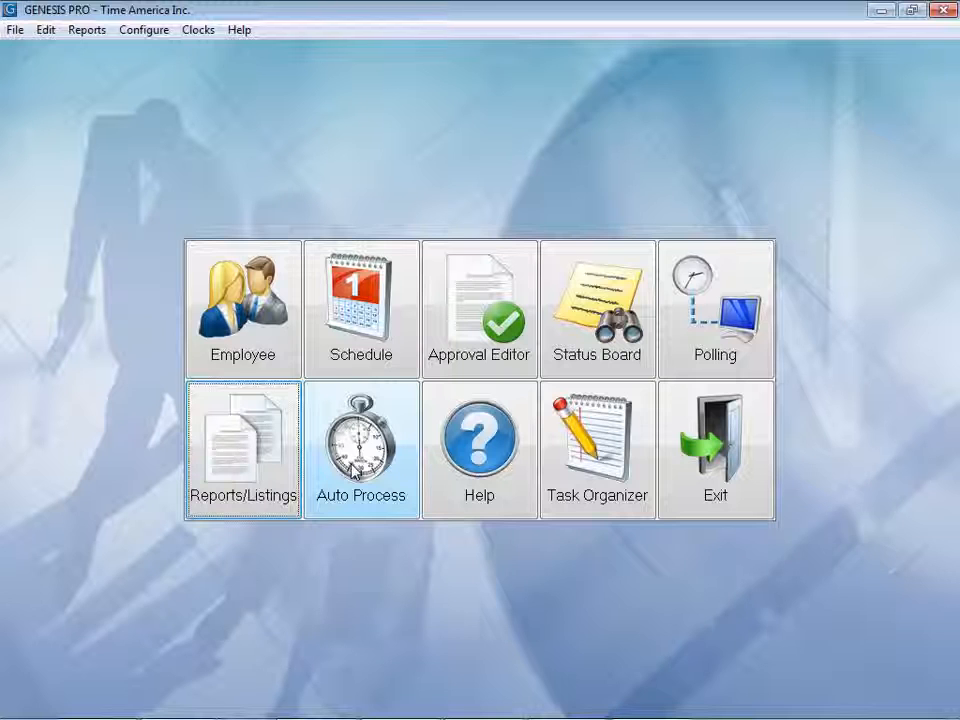